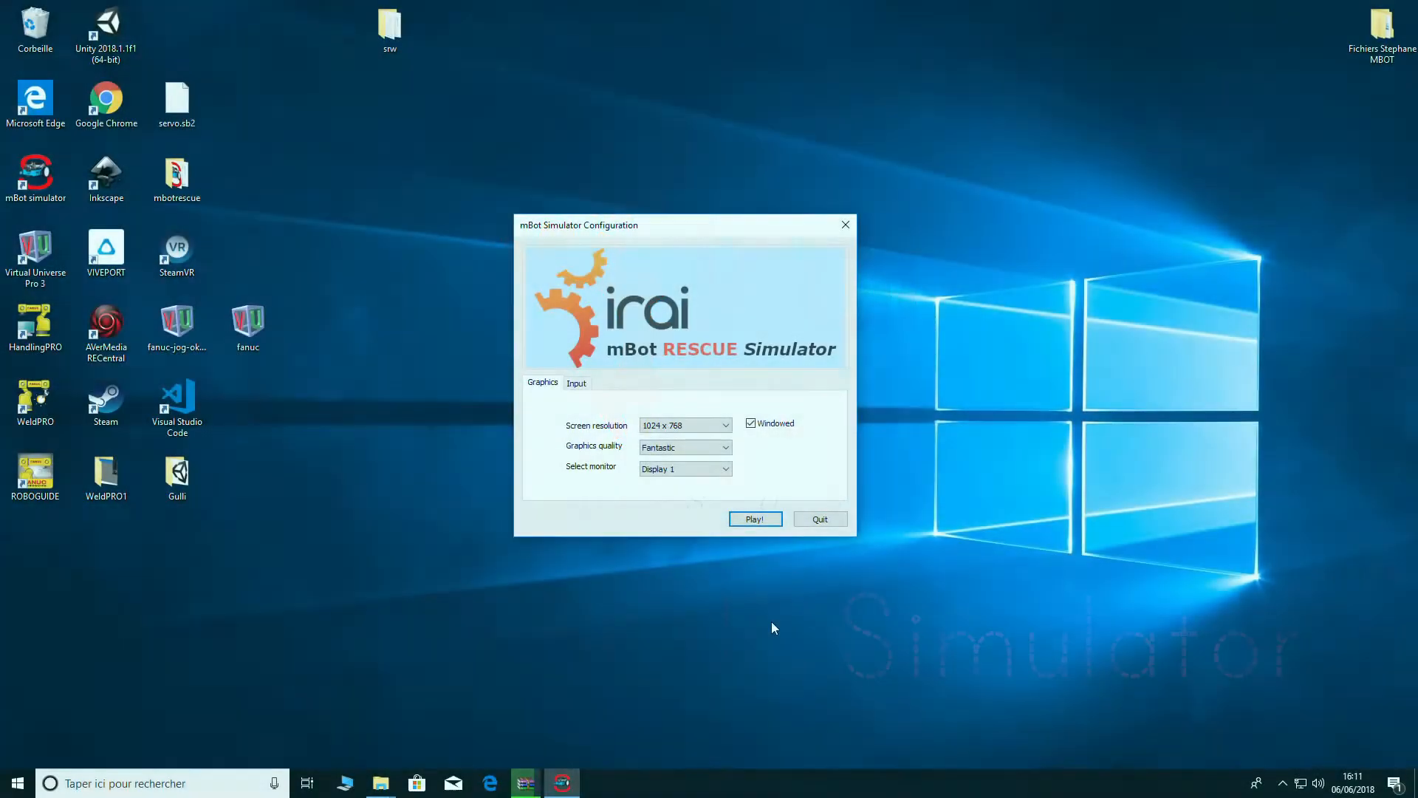
{"action": "mouse_move", "coordinate": [799, 606]}
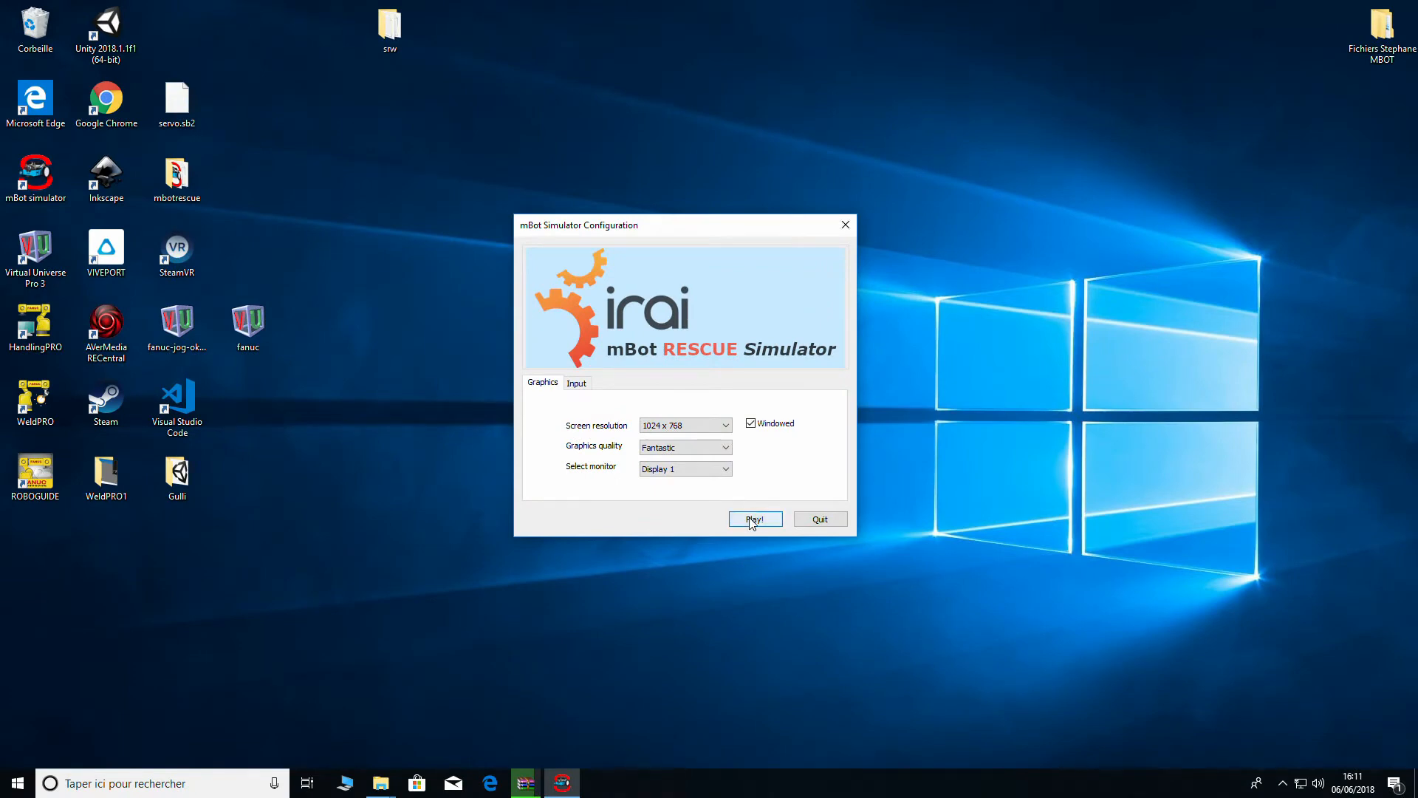
- Launch the simulator at 1024x768 windowed with Play! to reach the main menu
{"action": "left_click", "coordinate": [754, 519]}
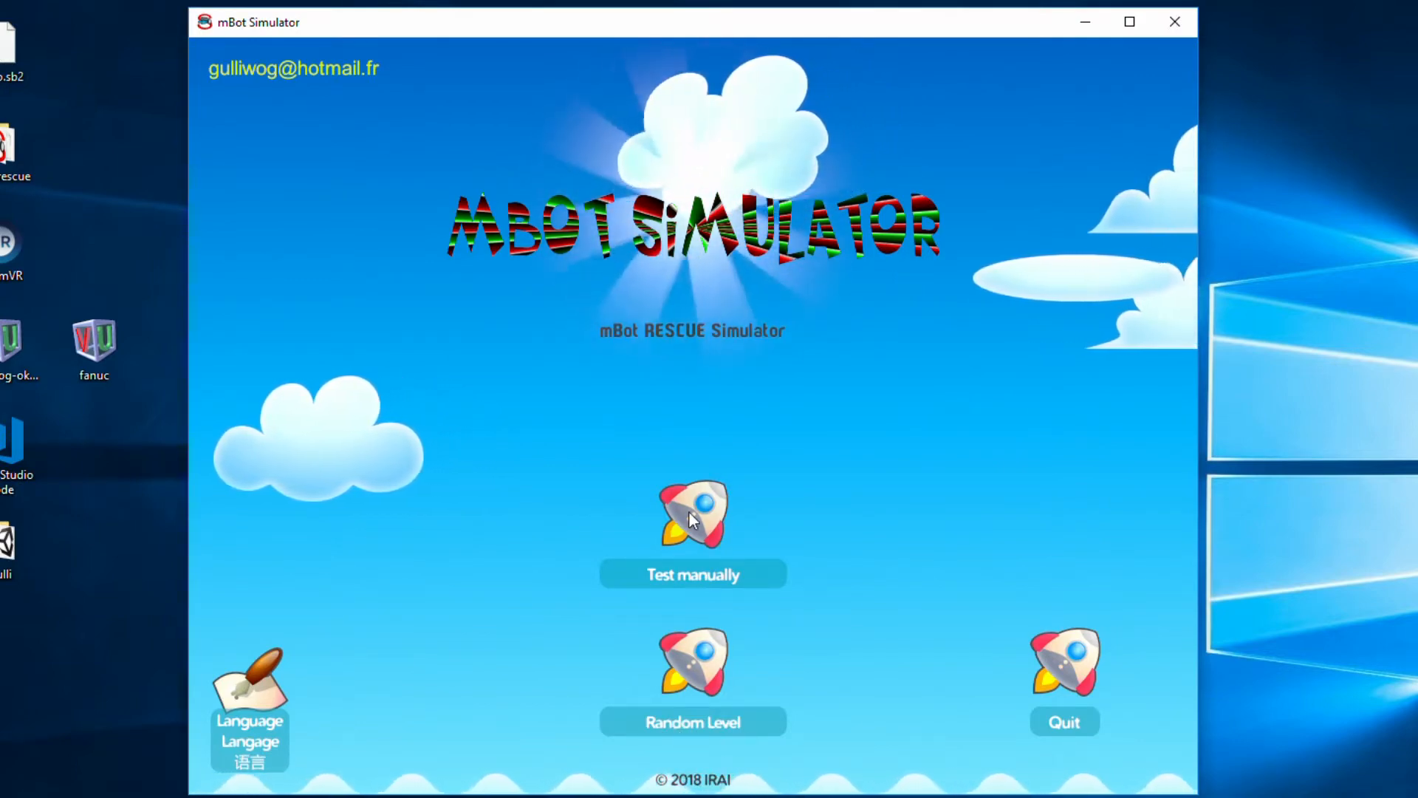
{"action": "mouse_move", "coordinate": [687, 571]}
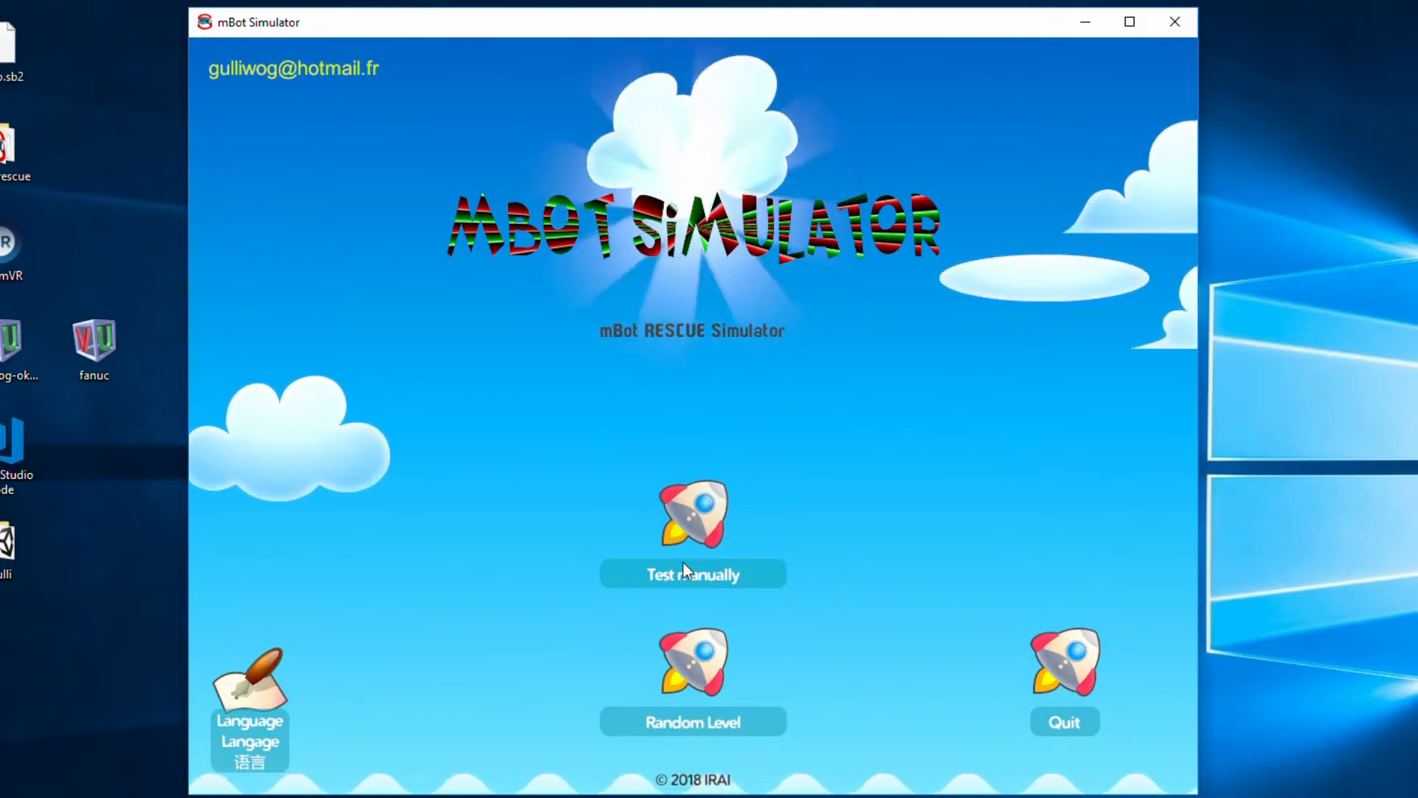
{"action": "mouse_move", "coordinate": [842, 495]}
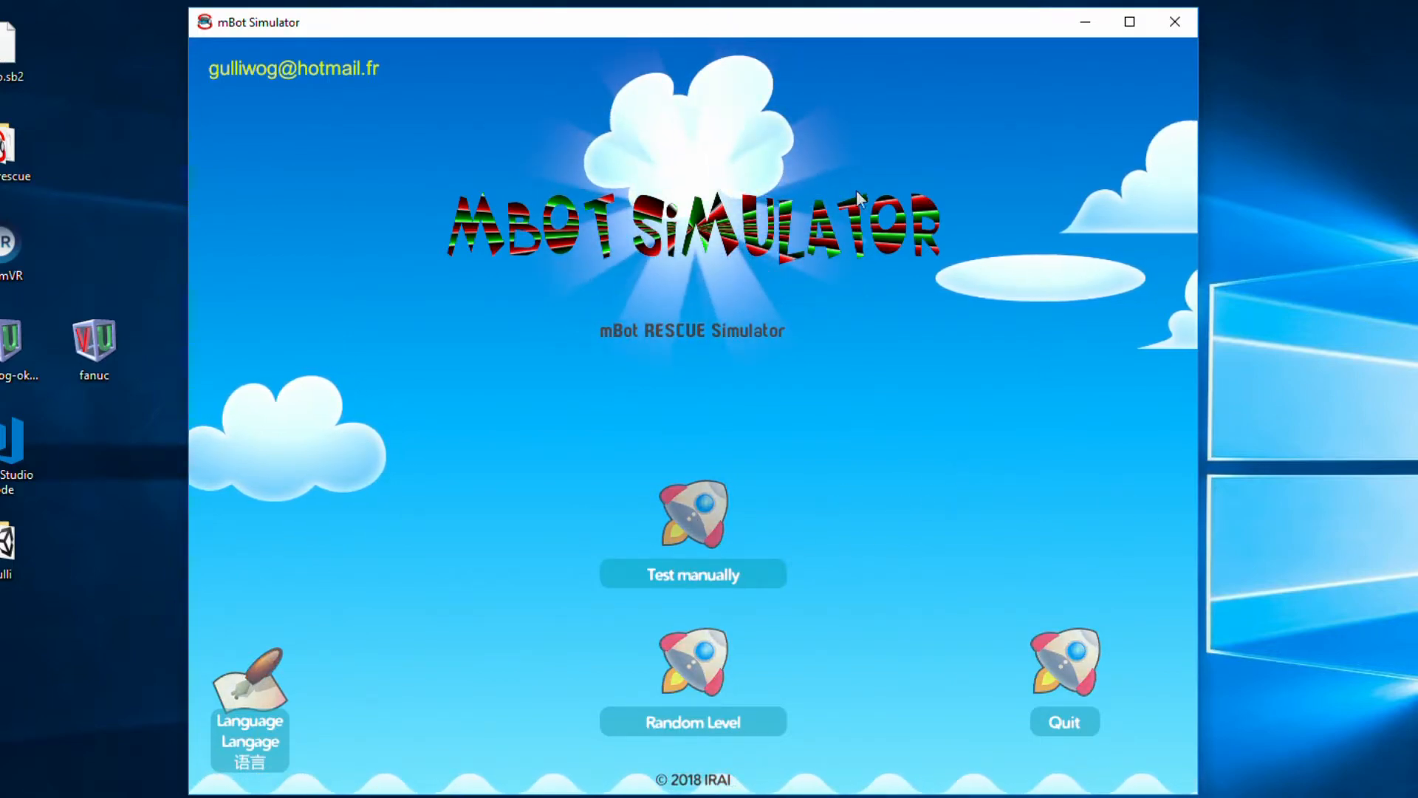
- Start a Test manually session and cycle five camera views, ending on the onboard view
{"action": "left_click", "coordinate": [692, 574]}
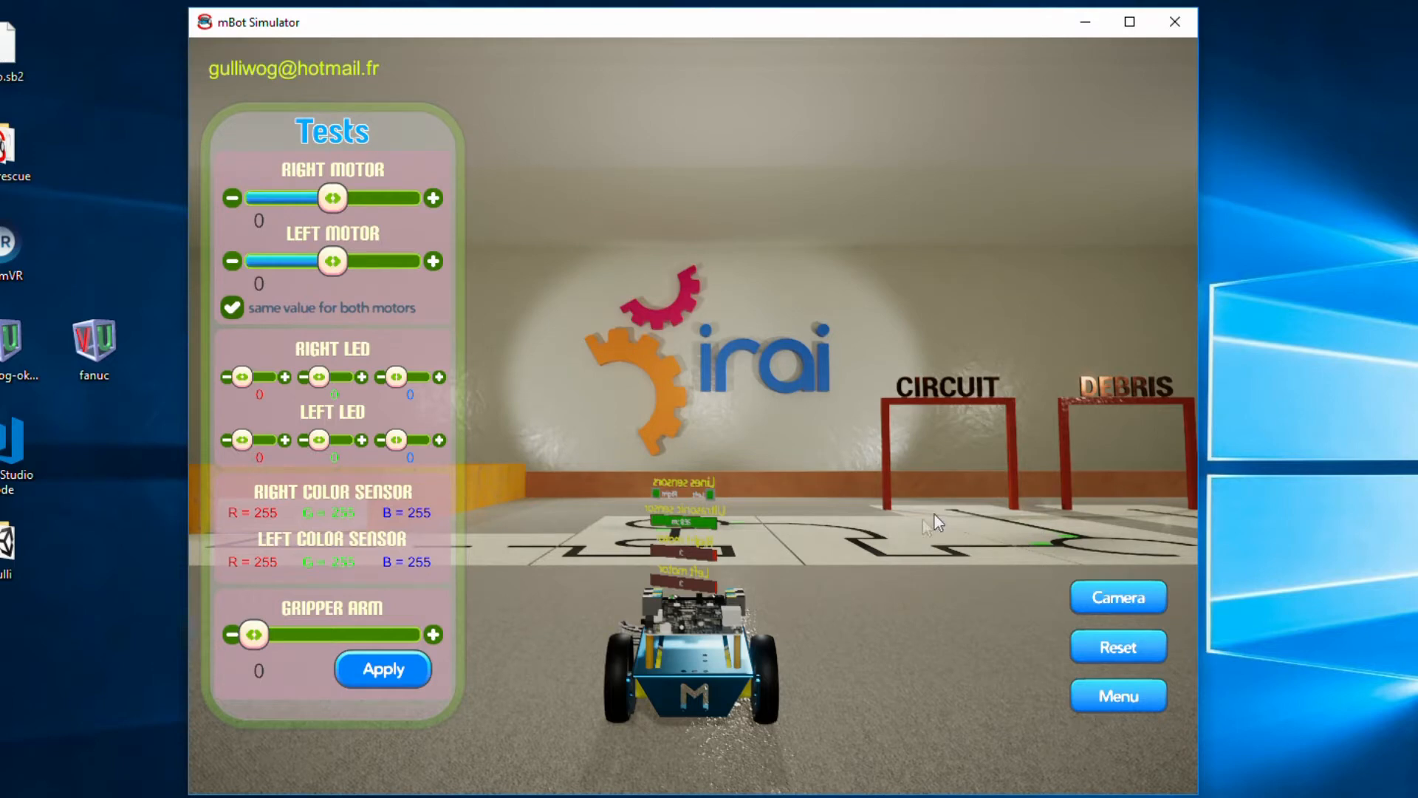
{"action": "mouse_move", "coordinate": [862, 568]}
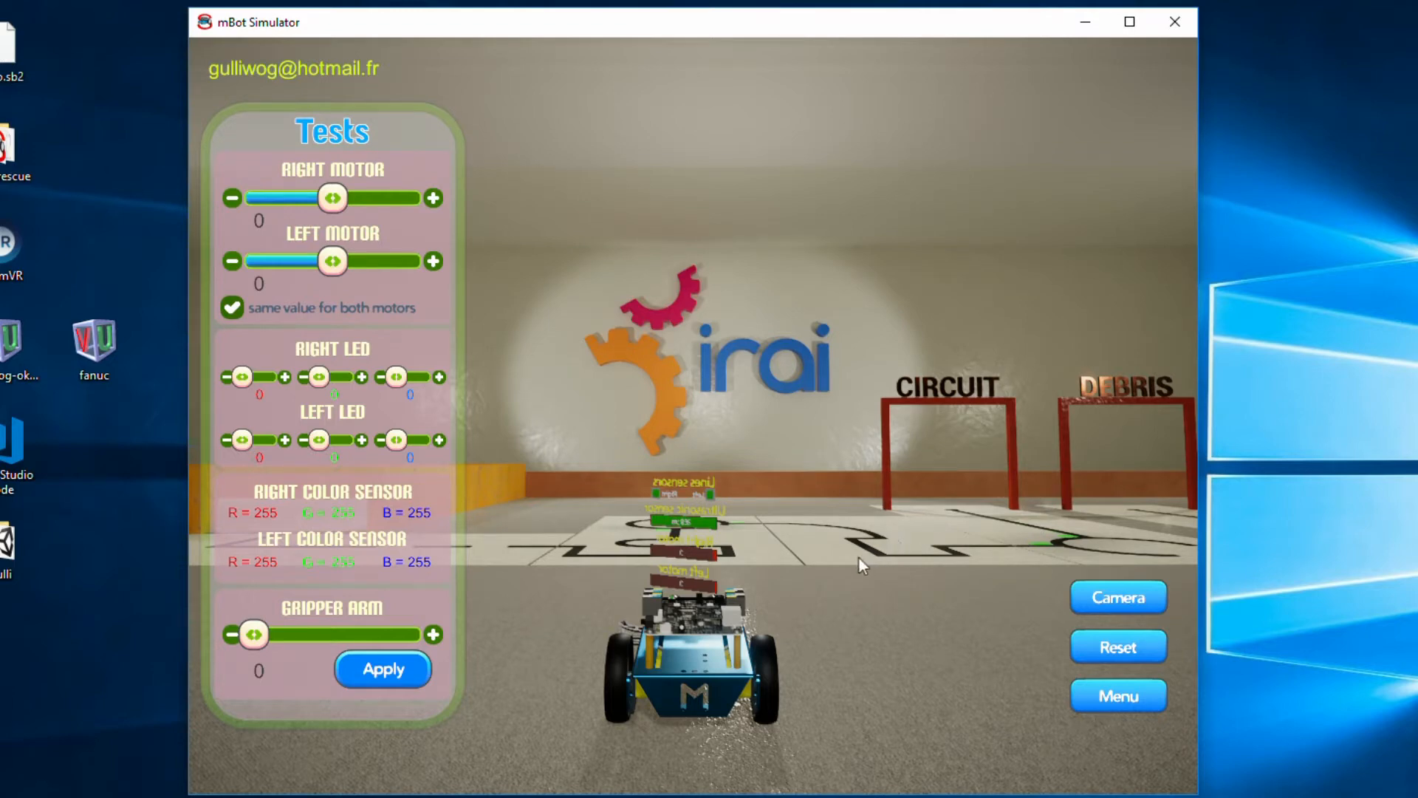
{"action": "mouse_move", "coordinate": [796, 690]}
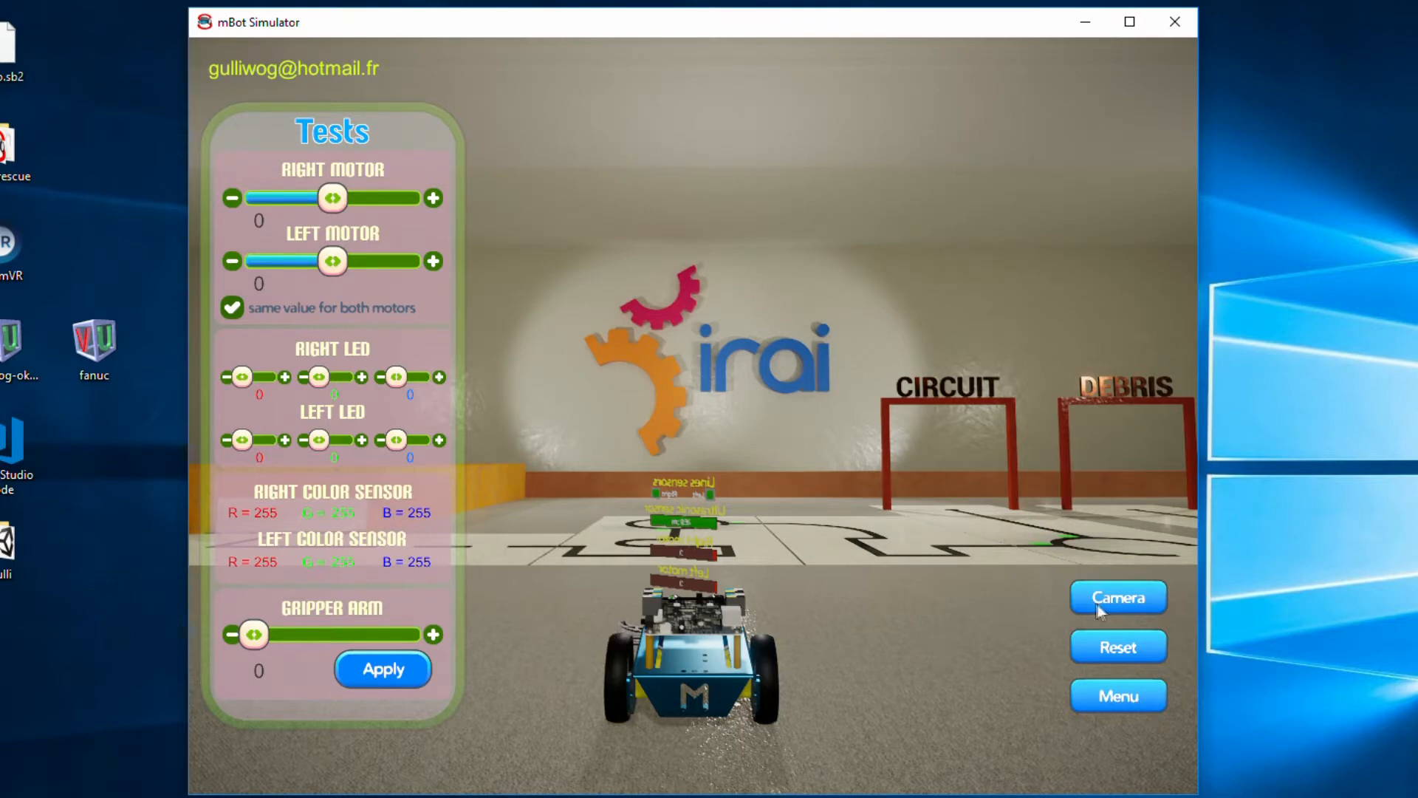
{"action": "mouse_move", "coordinate": [954, 626]}
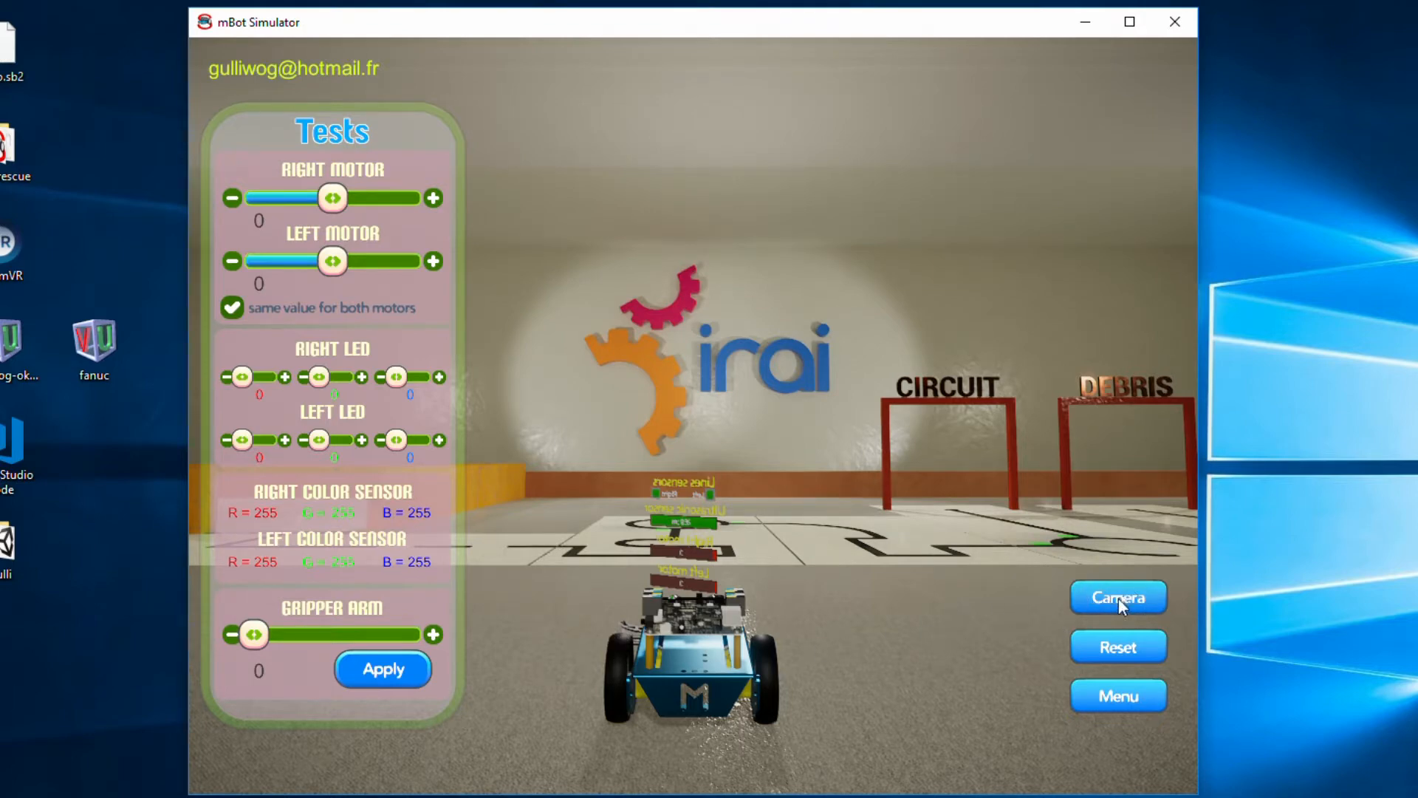
{"action": "left_click", "coordinate": [1118, 597]}
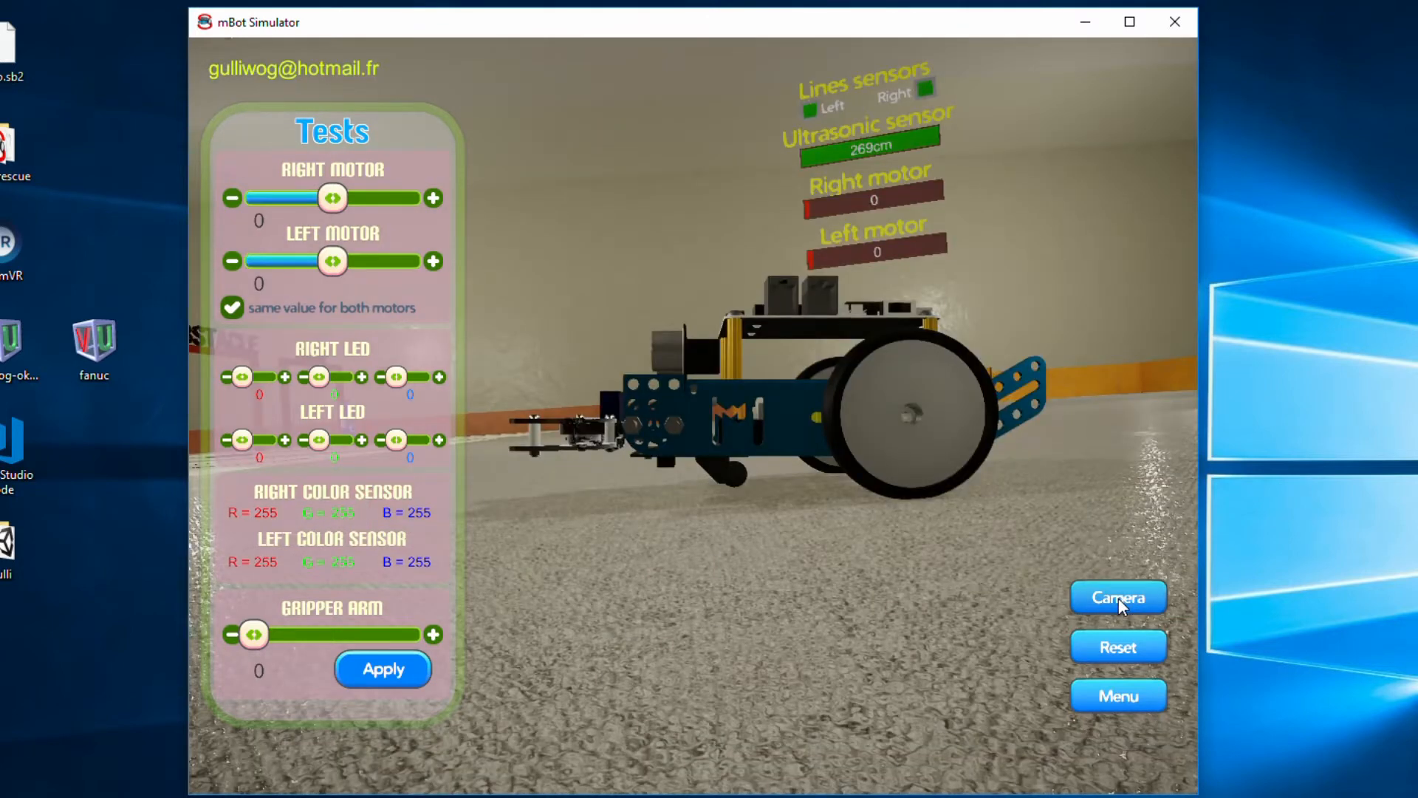
{"action": "left_click", "coordinate": [1117, 597]}
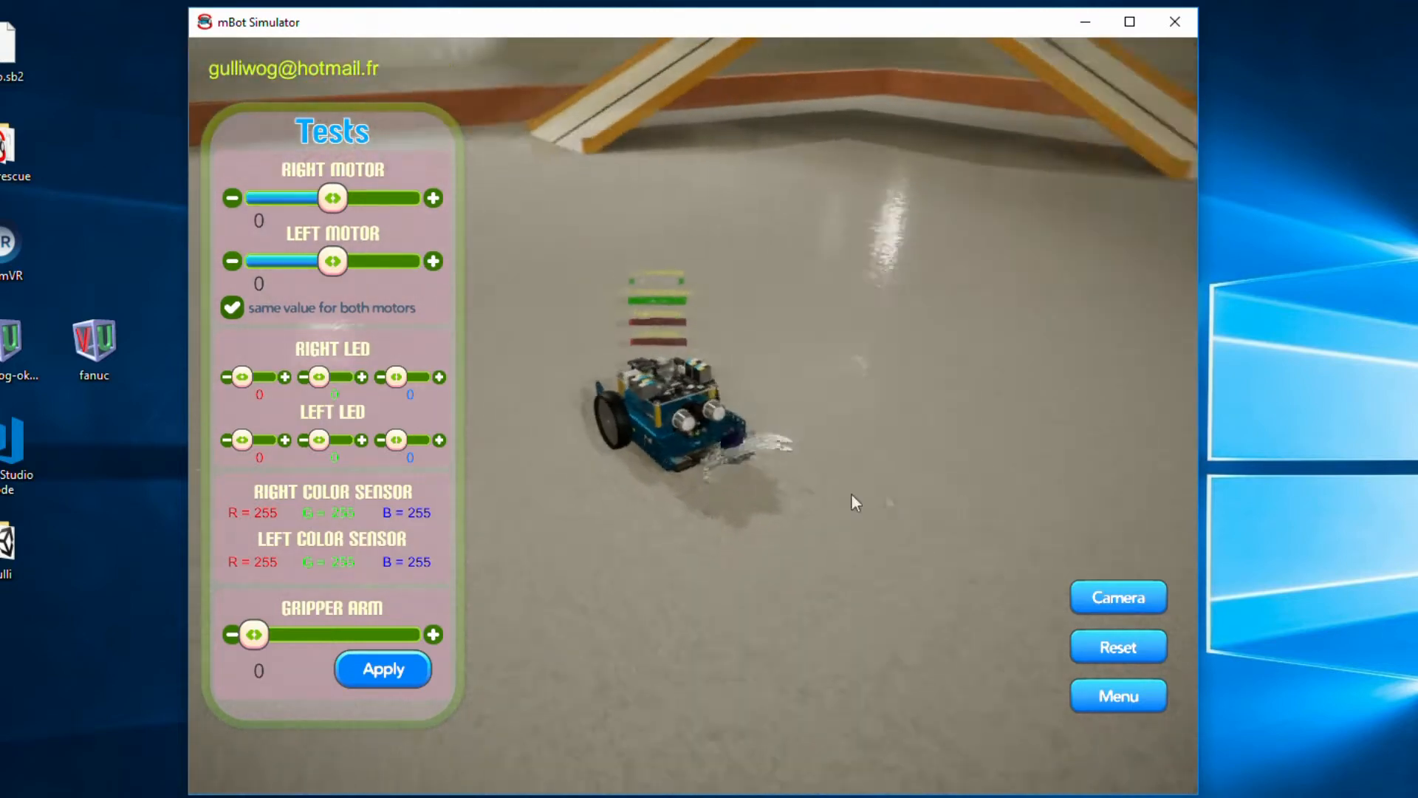
{"action": "left_click", "coordinate": [1118, 597]}
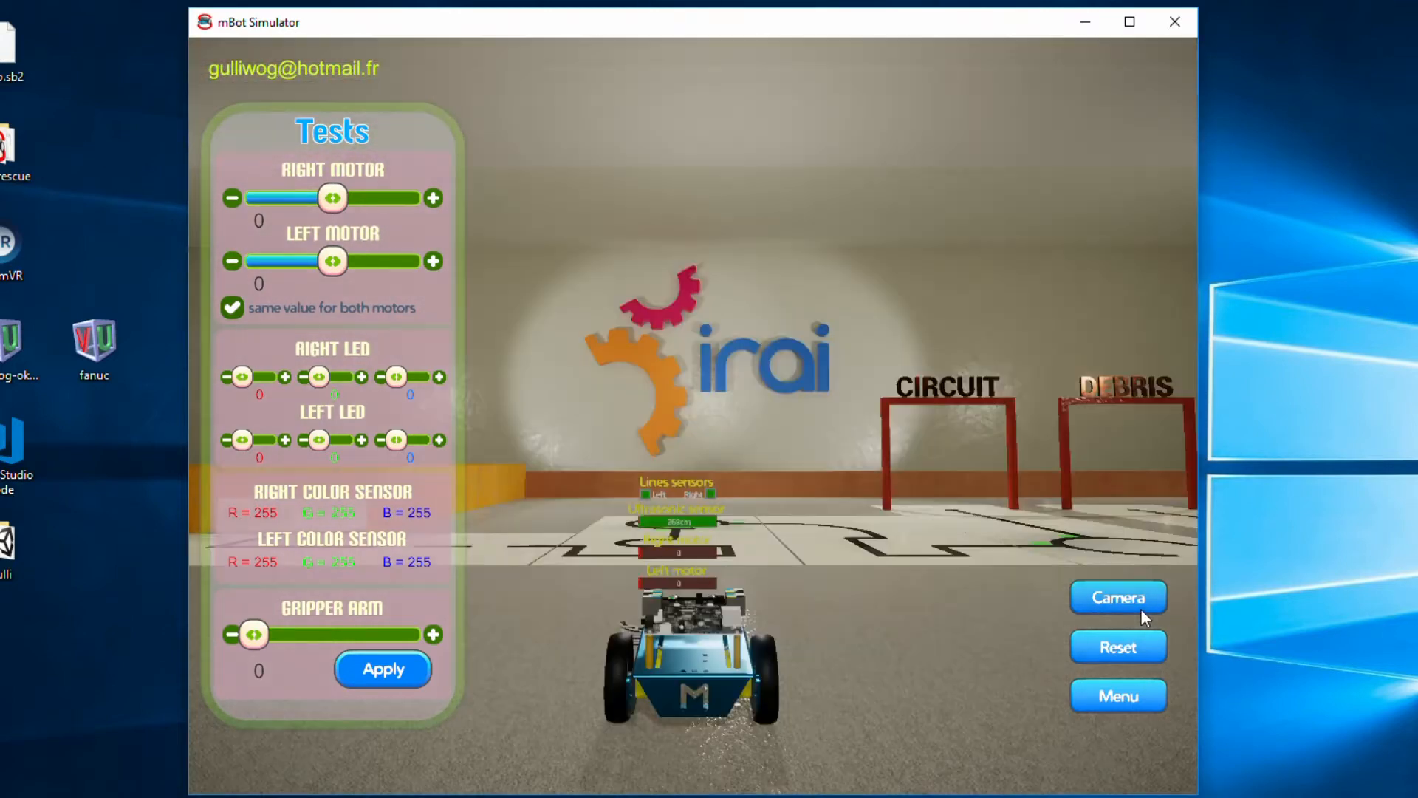
{"action": "left_click", "coordinate": [1119, 597]}
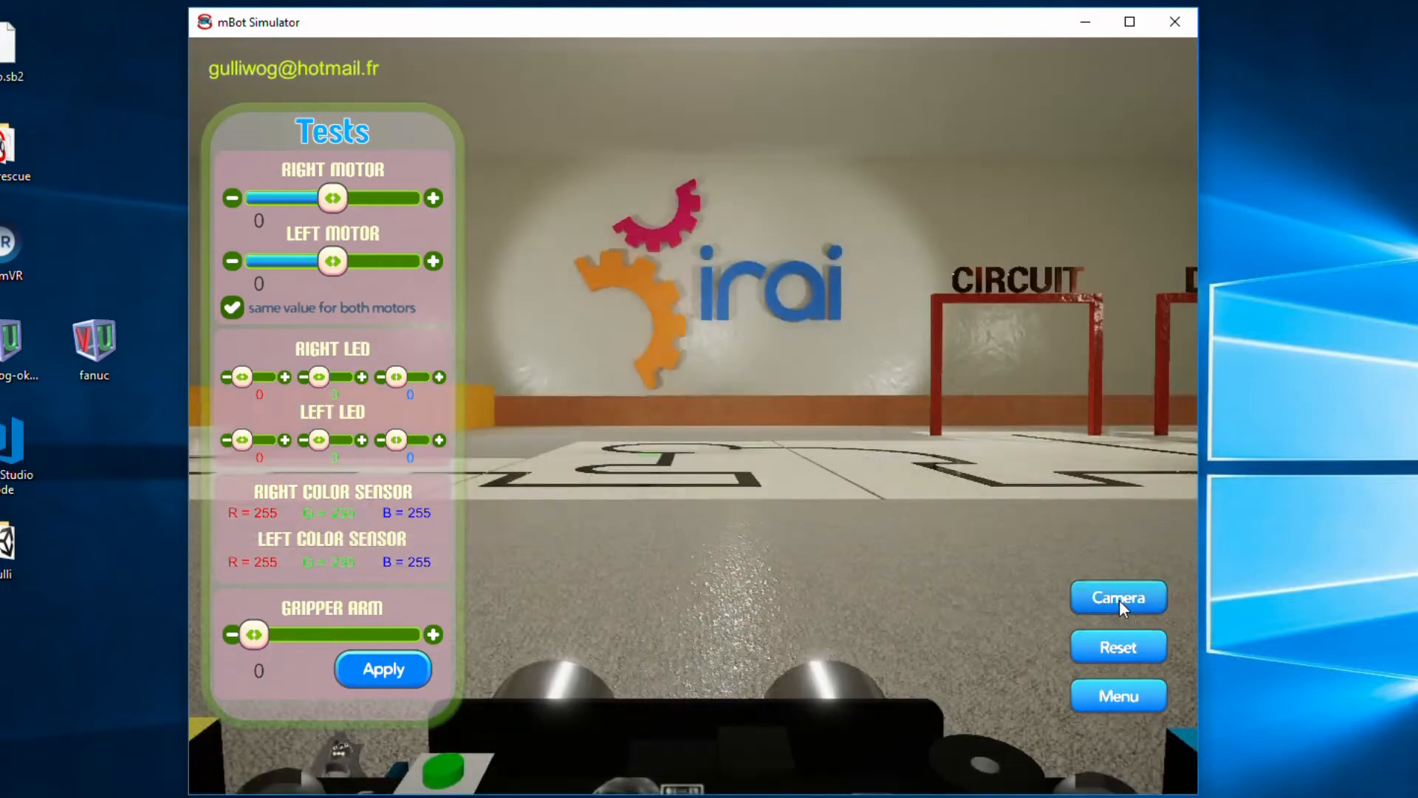
{"action": "left_click", "coordinate": [1119, 597]}
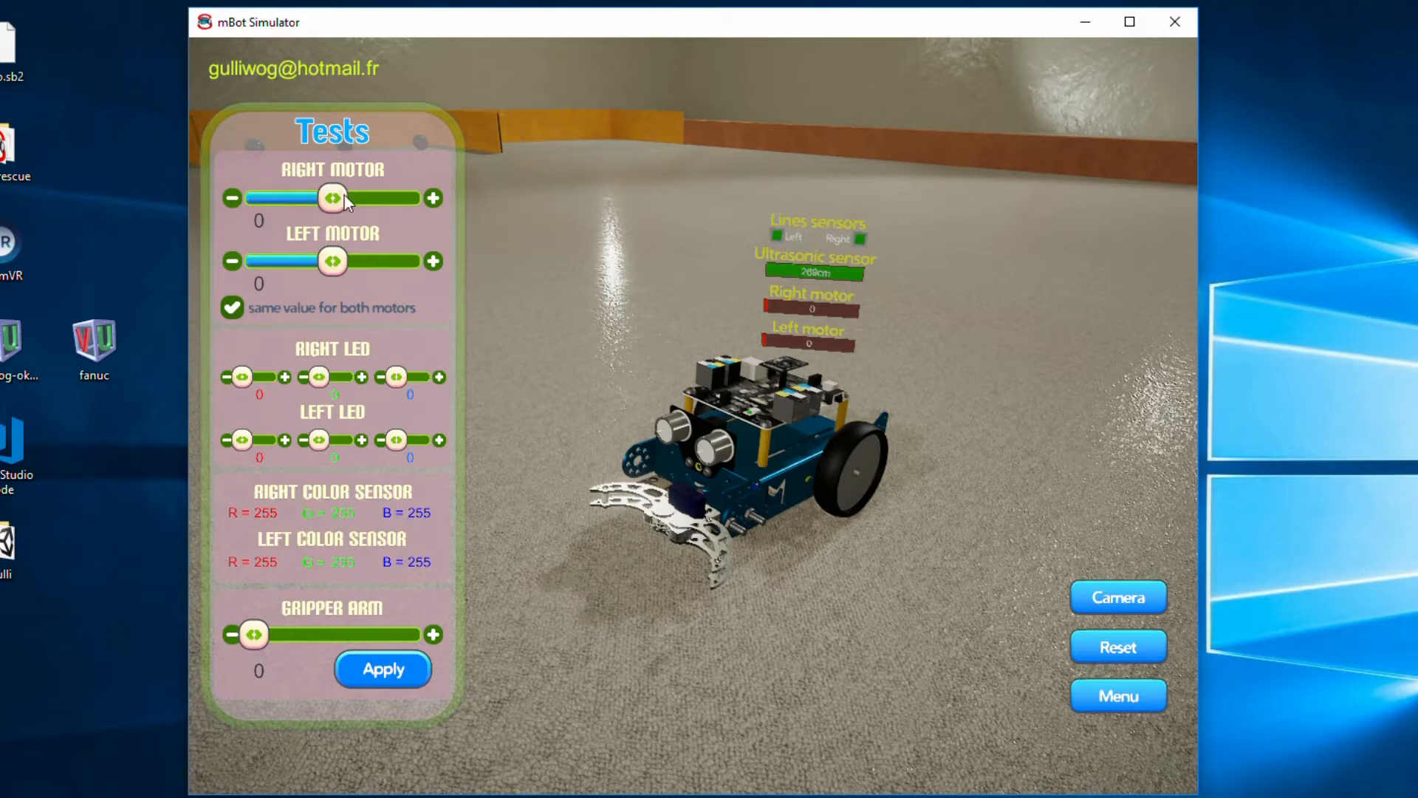
{"action": "mouse_move", "coordinate": [349, 306]}
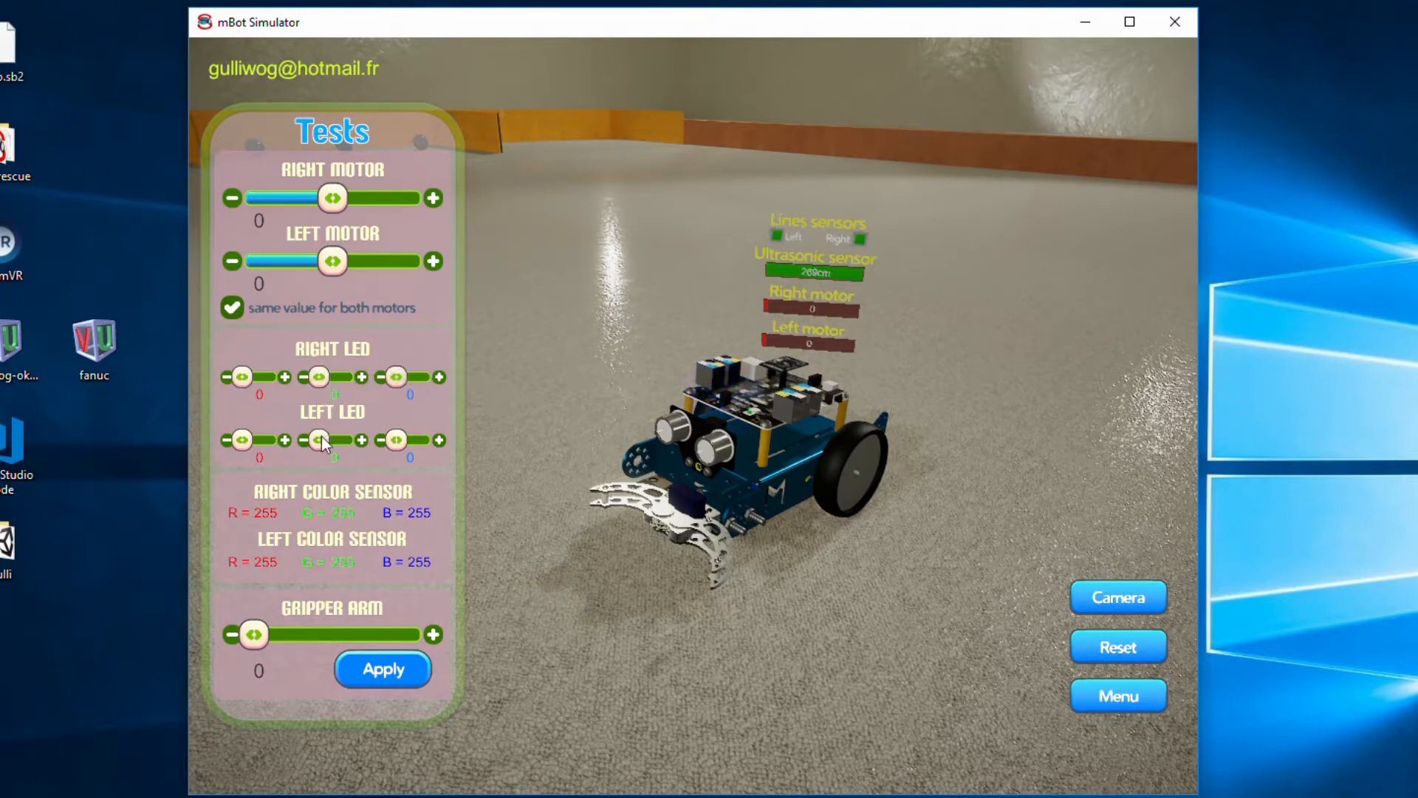
- Set the gripper arm to 98 and apply, then slide it to 18, 75, and 0
{"action": "left_click_drag", "start_coordinate": [321, 441], "coordinate": [262, 440]}
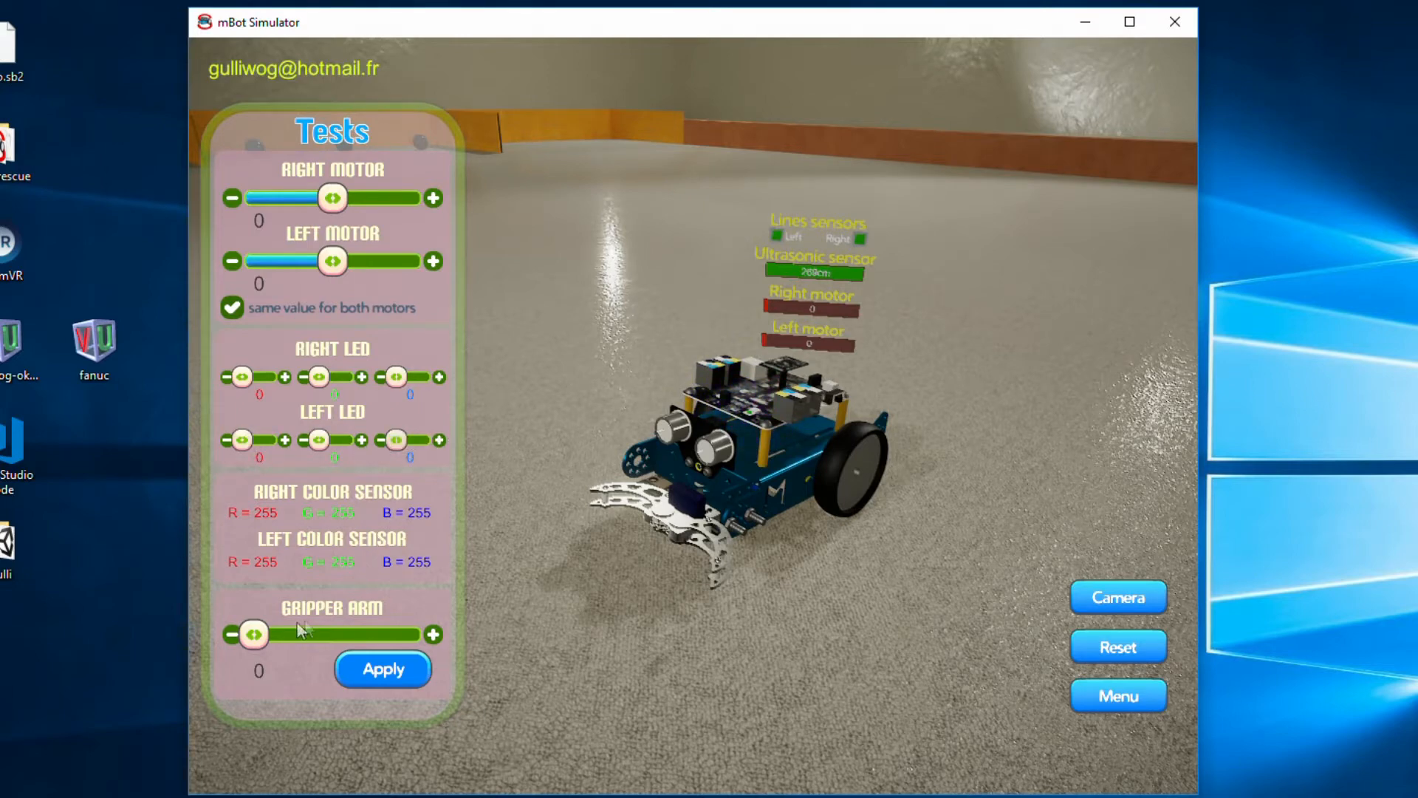
{"action": "left_click_drag", "start_coordinate": [254, 634], "coordinate": [335, 634]}
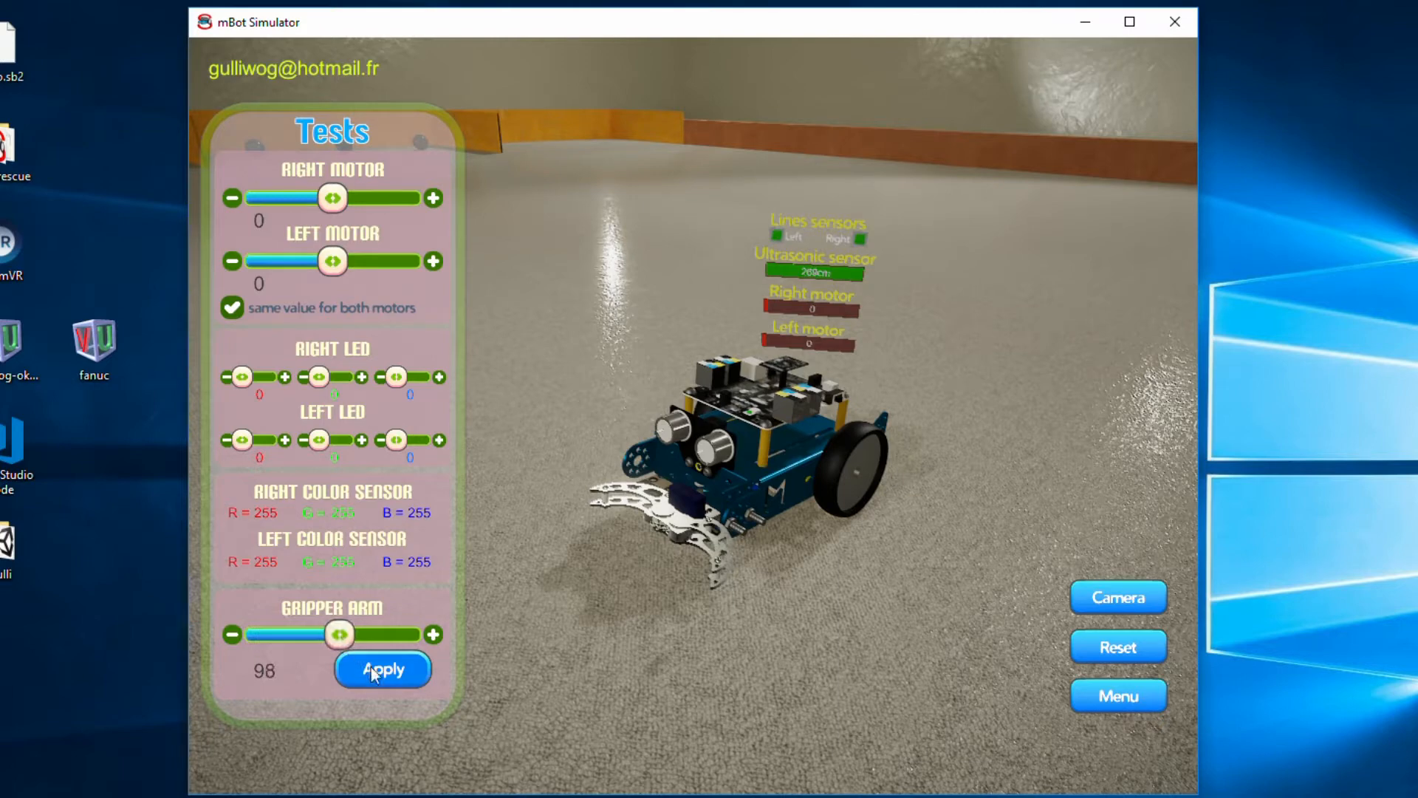
{"action": "left_click", "coordinate": [382, 668]}
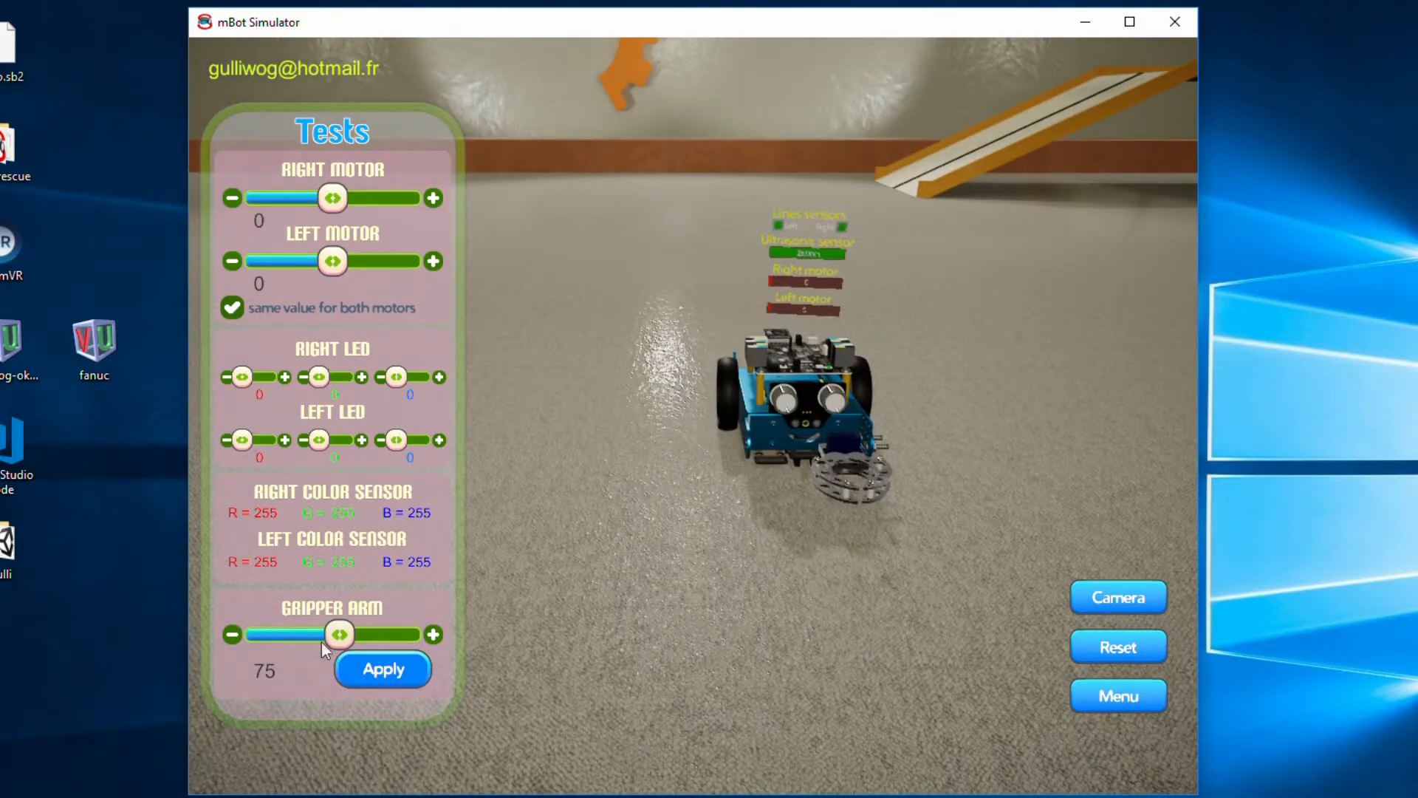
{"action": "left_click_drag", "start_coordinate": [339, 634], "coordinate": [269, 634]}
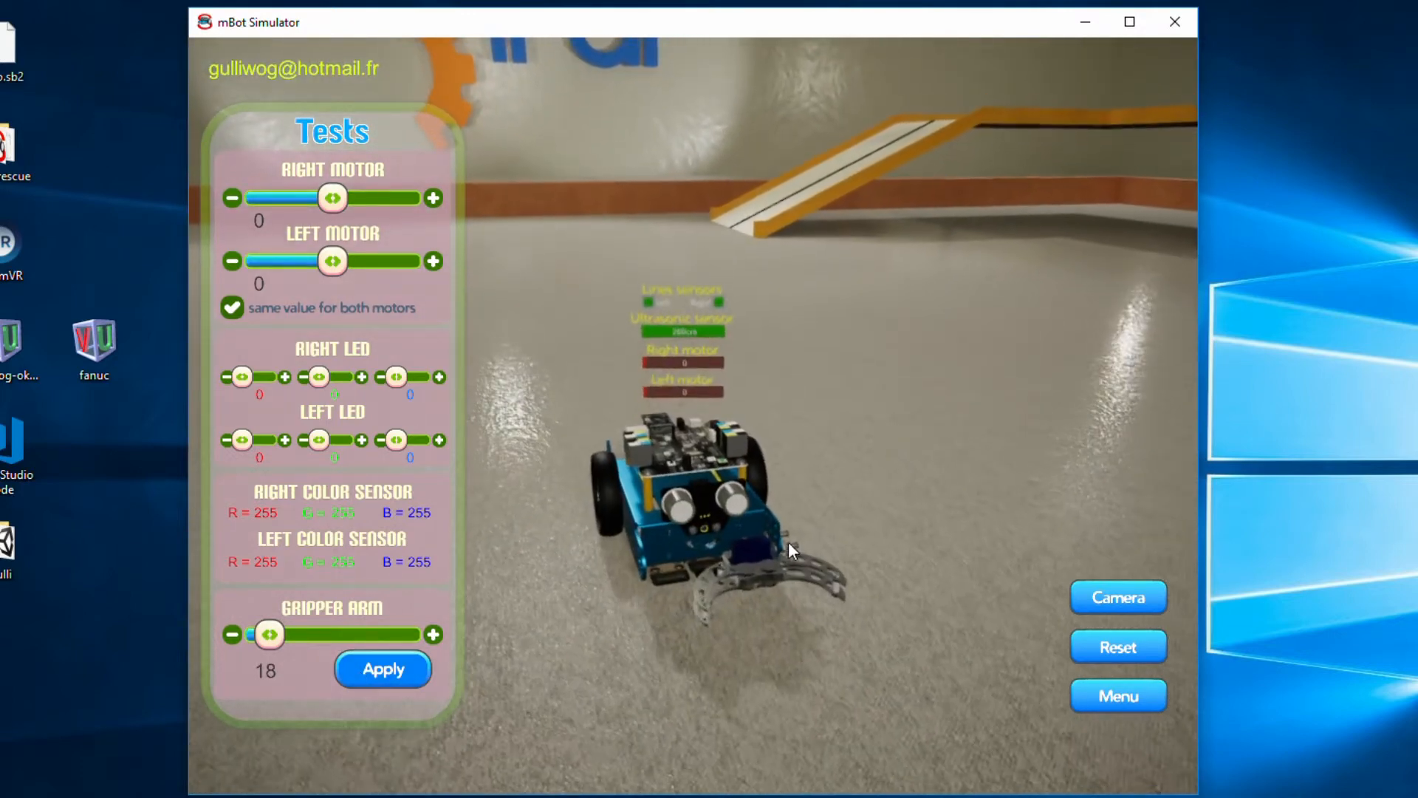
{"action": "left_click_drag", "start_coordinate": [269, 634], "coordinate": [398, 634]}
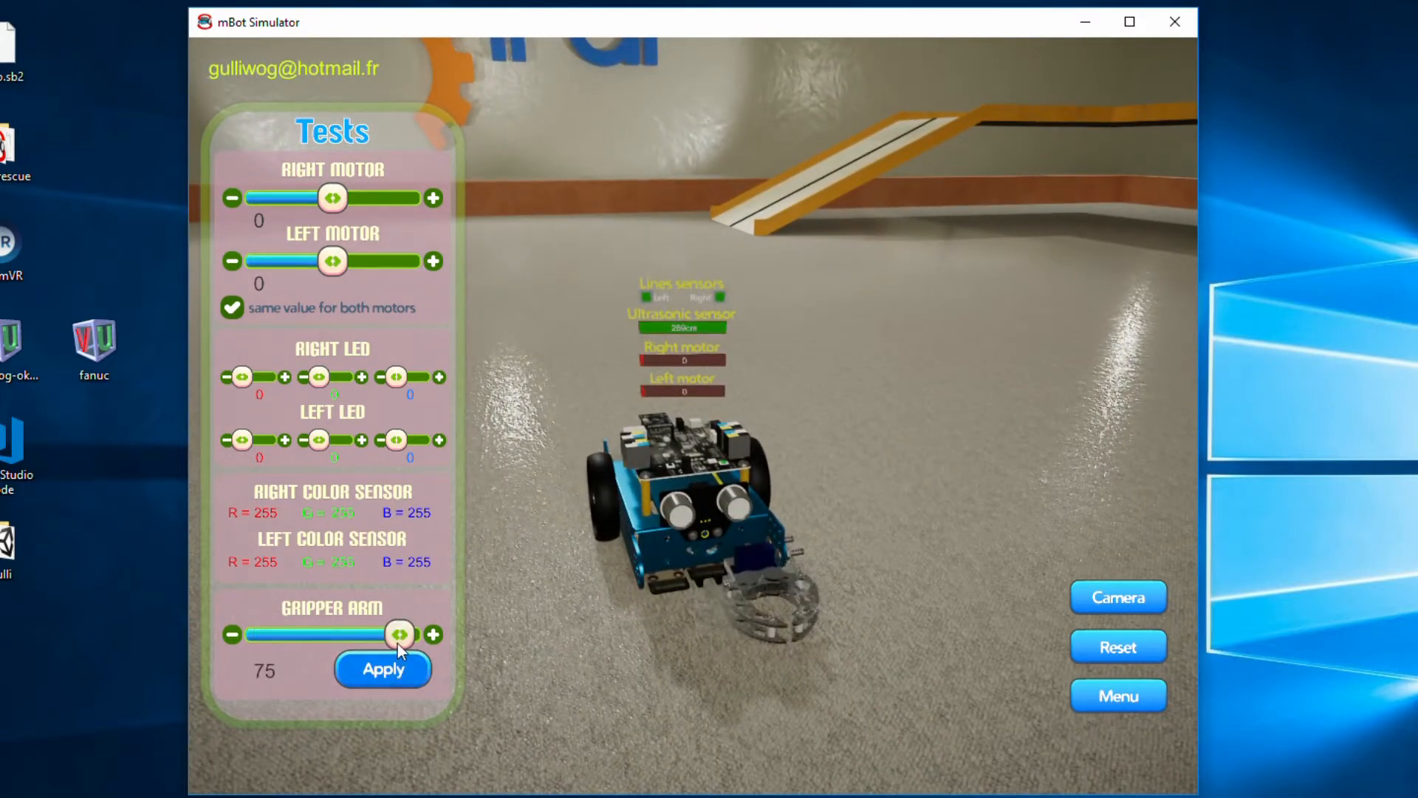
{"action": "left_click_drag", "start_coordinate": [400, 633], "coordinate": [254, 634]}
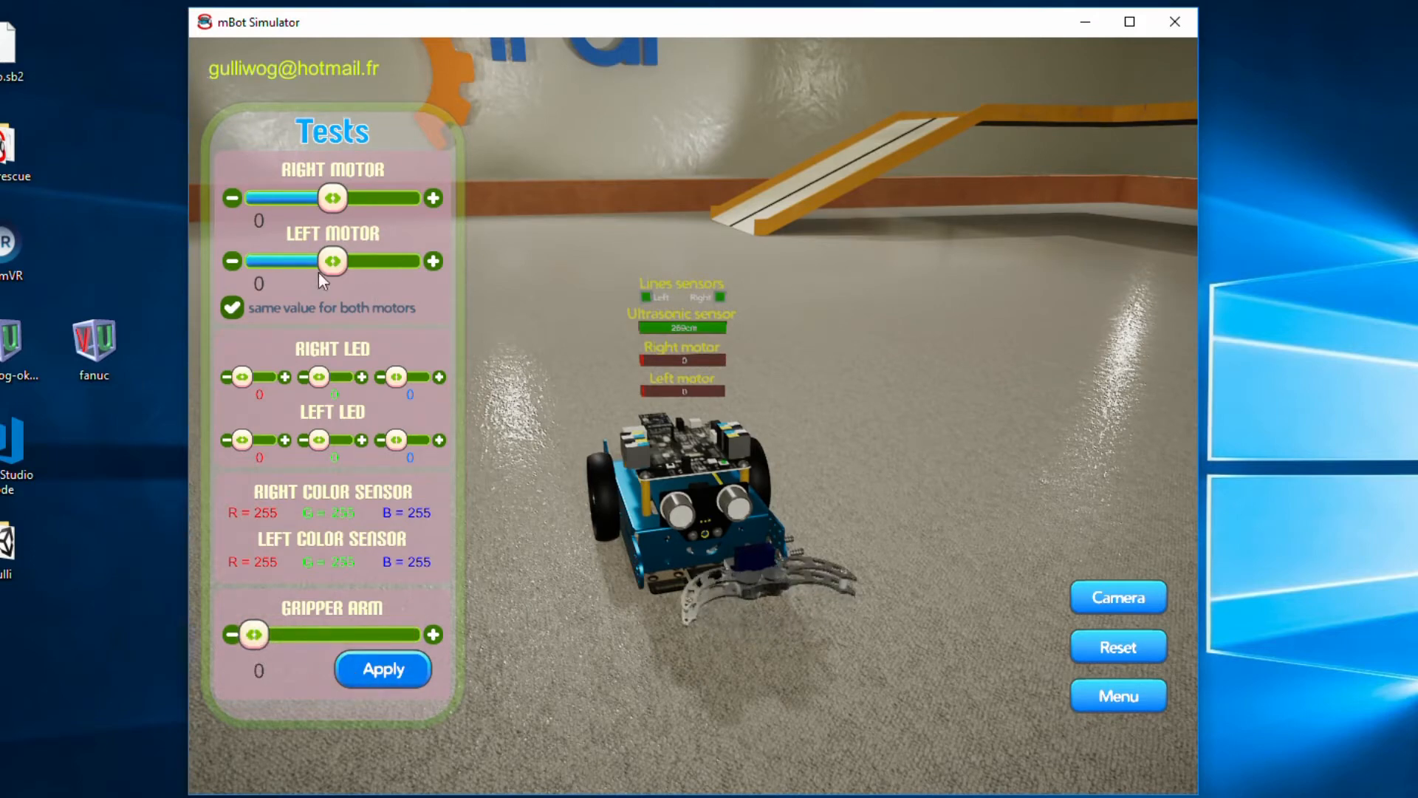
- Drive both motors together at -83, -159, 22, 131, then back near zero
{"action": "left_click_drag", "start_coordinate": [333, 261], "coordinate": [307, 261]}
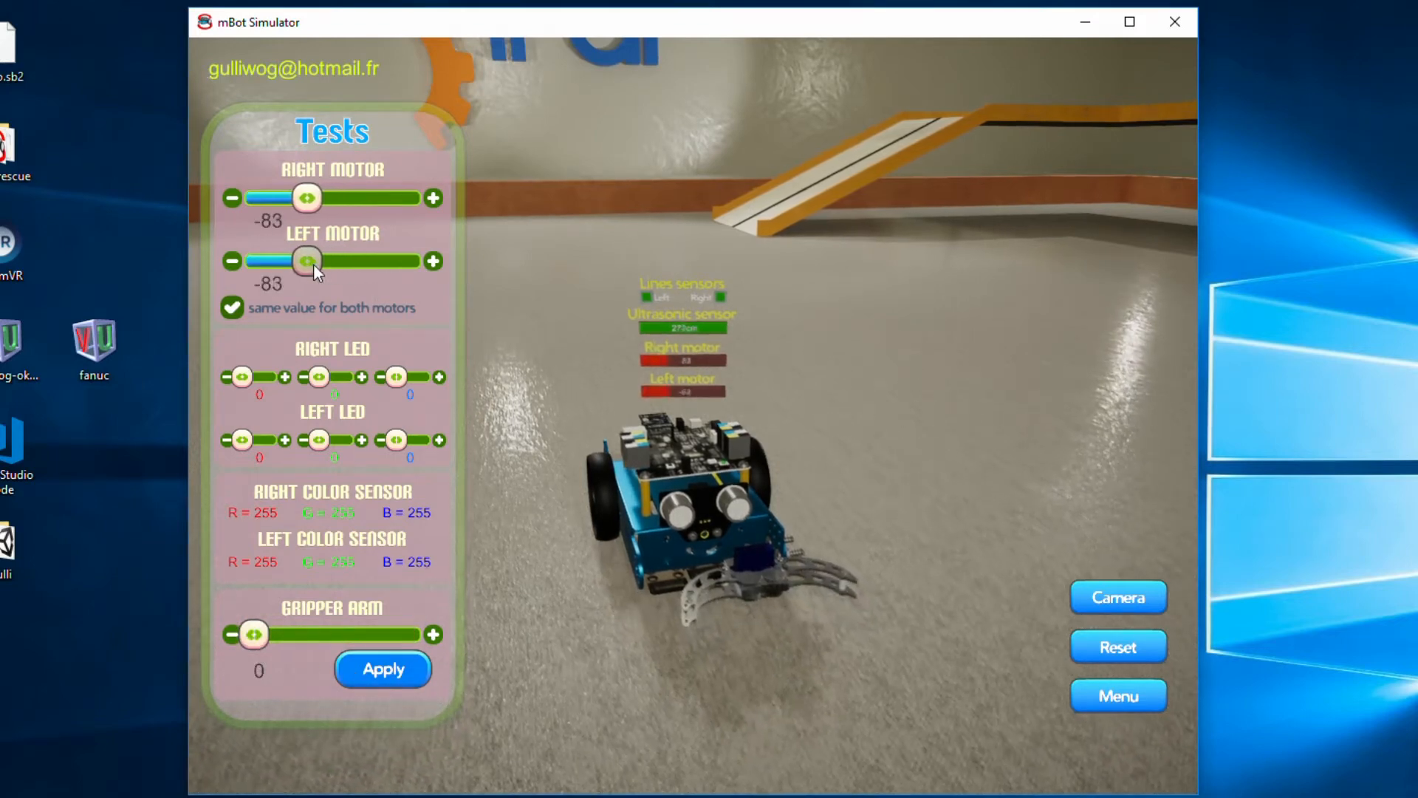
{"action": "left_click_drag", "start_coordinate": [305, 261], "coordinate": [285, 260]}
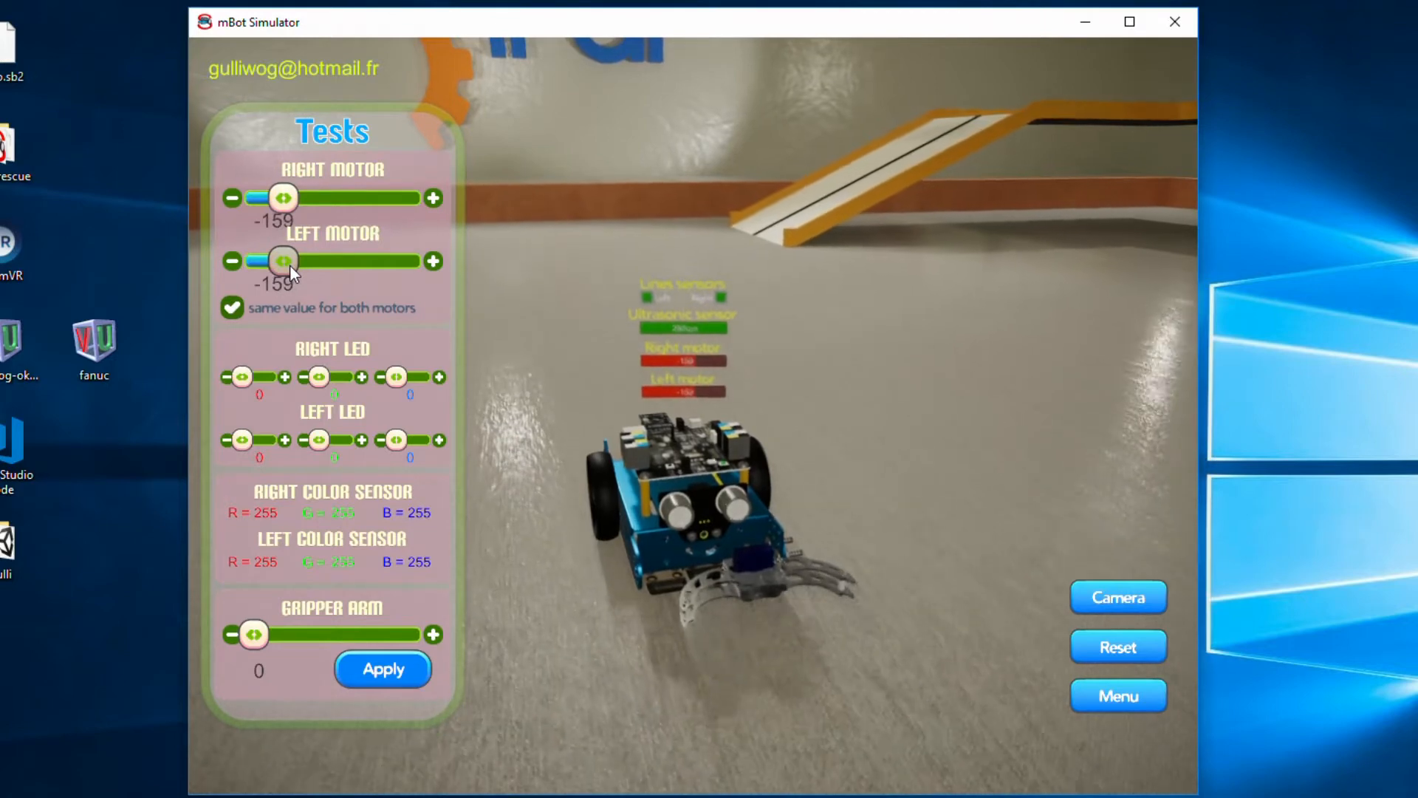
{"action": "left_click_drag", "start_coordinate": [283, 262], "coordinate": [339, 262]}
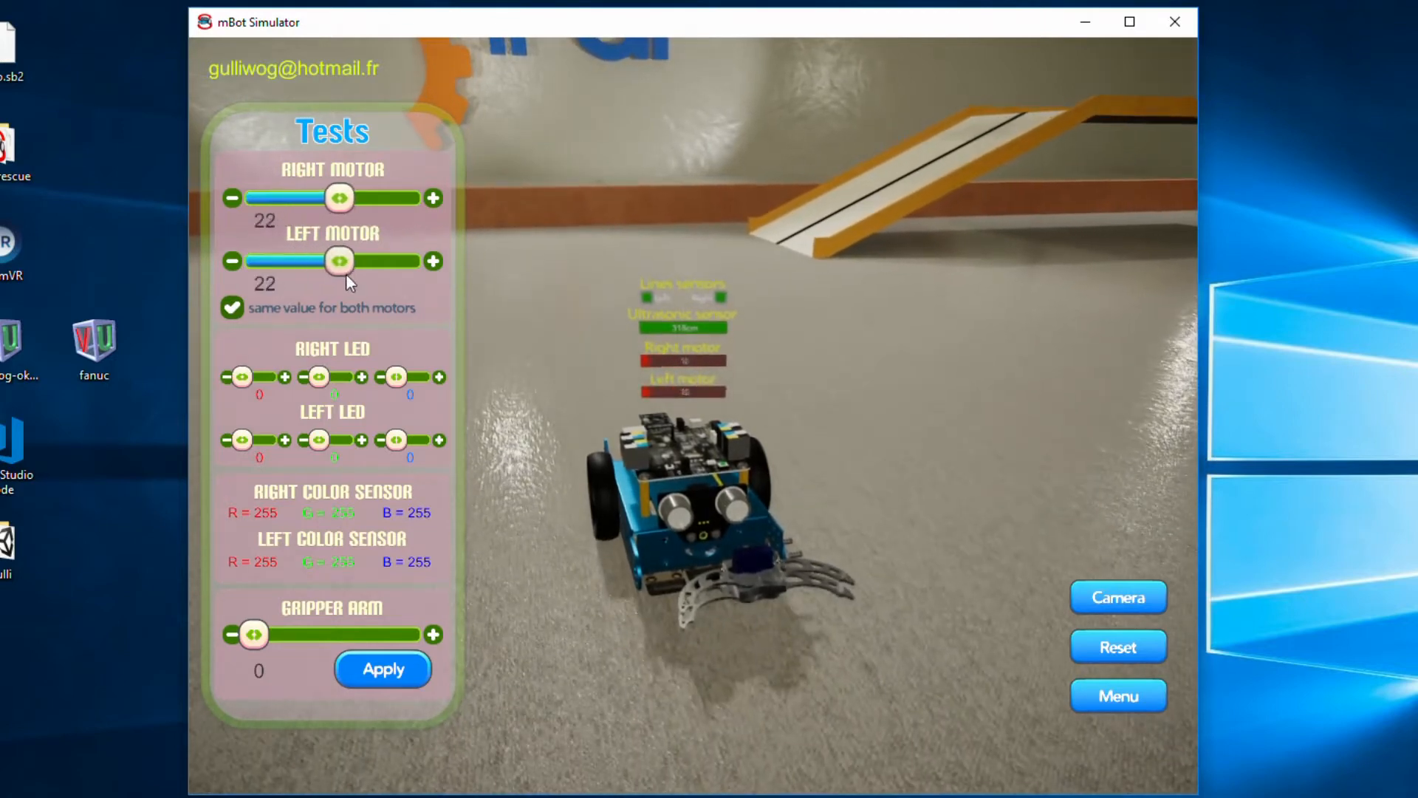
{"action": "left_click_drag", "start_coordinate": [339, 261], "coordinate": [387, 261]}
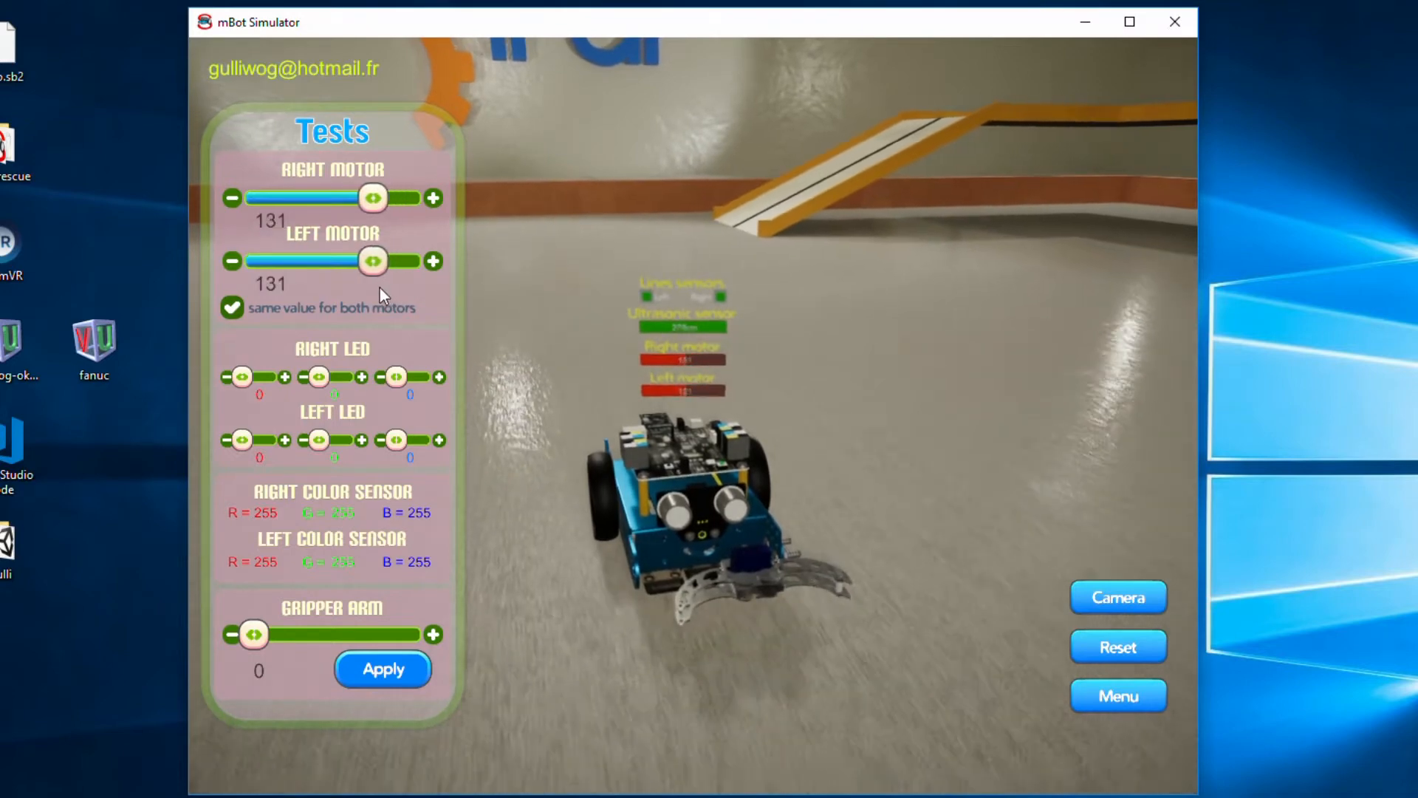
{"action": "left_click_drag", "start_coordinate": [372, 197], "coordinate": [331, 198]}
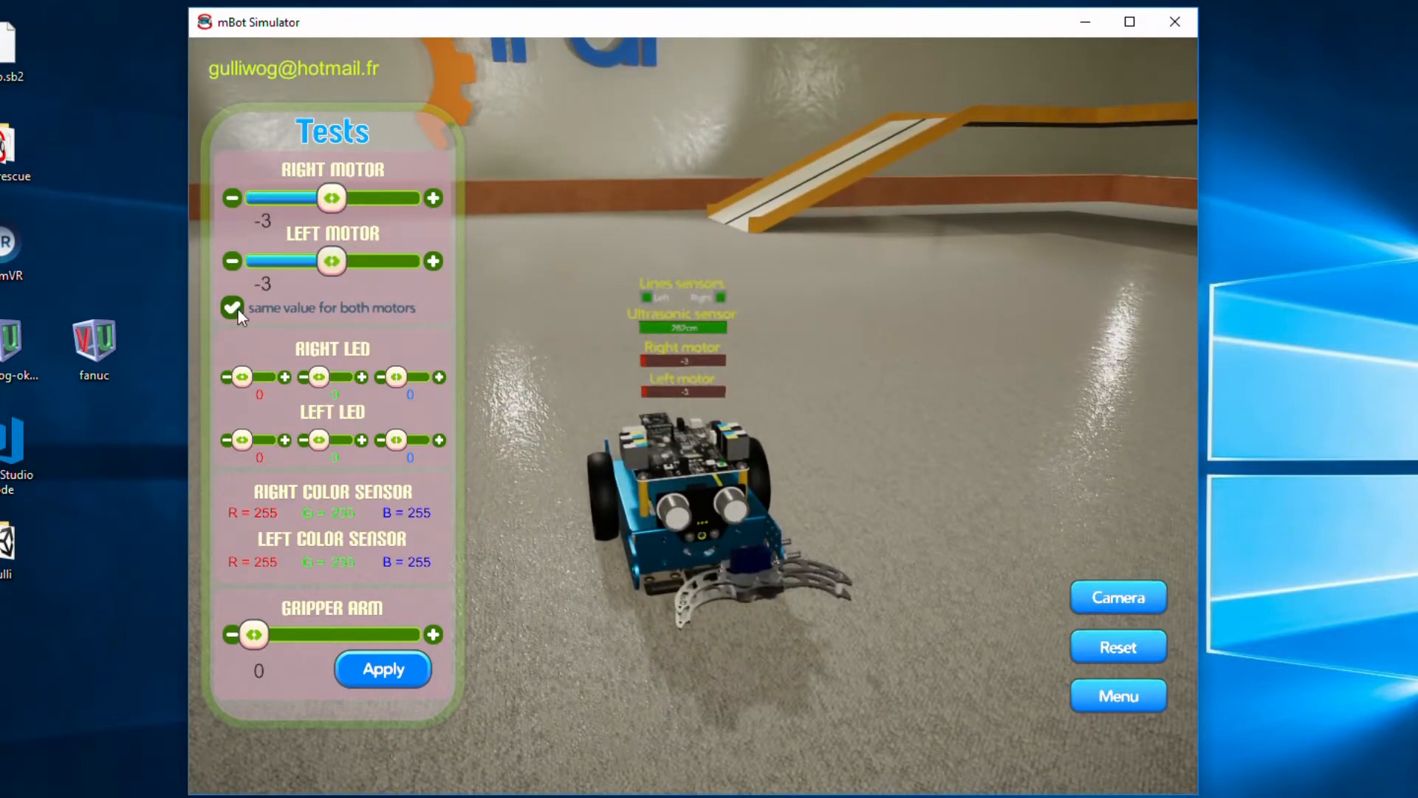
- Spin the robot with left motor at -156 and right forward, then reset it
{"action": "left_click_drag", "start_coordinate": [331, 261], "coordinate": [285, 262]}
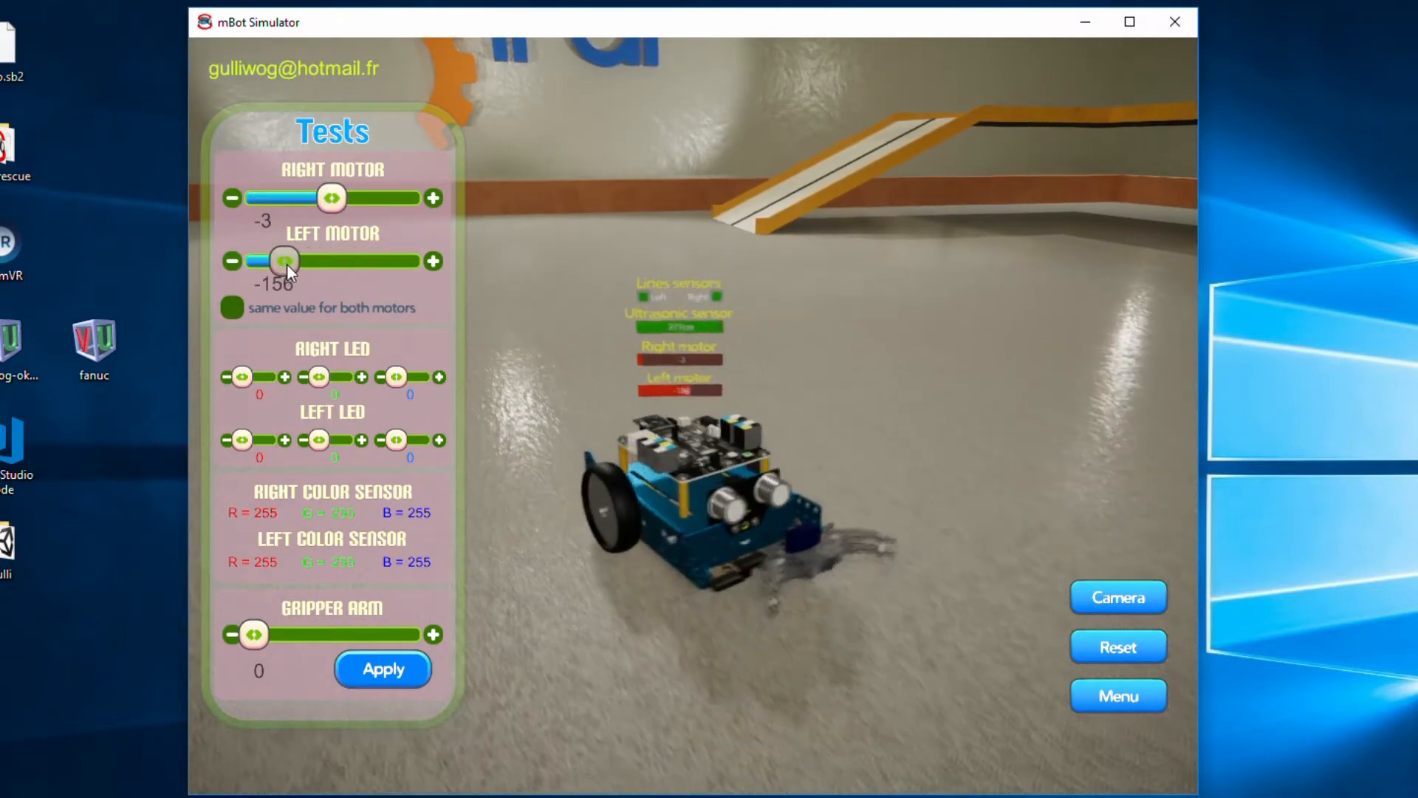
{"action": "left_click_drag", "start_coordinate": [331, 198], "coordinate": [367, 198]}
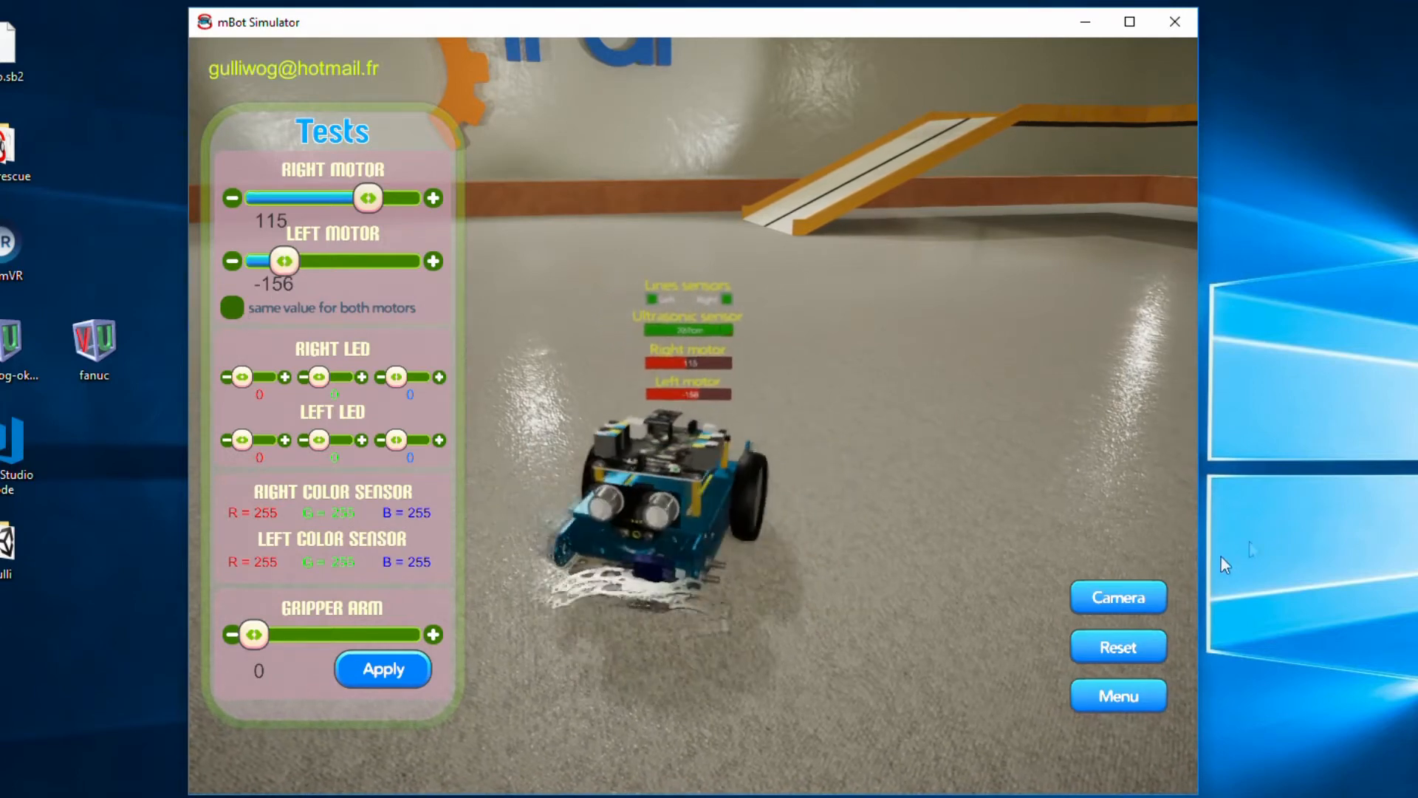
{"action": "left_click", "coordinate": [1117, 646]}
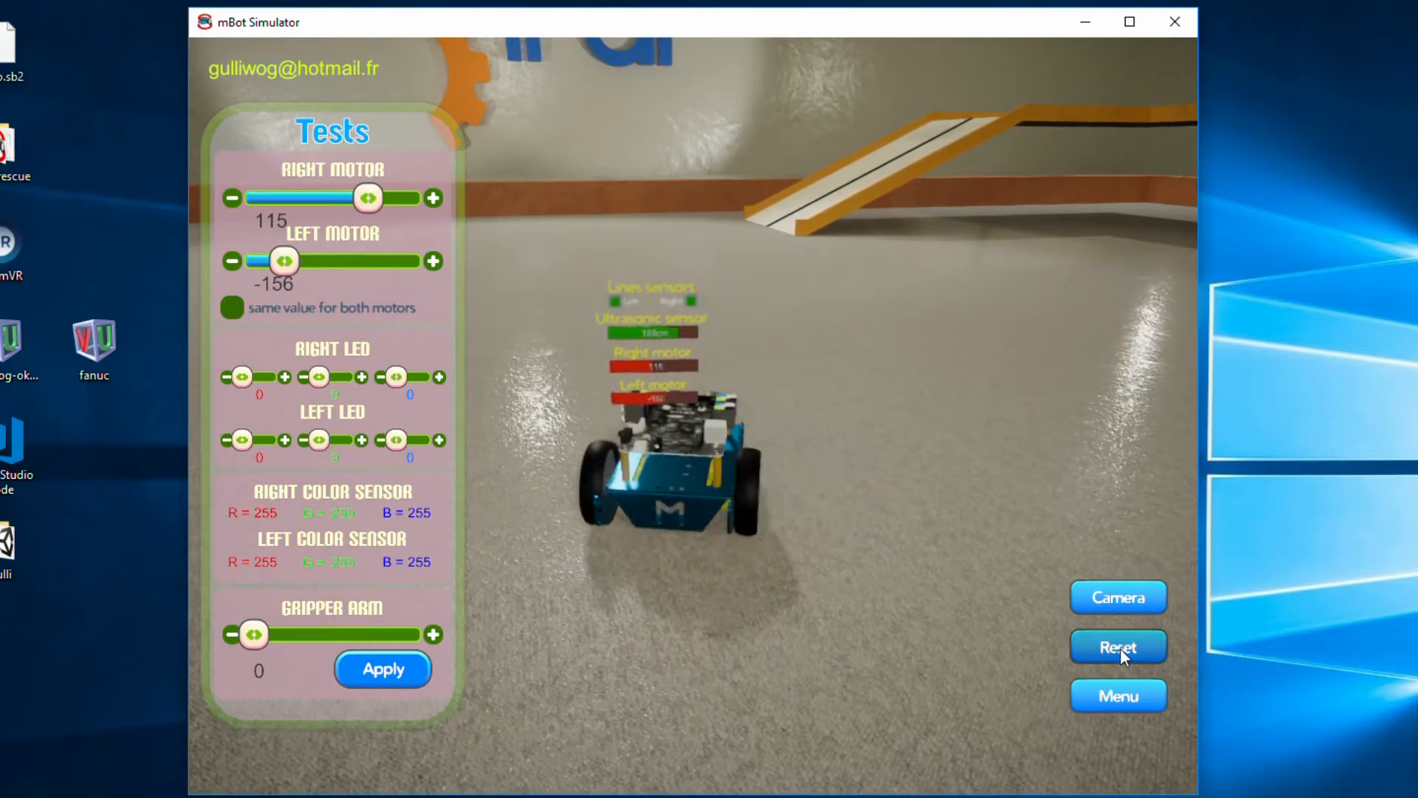
{"action": "left_click", "coordinate": [1118, 647]}
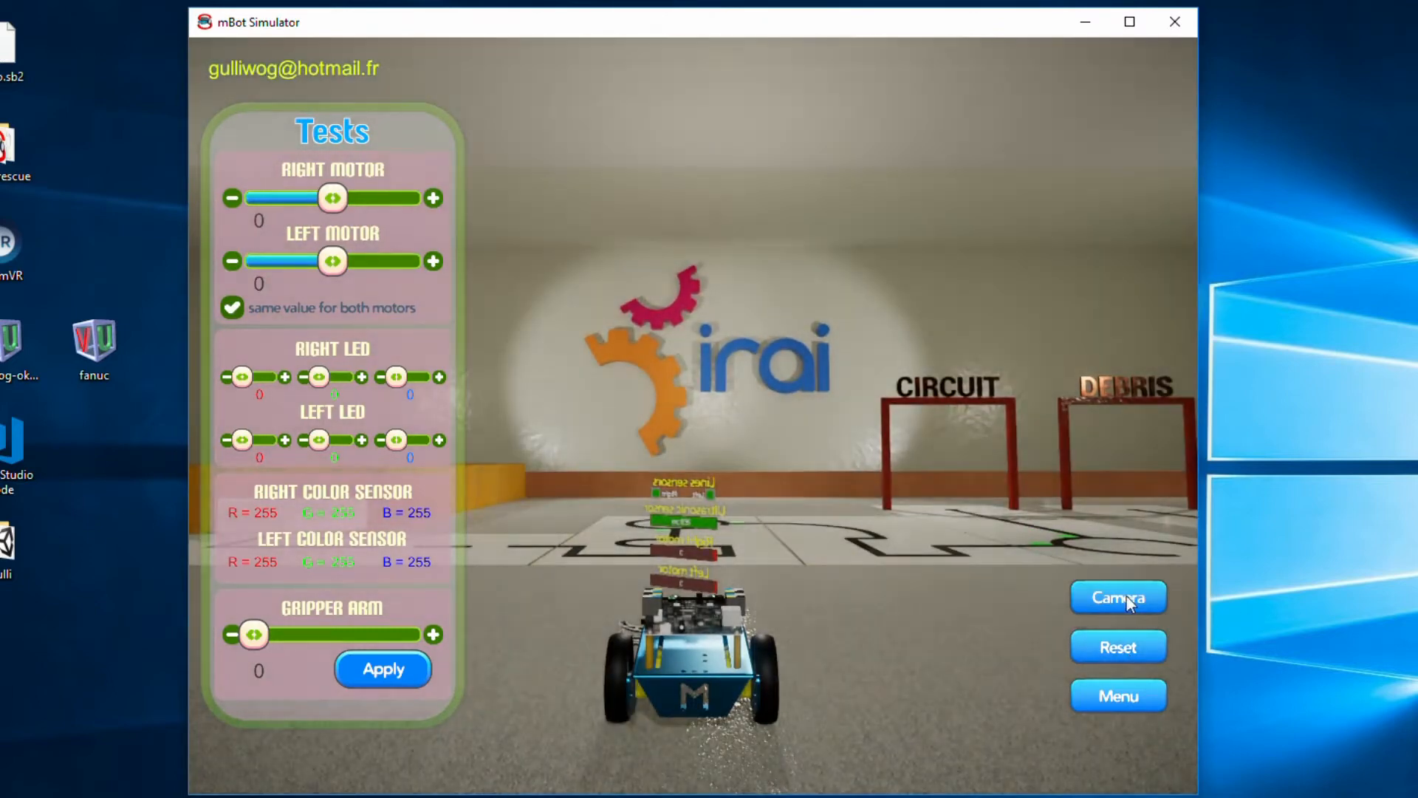
- Cycle two camera views, then run both motors at full speed and stop one to turn
{"action": "left_click", "coordinate": [1119, 597]}
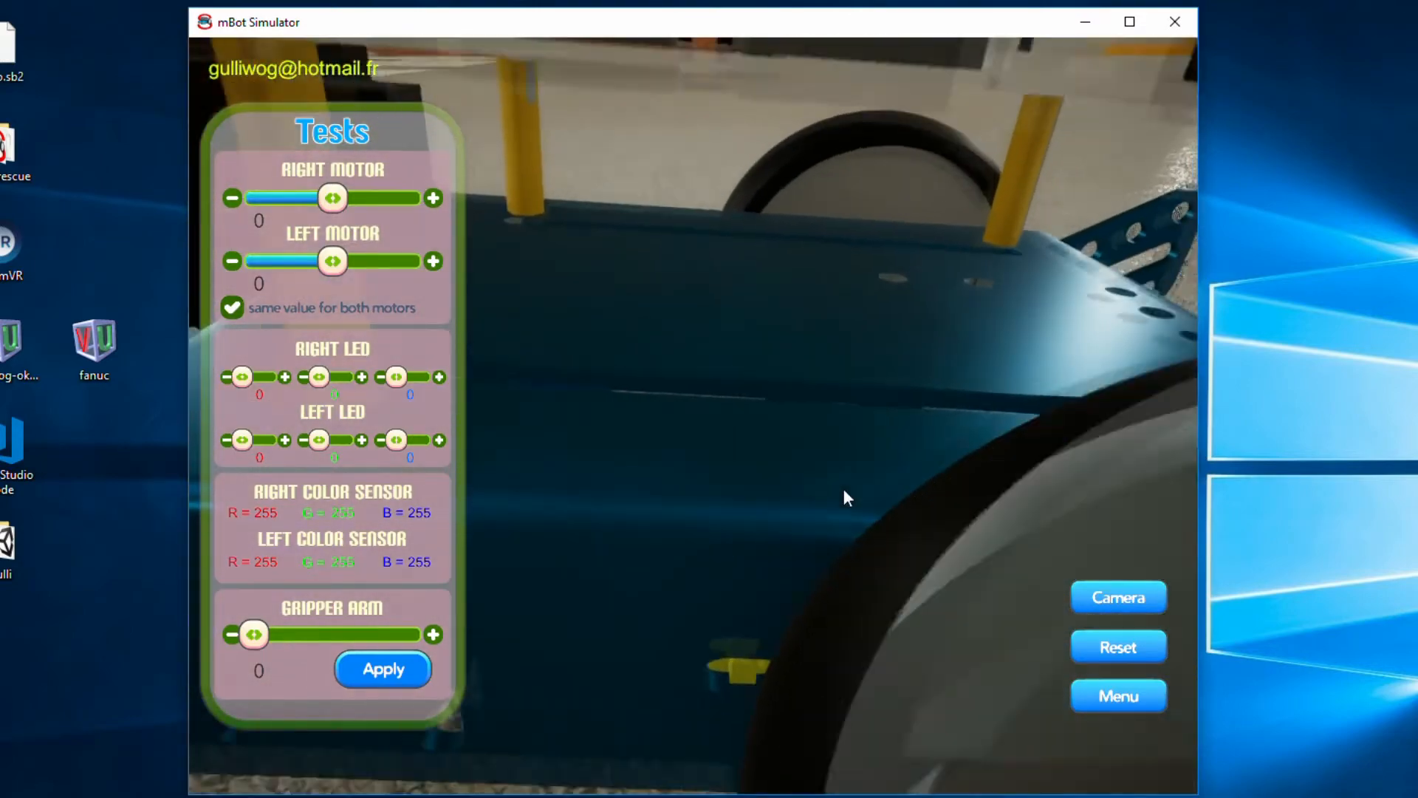
{"action": "left_click", "coordinate": [1118, 597]}
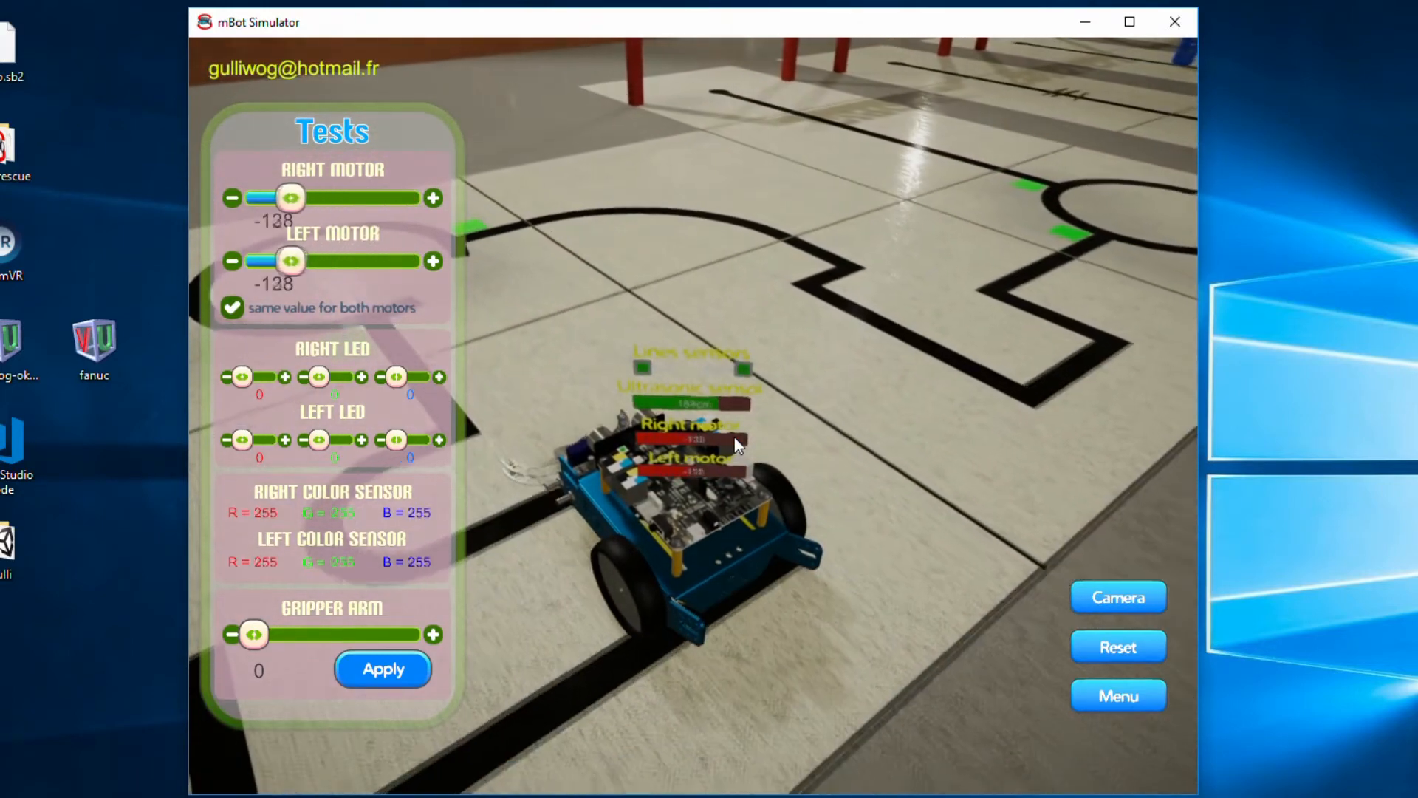
{"action": "left_click_drag", "start_coordinate": [289, 197], "coordinate": [253, 197]}
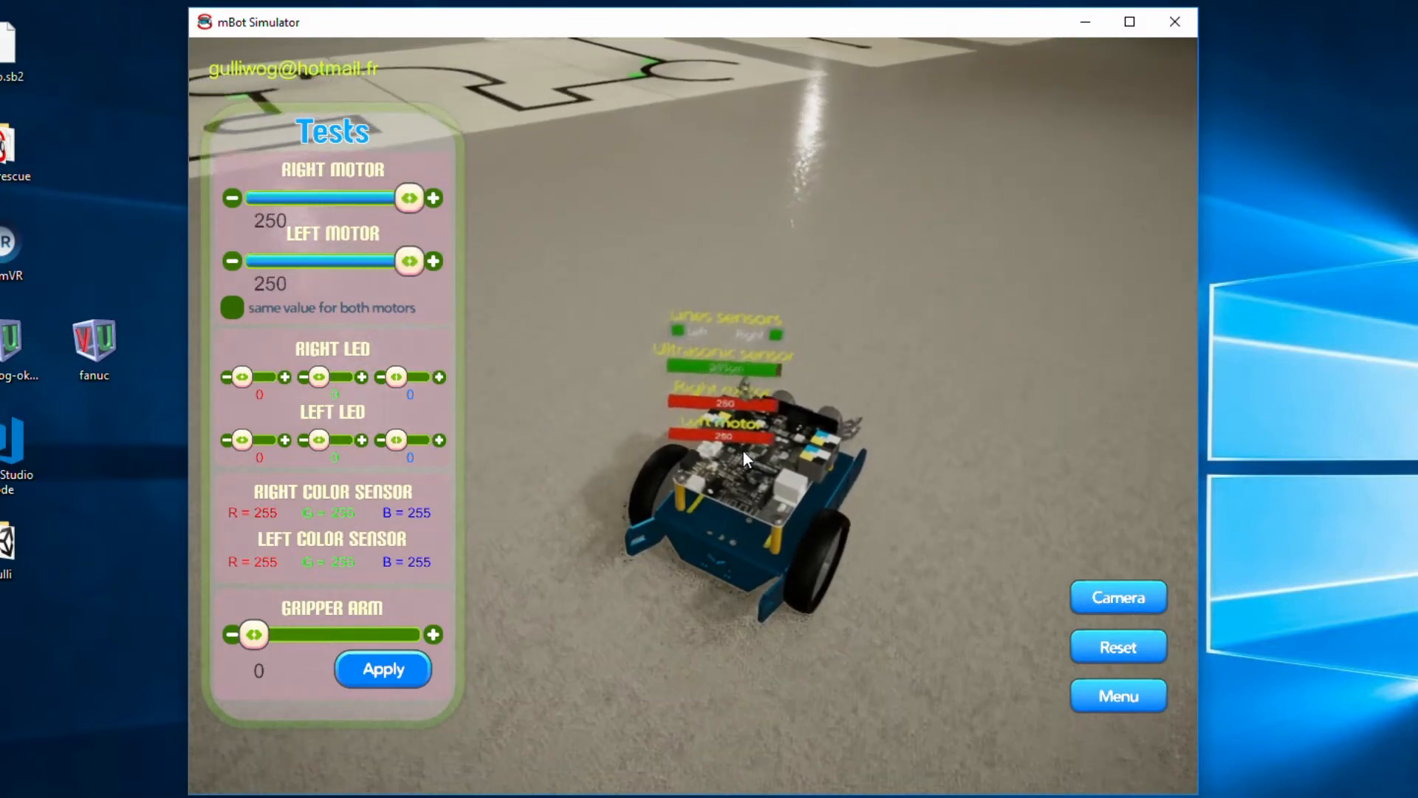
{"action": "left_click_drag", "start_coordinate": [409, 261], "coordinate": [333, 261]}
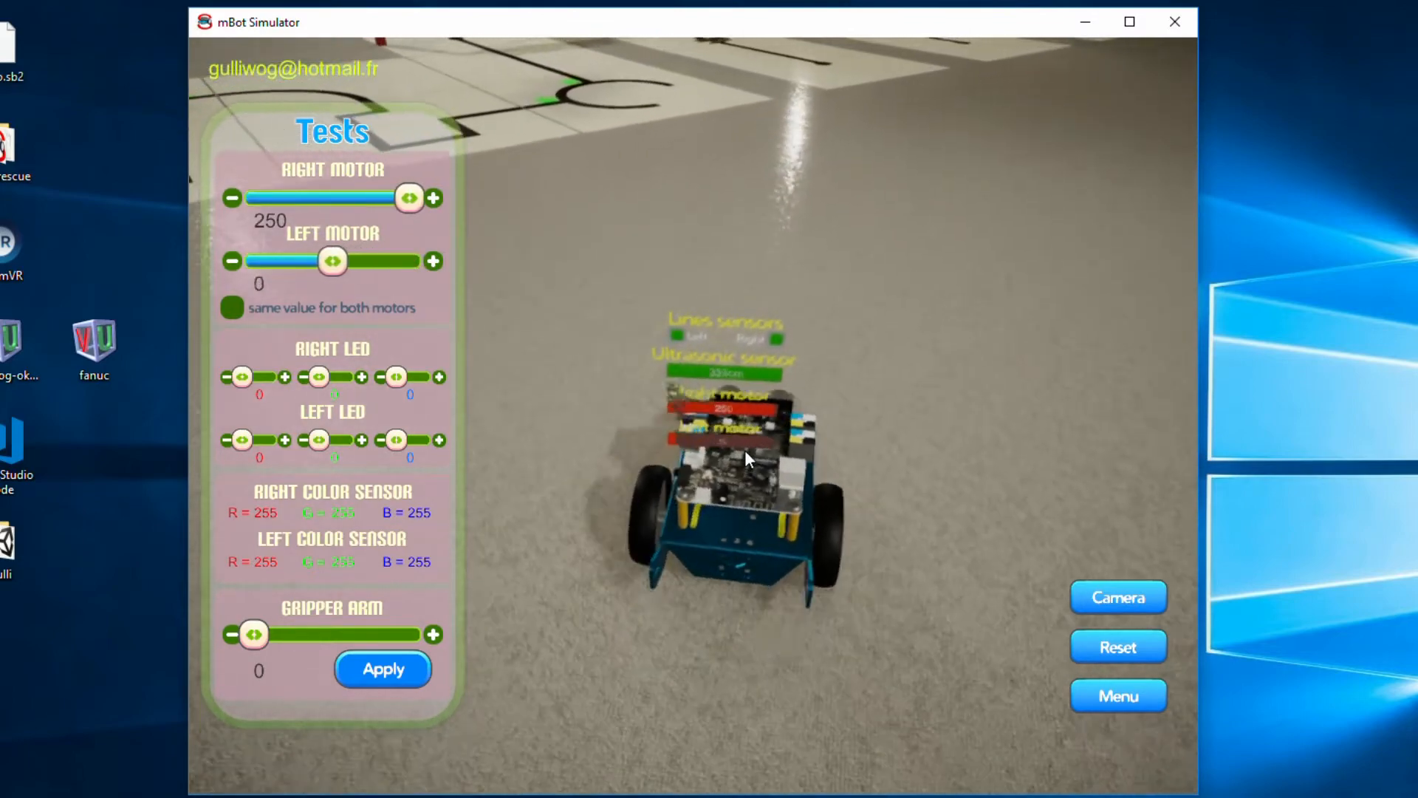
{"action": "left_click_drag", "start_coordinate": [331, 262], "coordinate": [257, 262]}
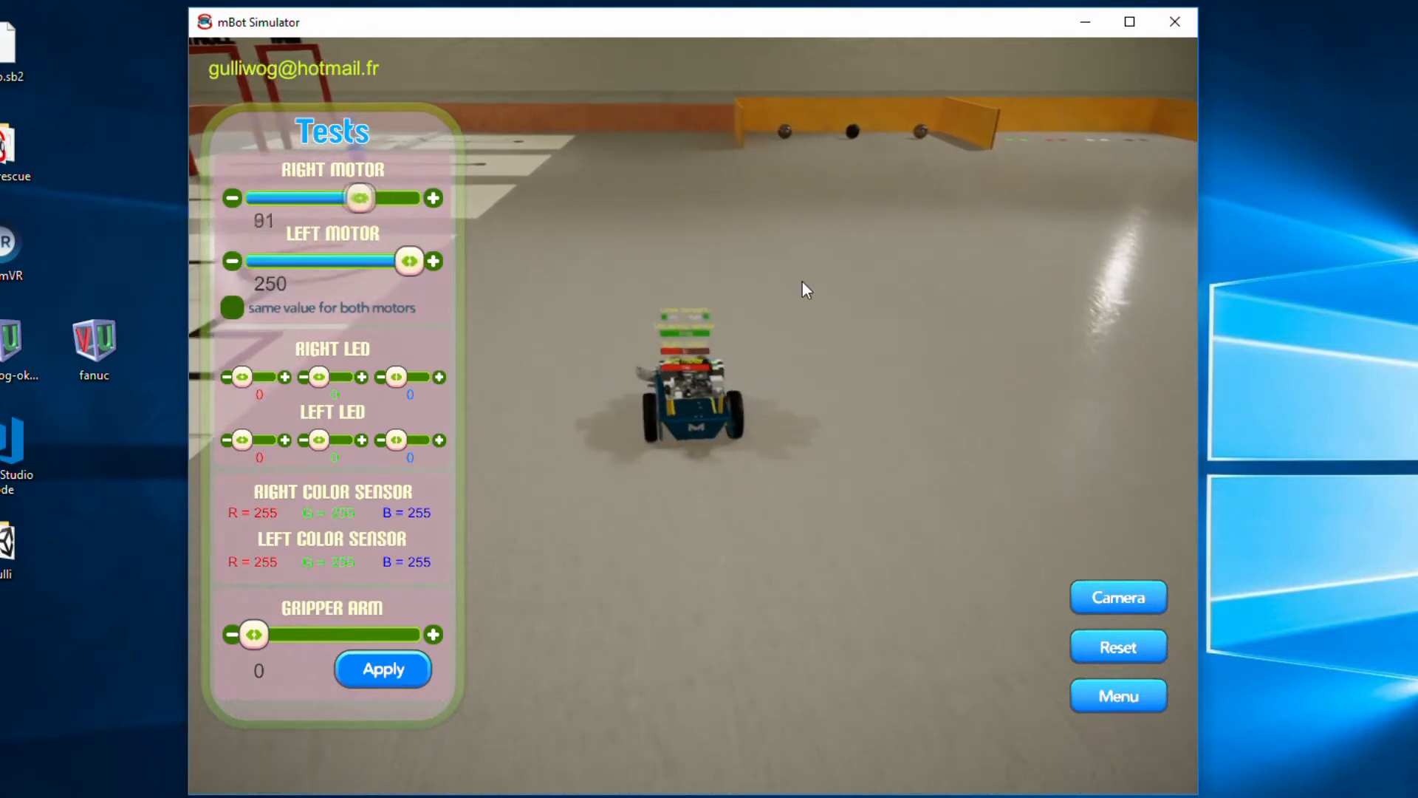
- Raise the right motor speed to steer the mBot toward the ball enclosure
{"action": "left_click_drag", "start_coordinate": [360, 197], "coordinate": [416, 197]}
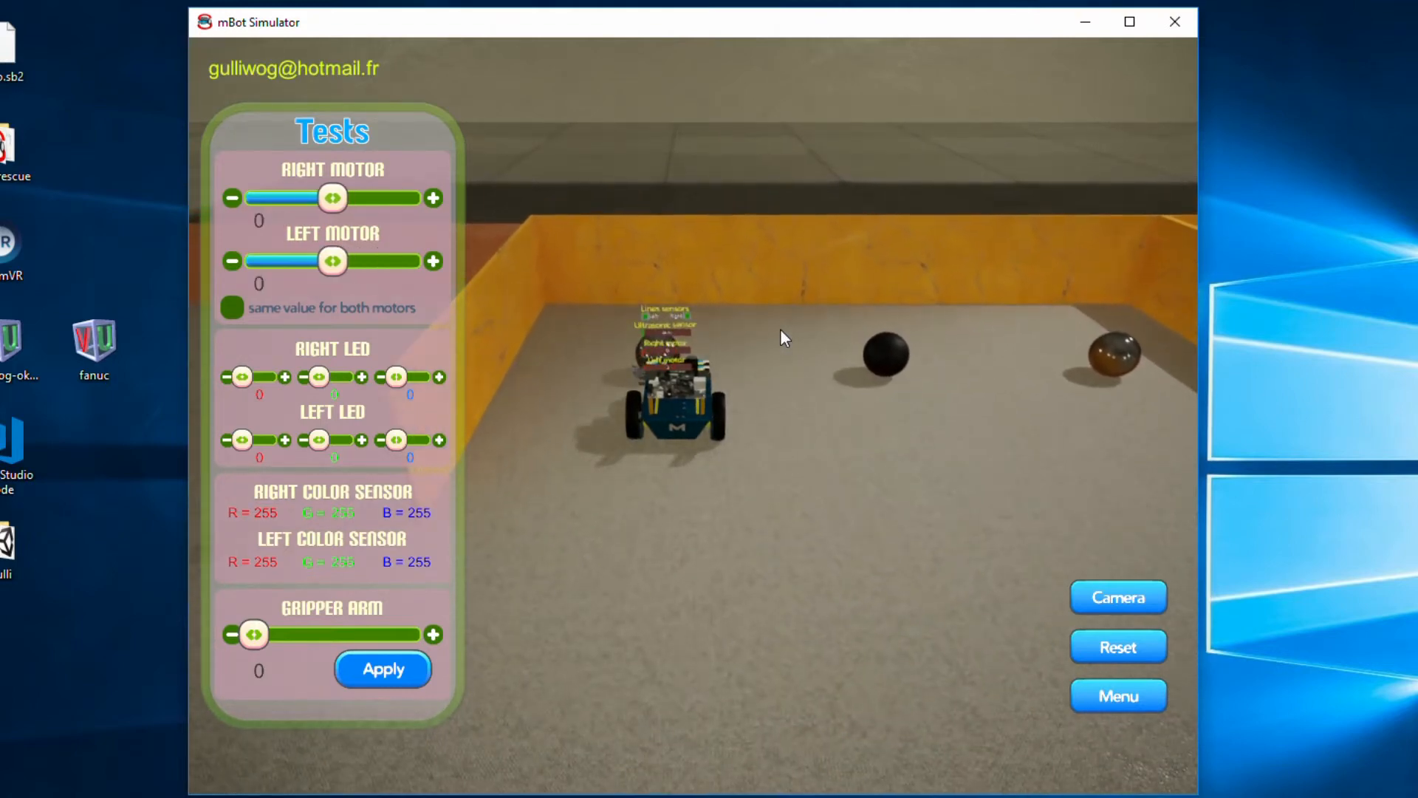
- Switch to overhead view, open the gripper wide and apply it to grab the ball
{"action": "left_click", "coordinate": [1118, 596]}
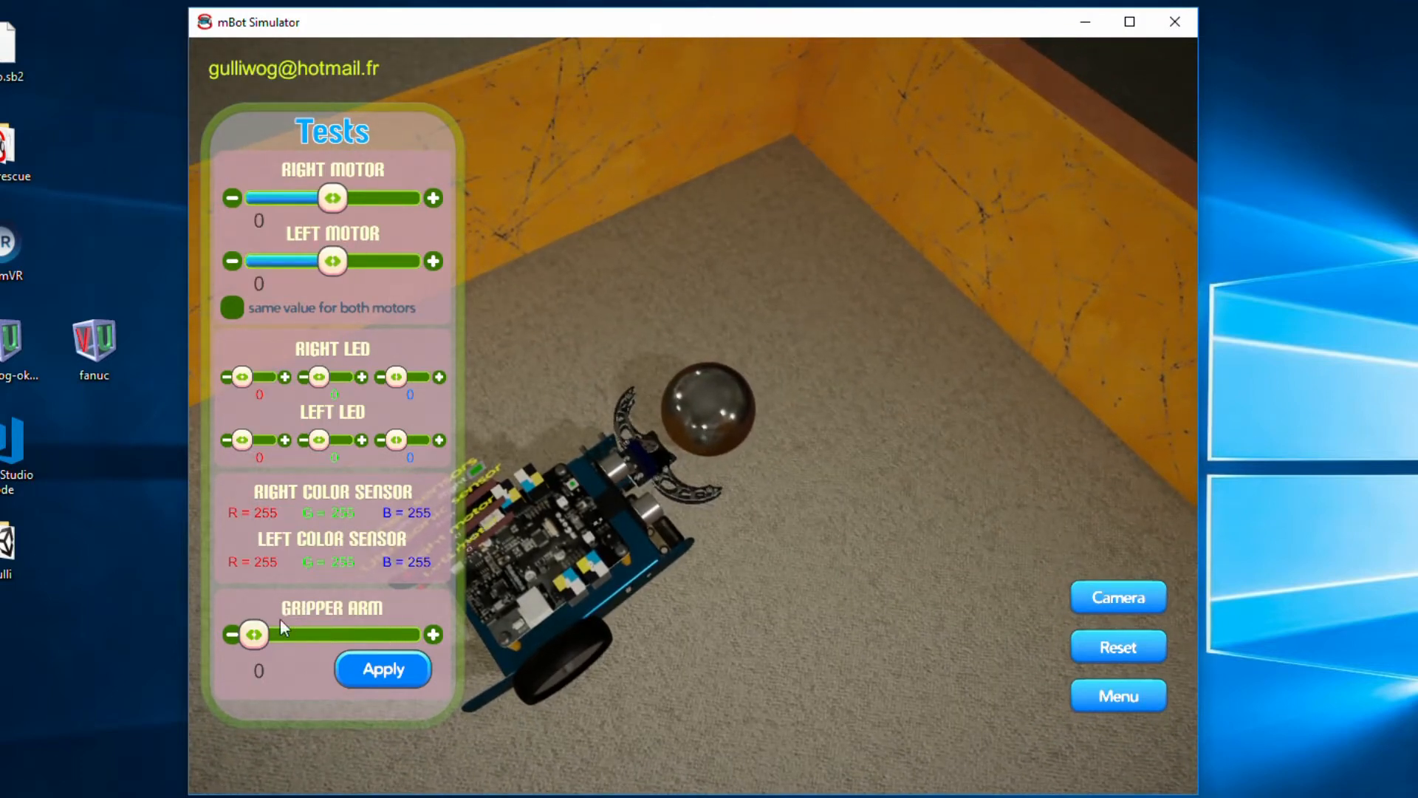
{"action": "left_click_drag", "start_coordinate": [253, 634], "coordinate": [337, 634]}
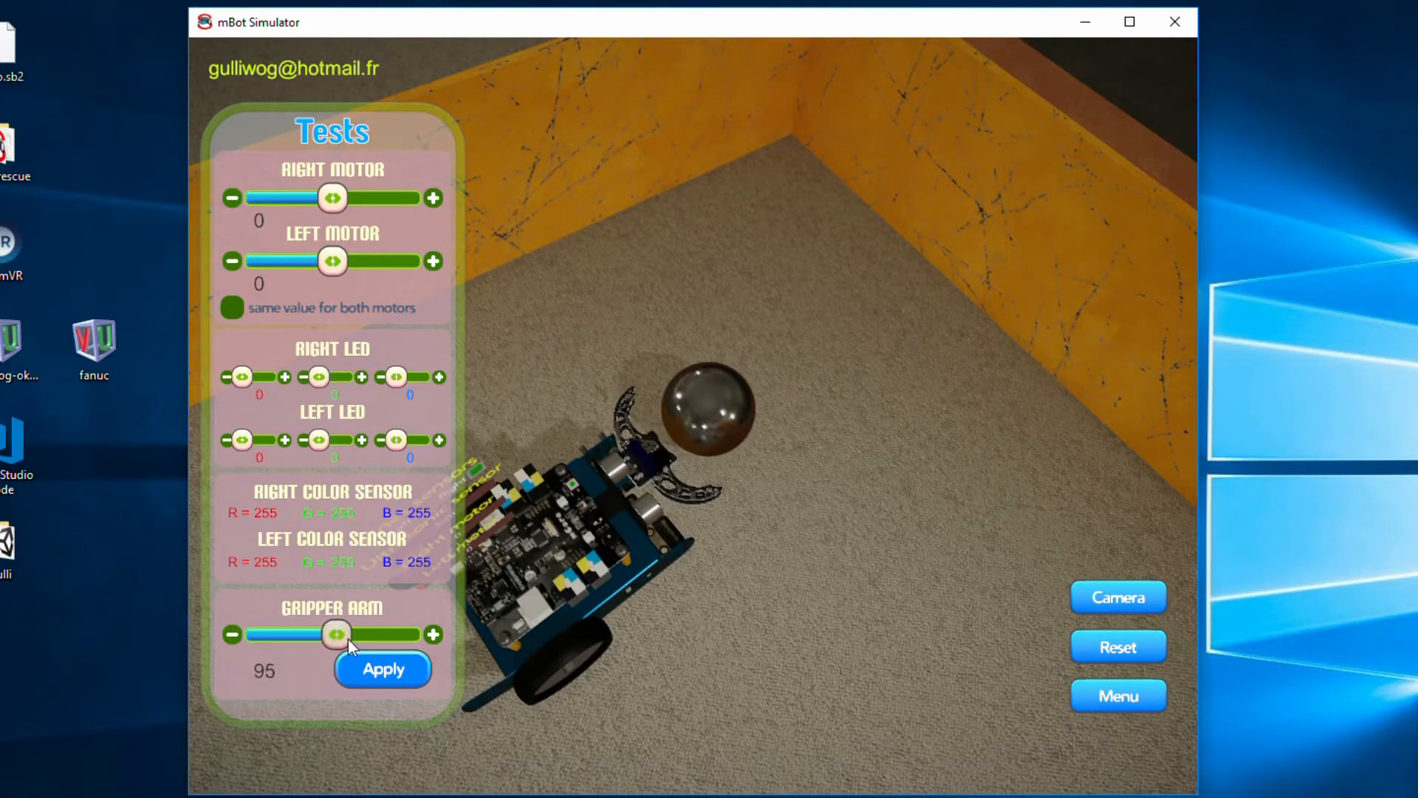
{"action": "left_click", "coordinate": [381, 669]}
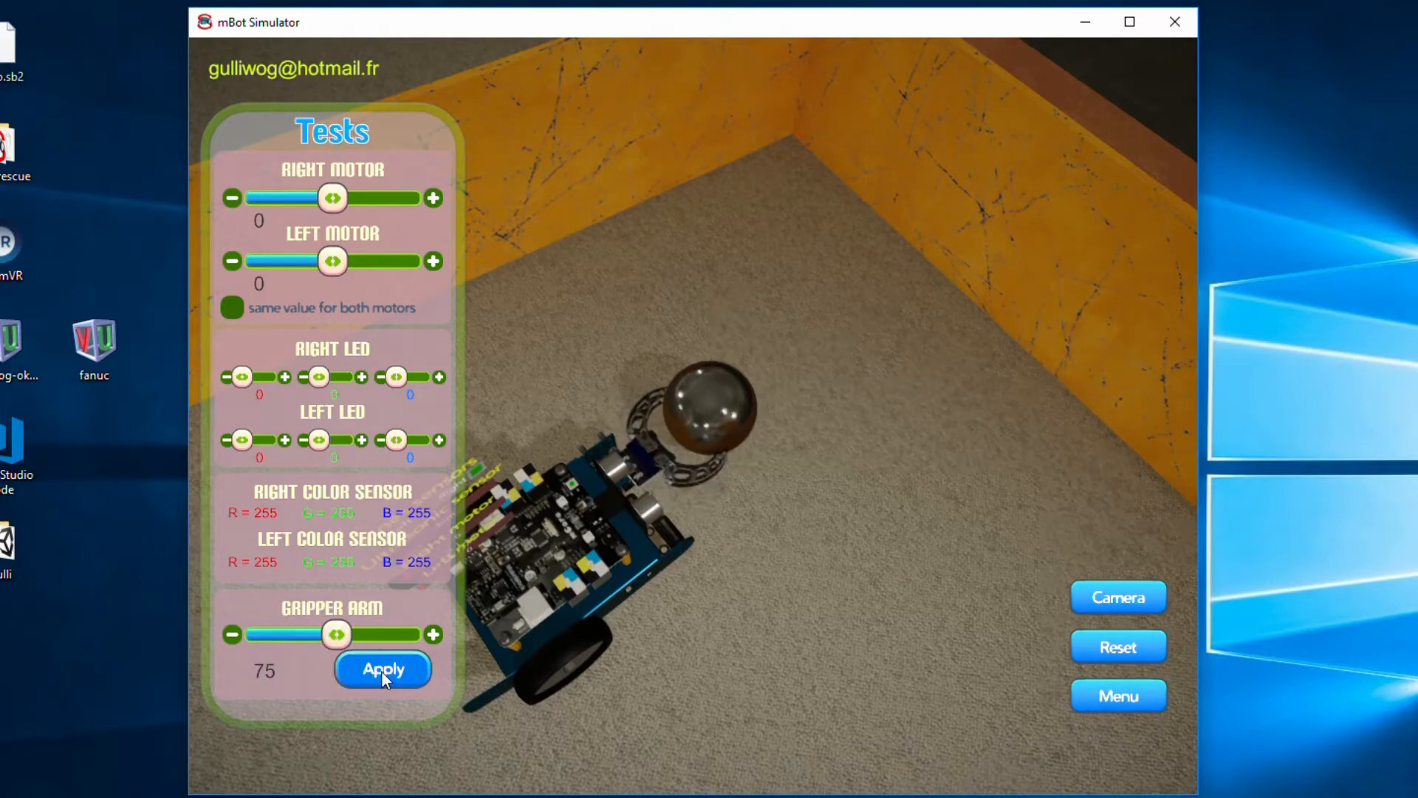
{"action": "left_click", "coordinate": [382, 669]}
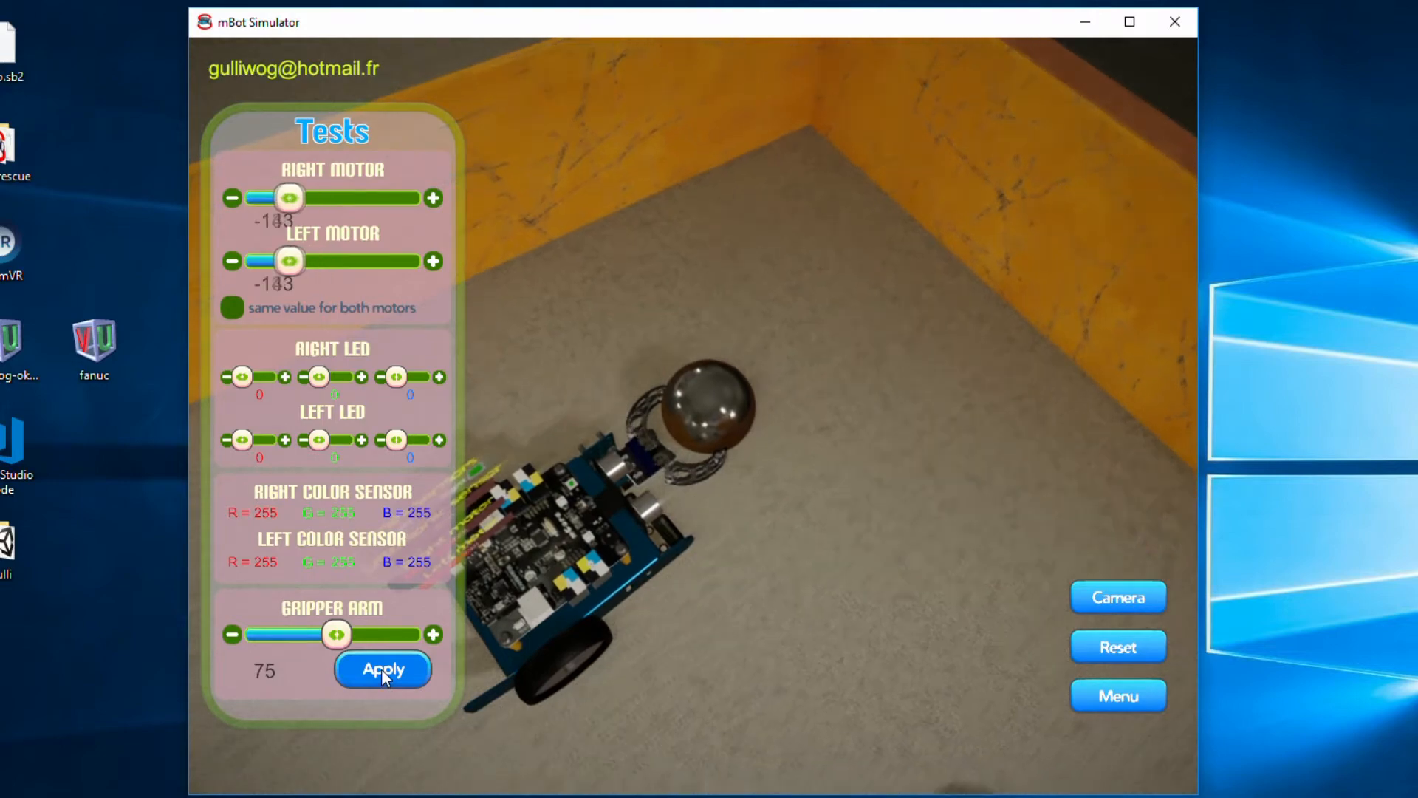
{"action": "left_click", "coordinate": [382, 669]}
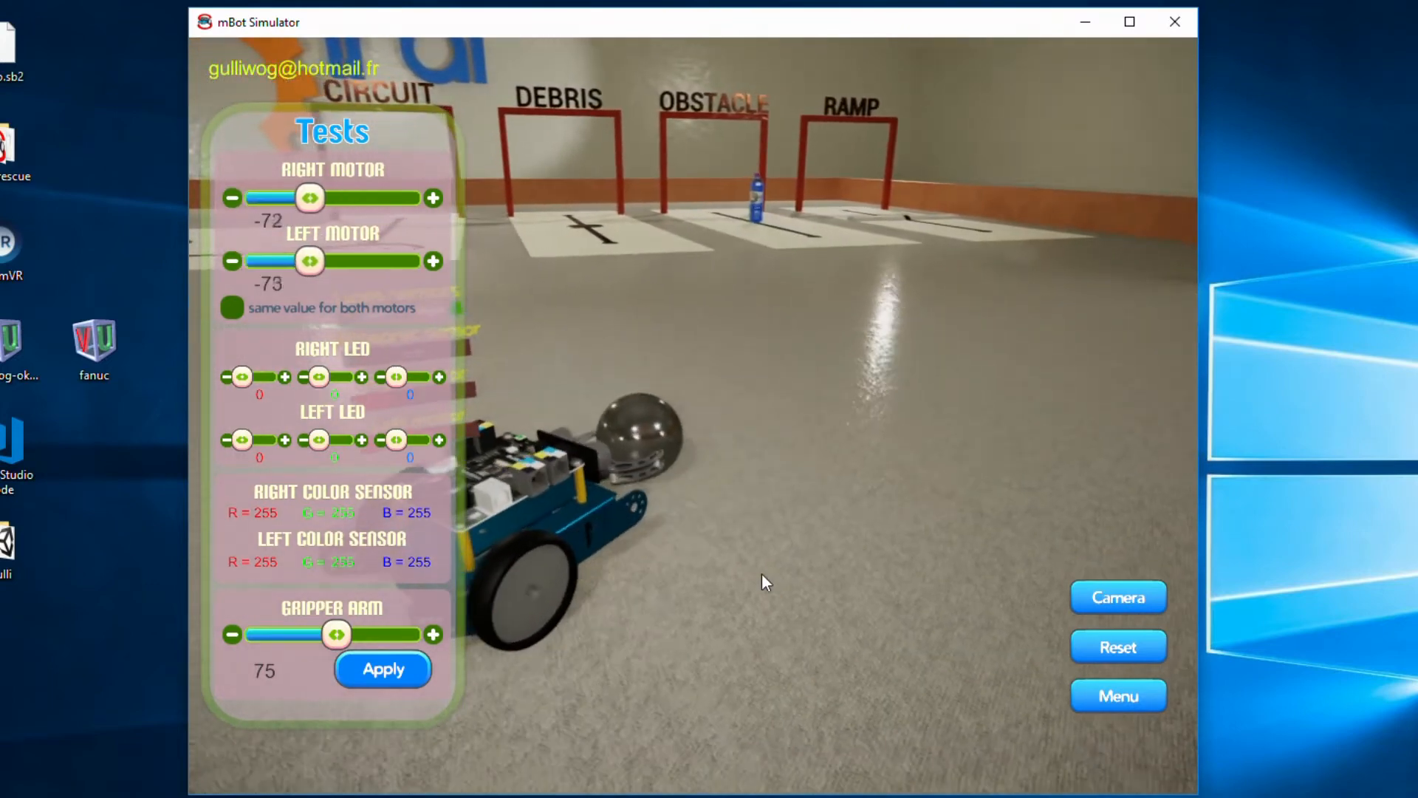
- Lower the gripper and apply to drop the ball, reset the robot, and return to menu
{"action": "left_click_drag", "start_coordinate": [336, 633], "coordinate": [262, 634]}
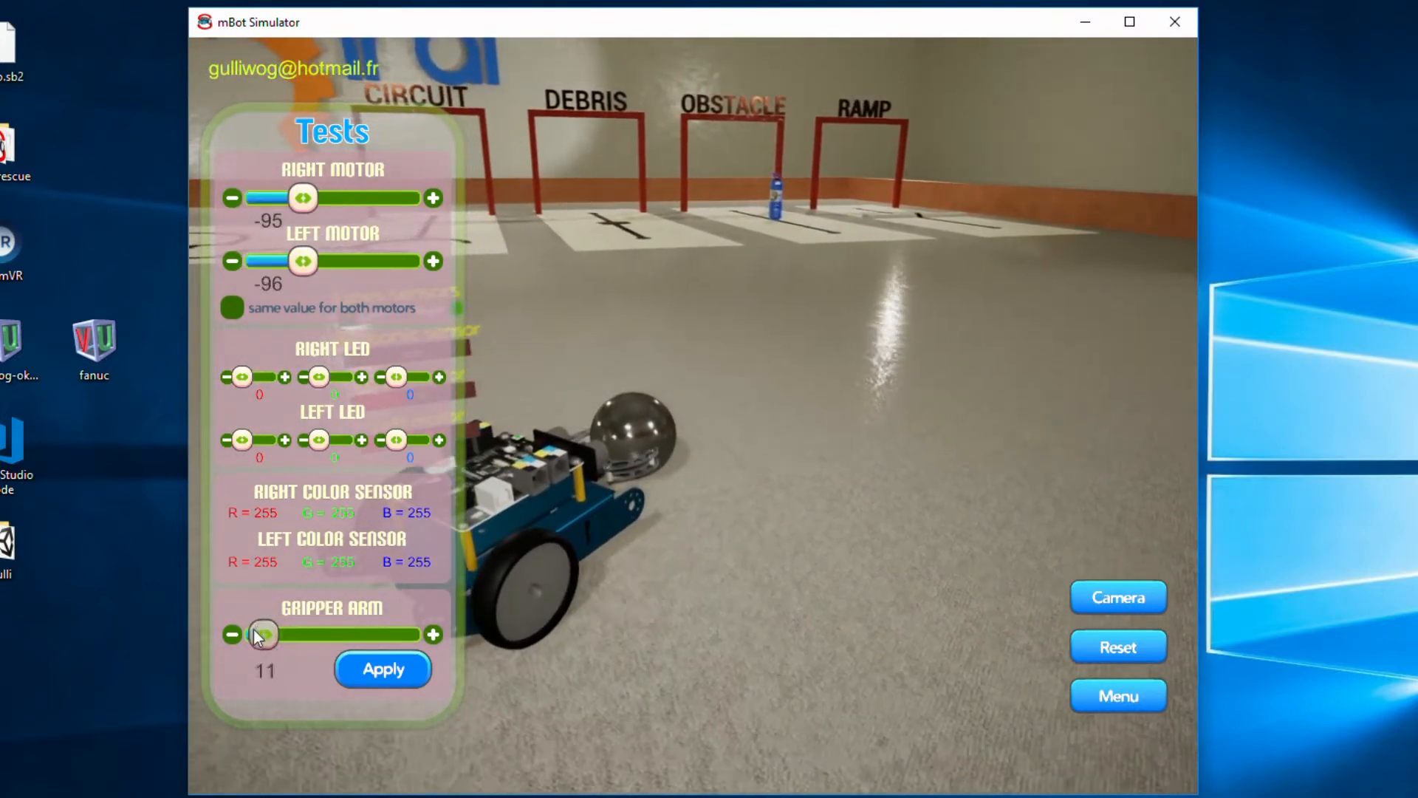
{"action": "left_click", "coordinate": [381, 669]}
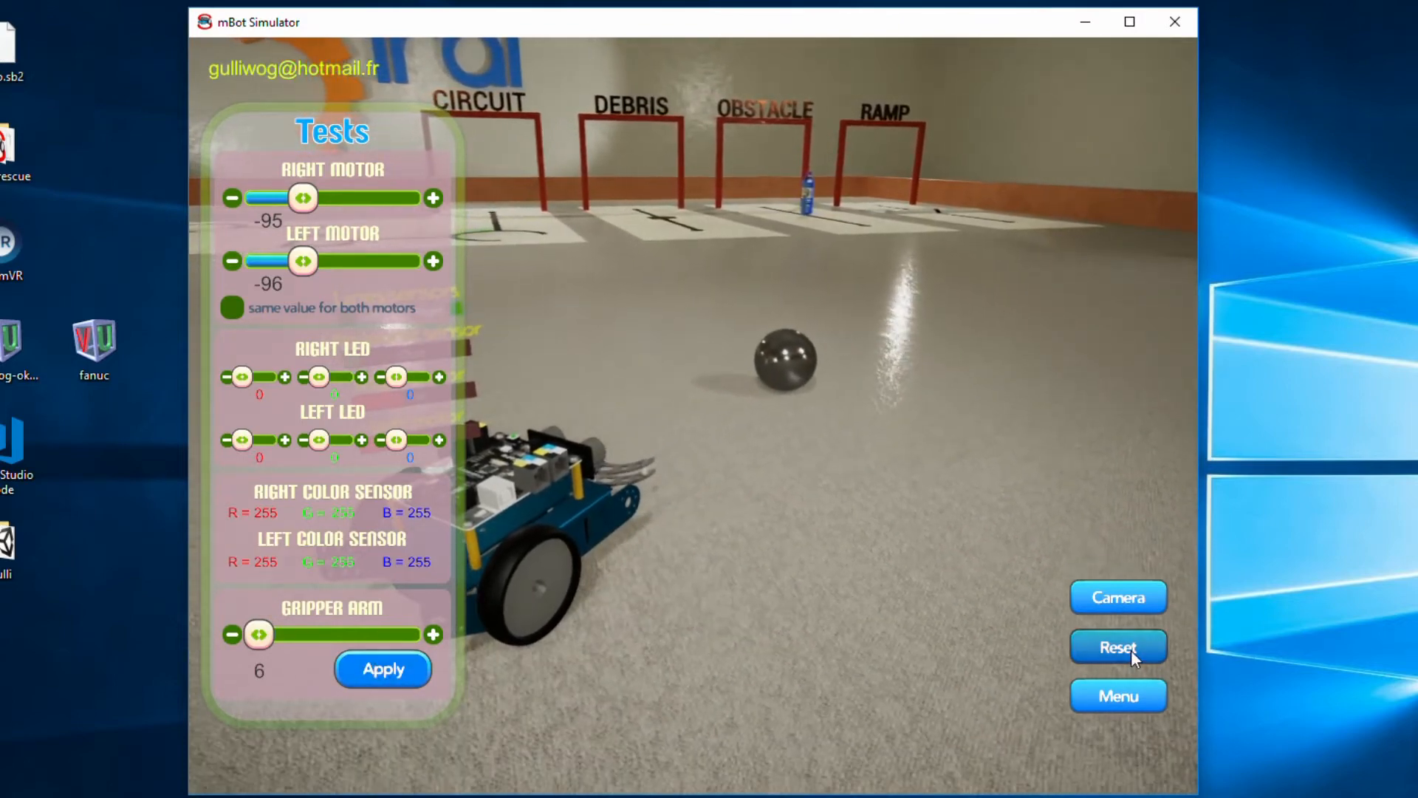
{"action": "left_click", "coordinate": [1118, 646]}
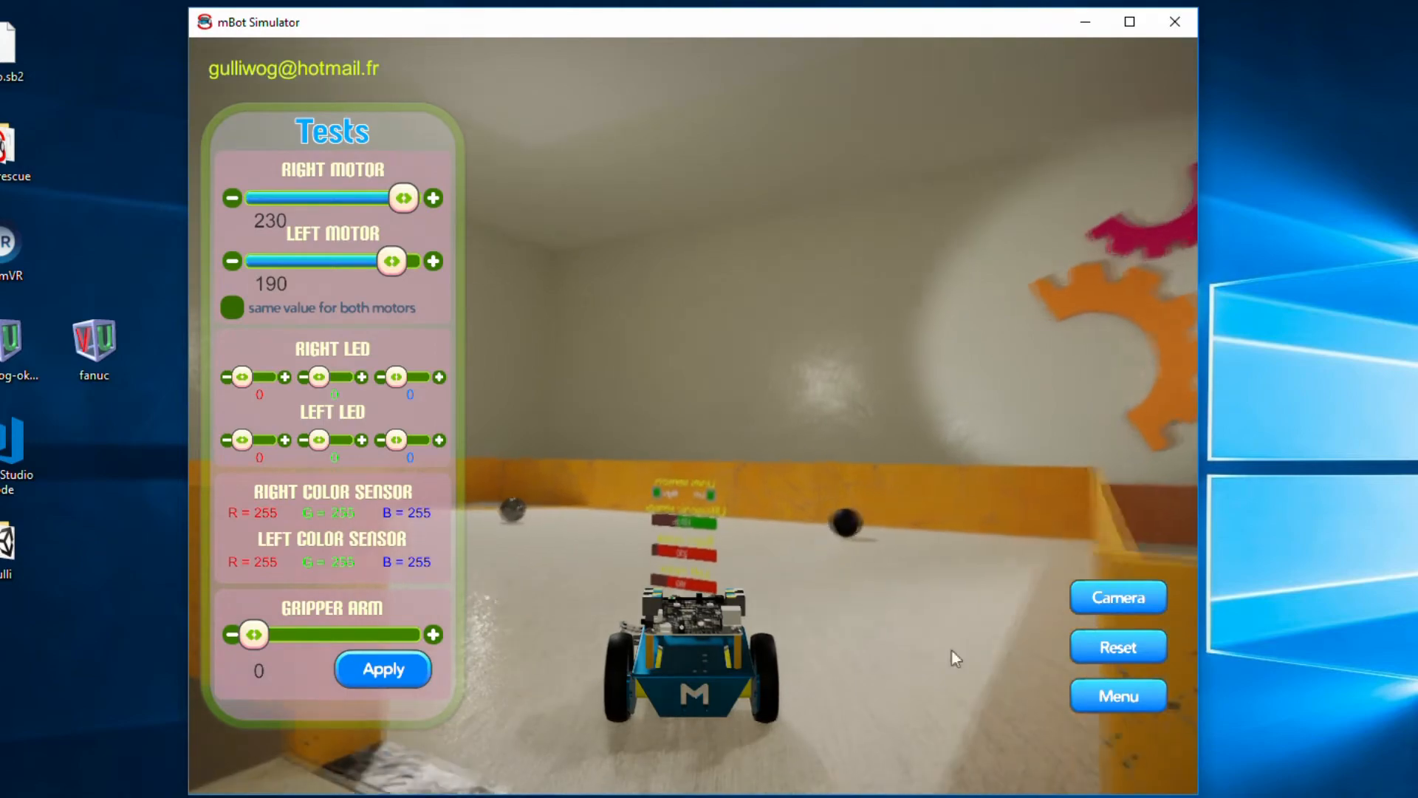
{"action": "left_click", "coordinate": [1118, 597]}
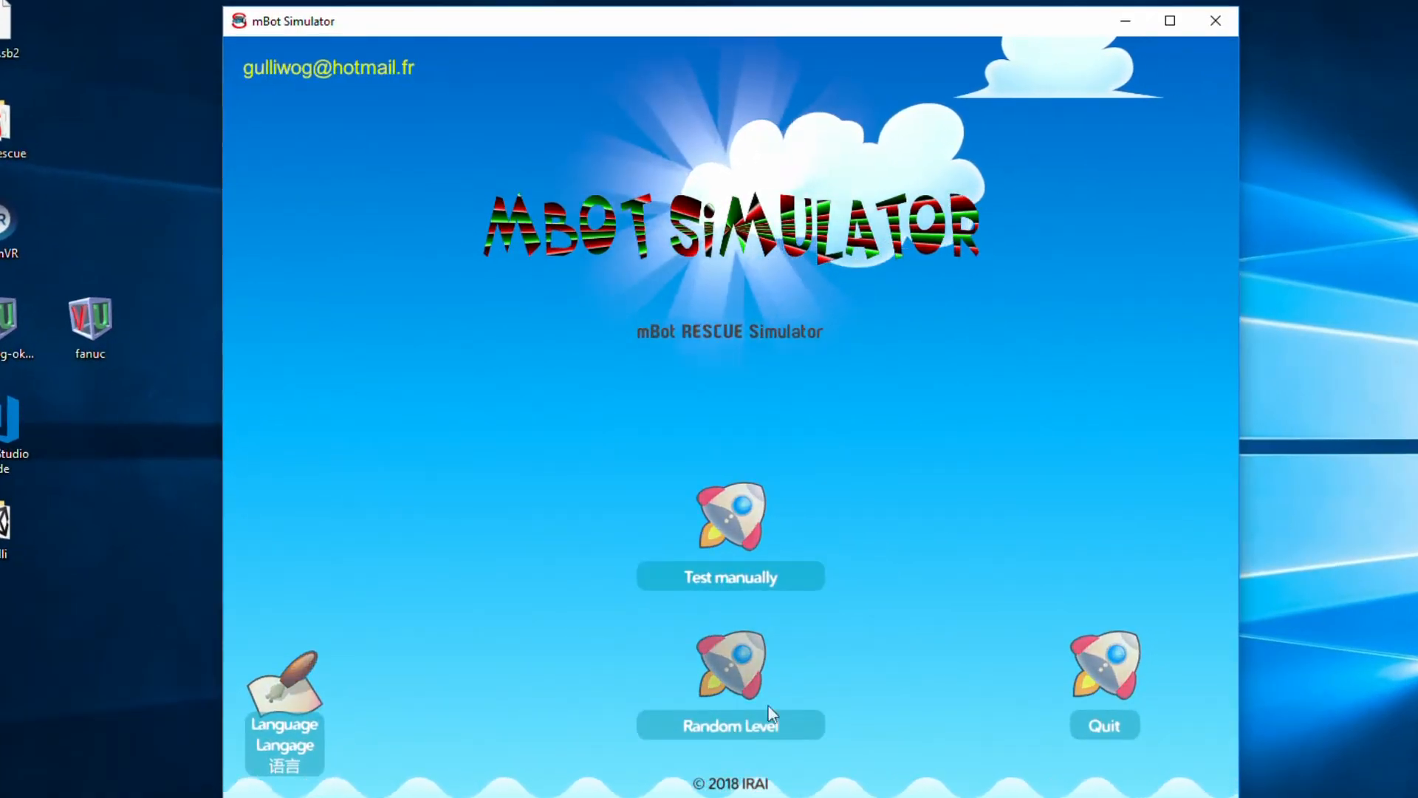
- Generate a Random Level and answer NO to Keep Level? so it rebuilds
{"action": "left_click", "coordinate": [731, 724]}
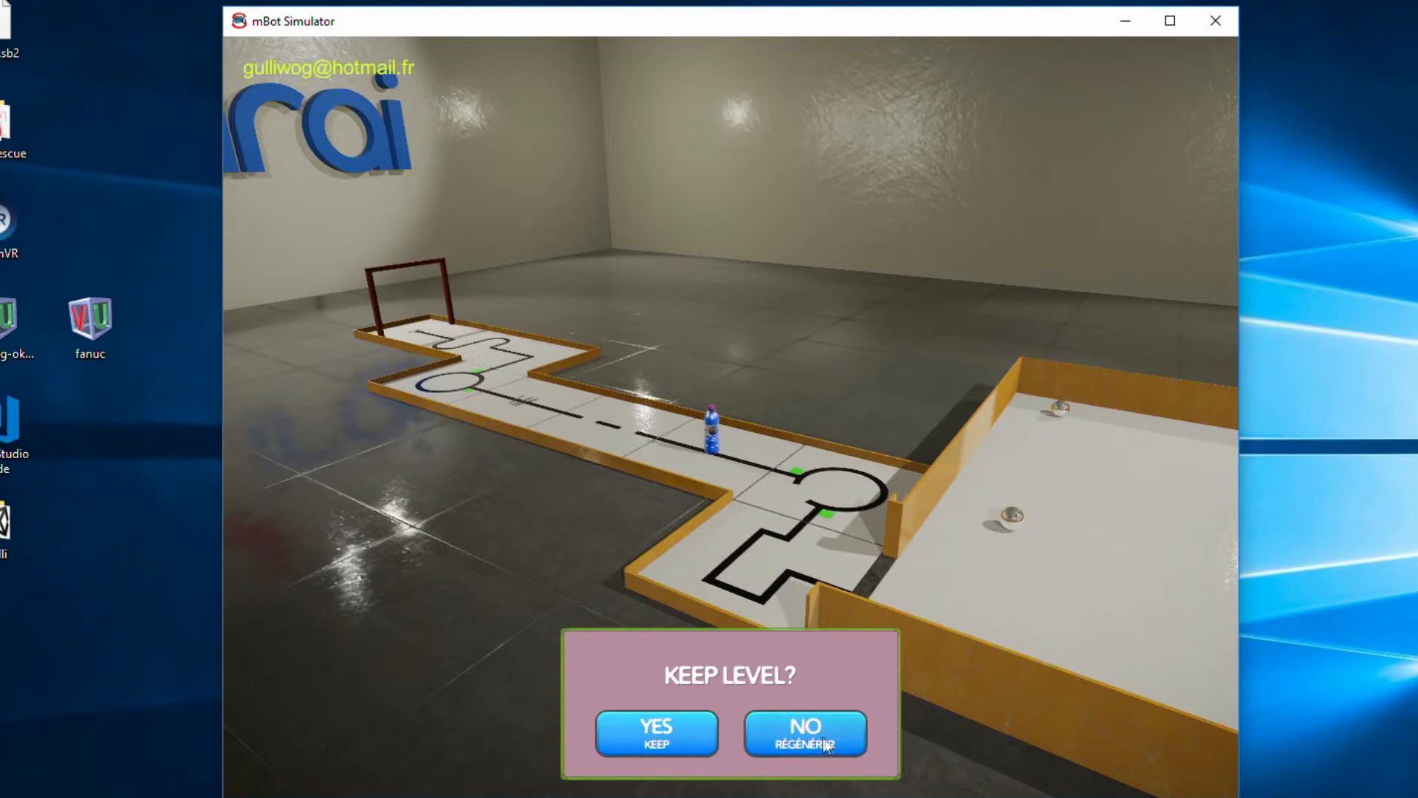
{"action": "left_click", "coordinate": [811, 737]}
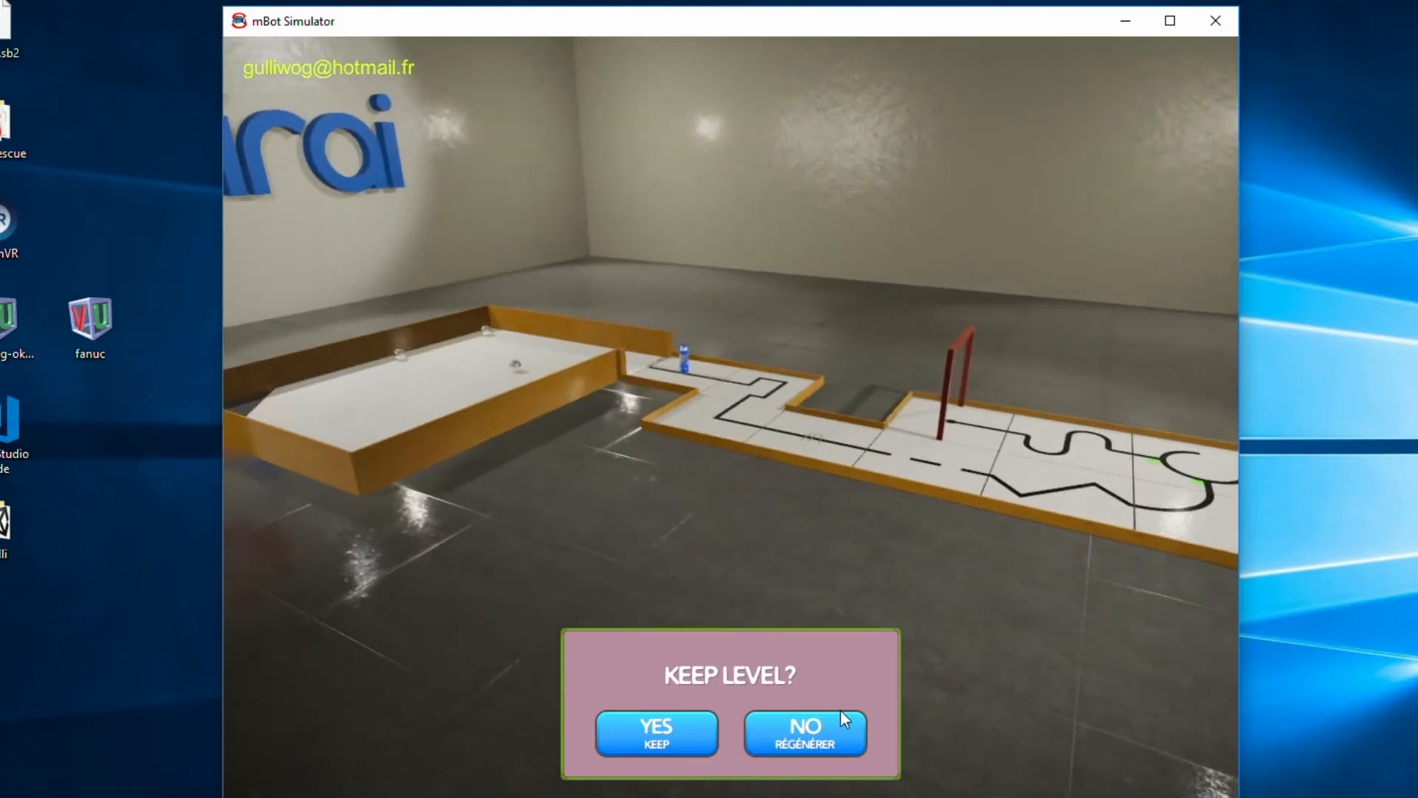
- Reject one more layout with NO, then keep the red-gate start layout with YES
{"action": "left_click", "coordinate": [806, 734]}
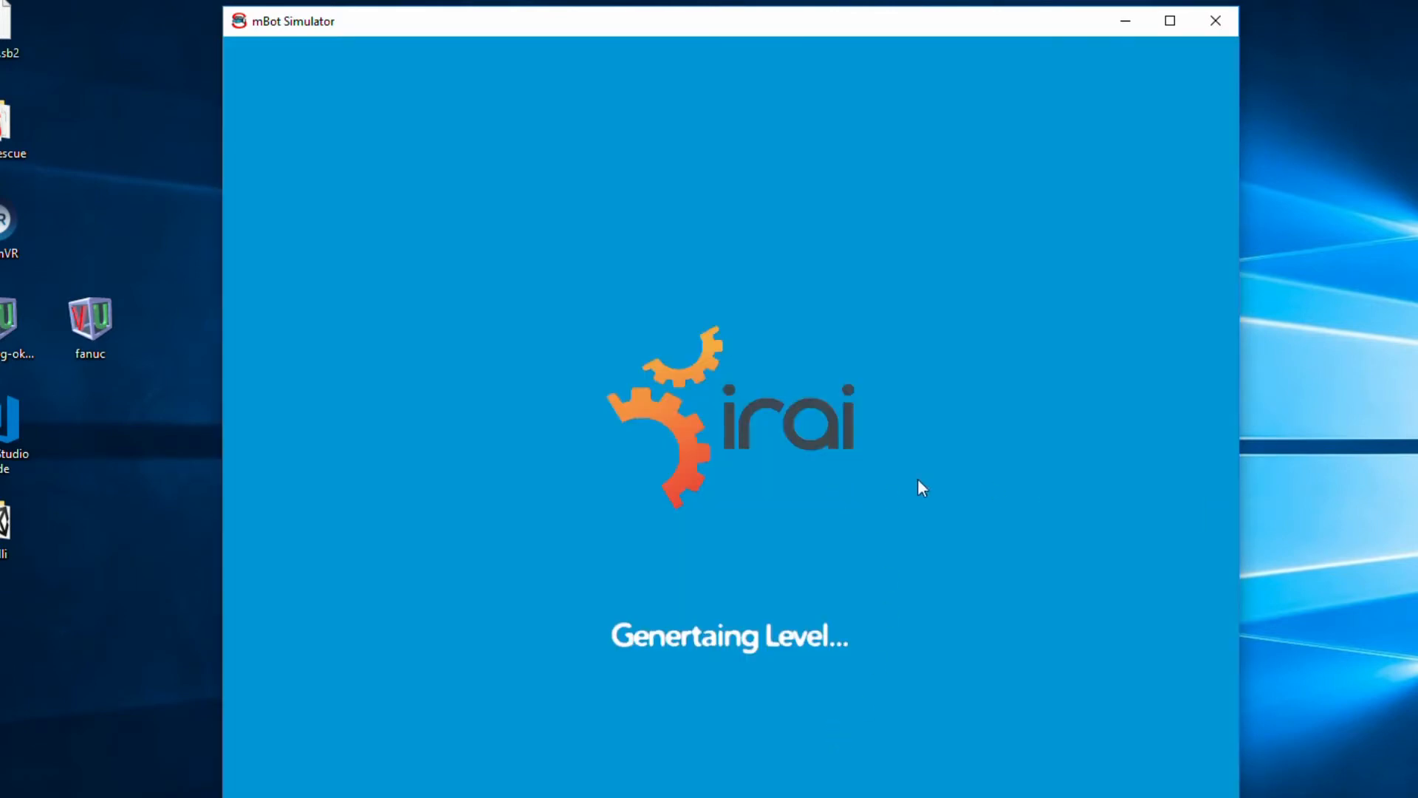
{"action": "mouse_move", "coordinate": [732, 507]}
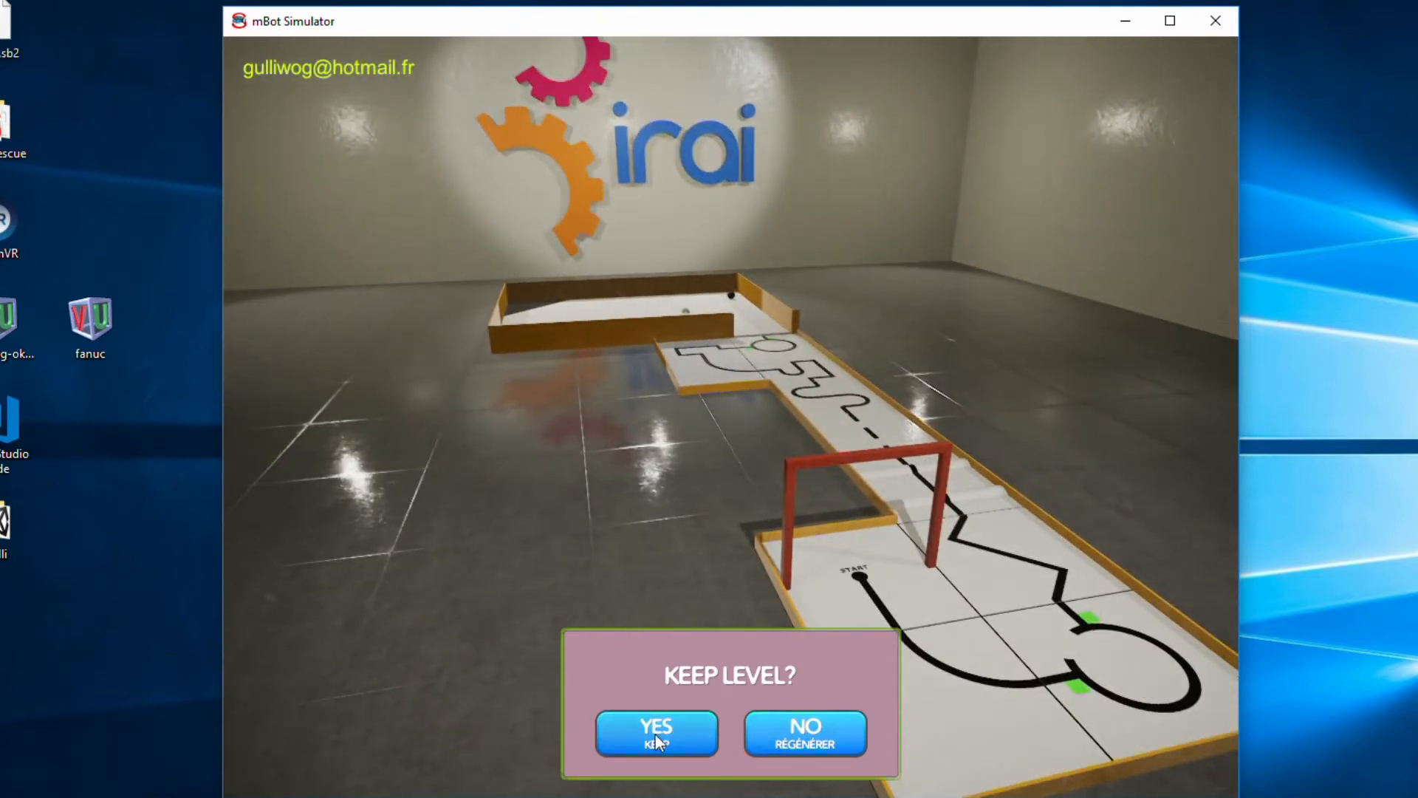
{"action": "left_click", "coordinate": [658, 734]}
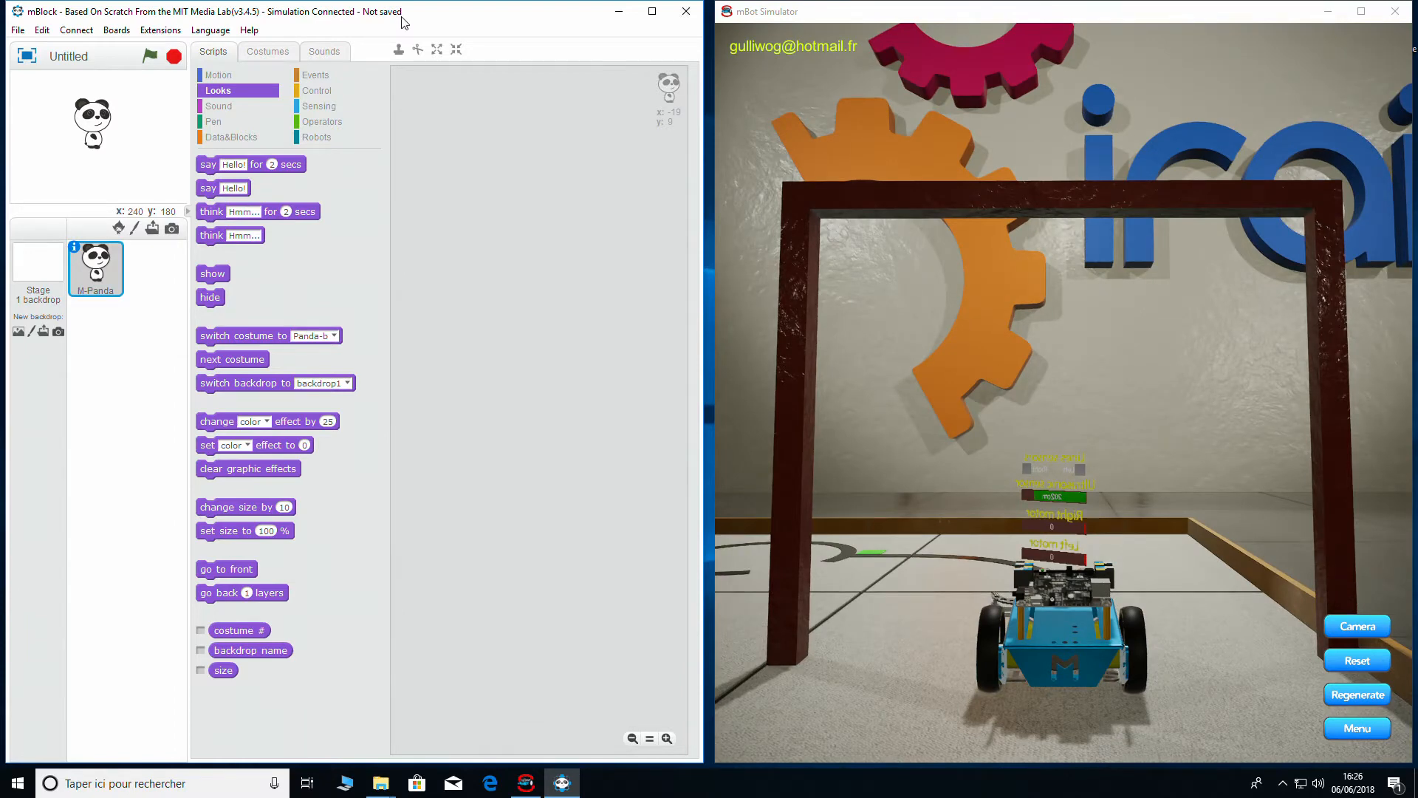
{"action": "mouse_move", "coordinate": [415, 20]}
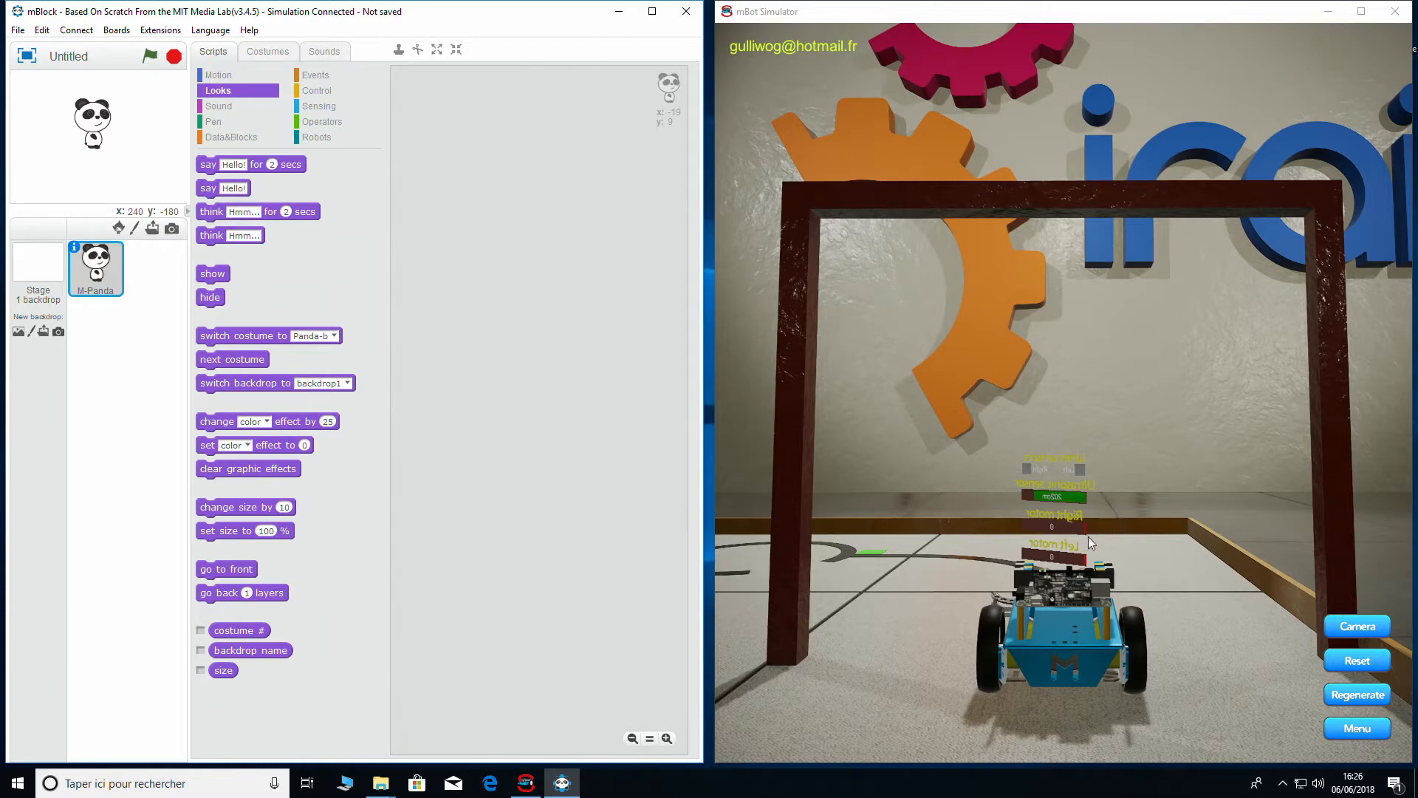
{"action": "mouse_move", "coordinate": [1128, 548]}
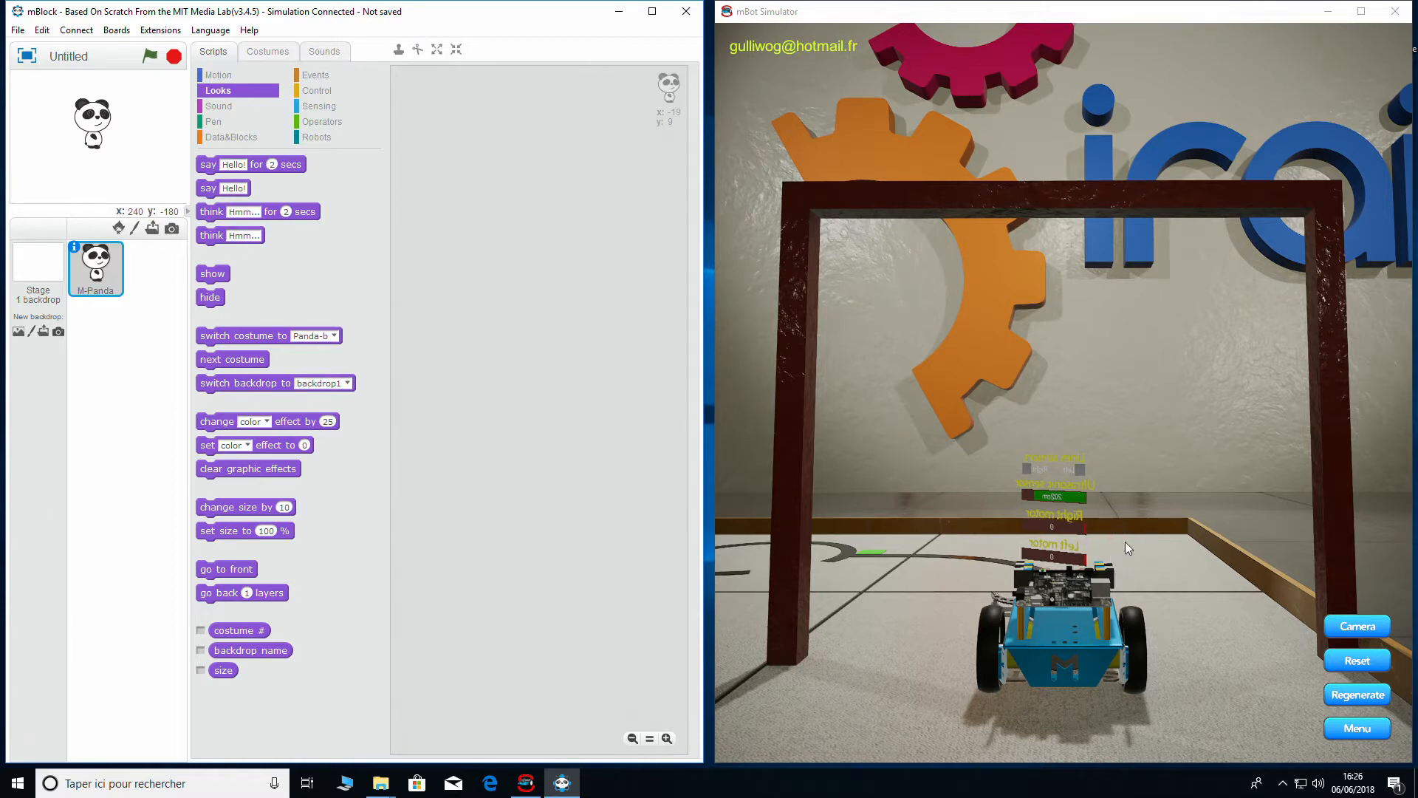
{"action": "mouse_move", "coordinate": [1314, 585]}
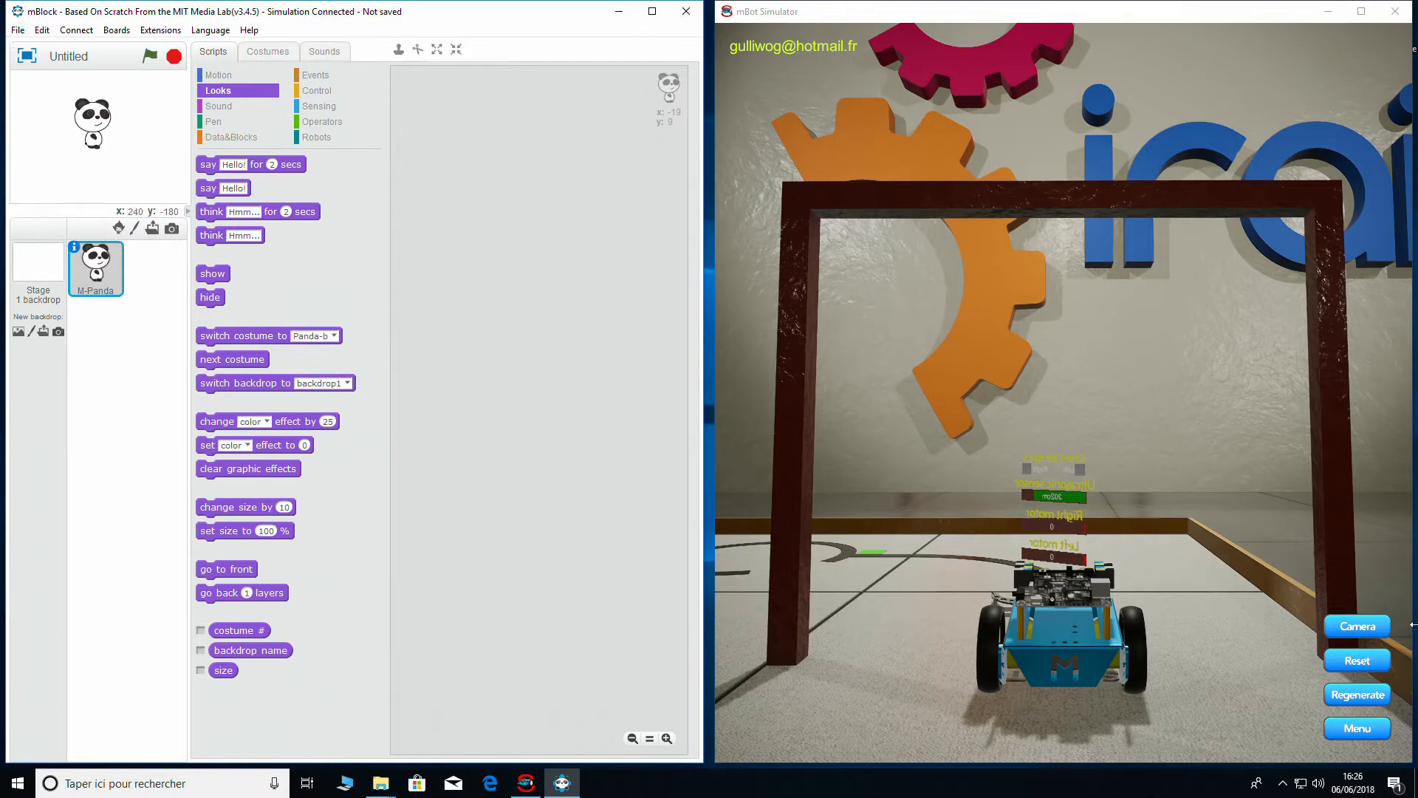
{"action": "left_click", "coordinate": [17, 31]}
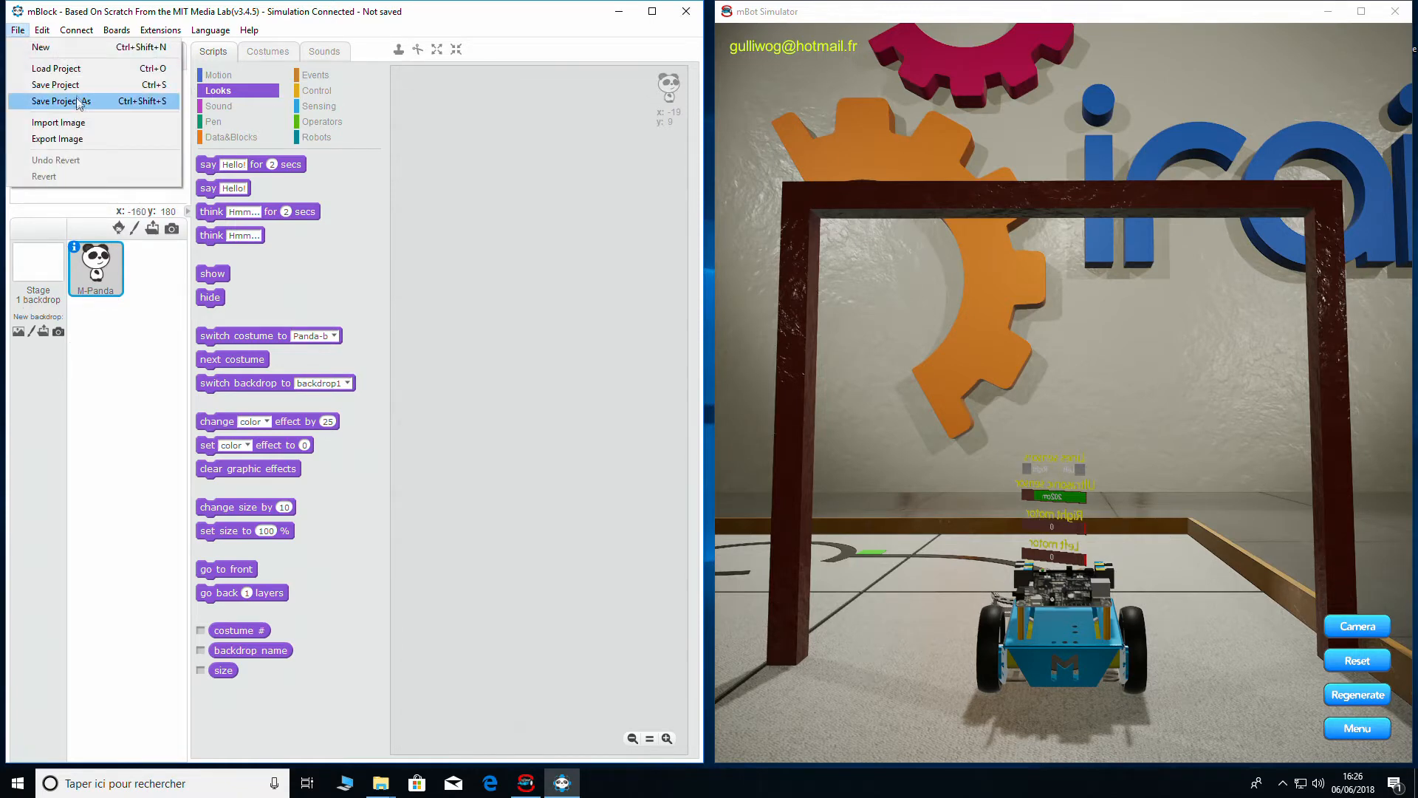
{"action": "left_click", "coordinate": [57, 100]}
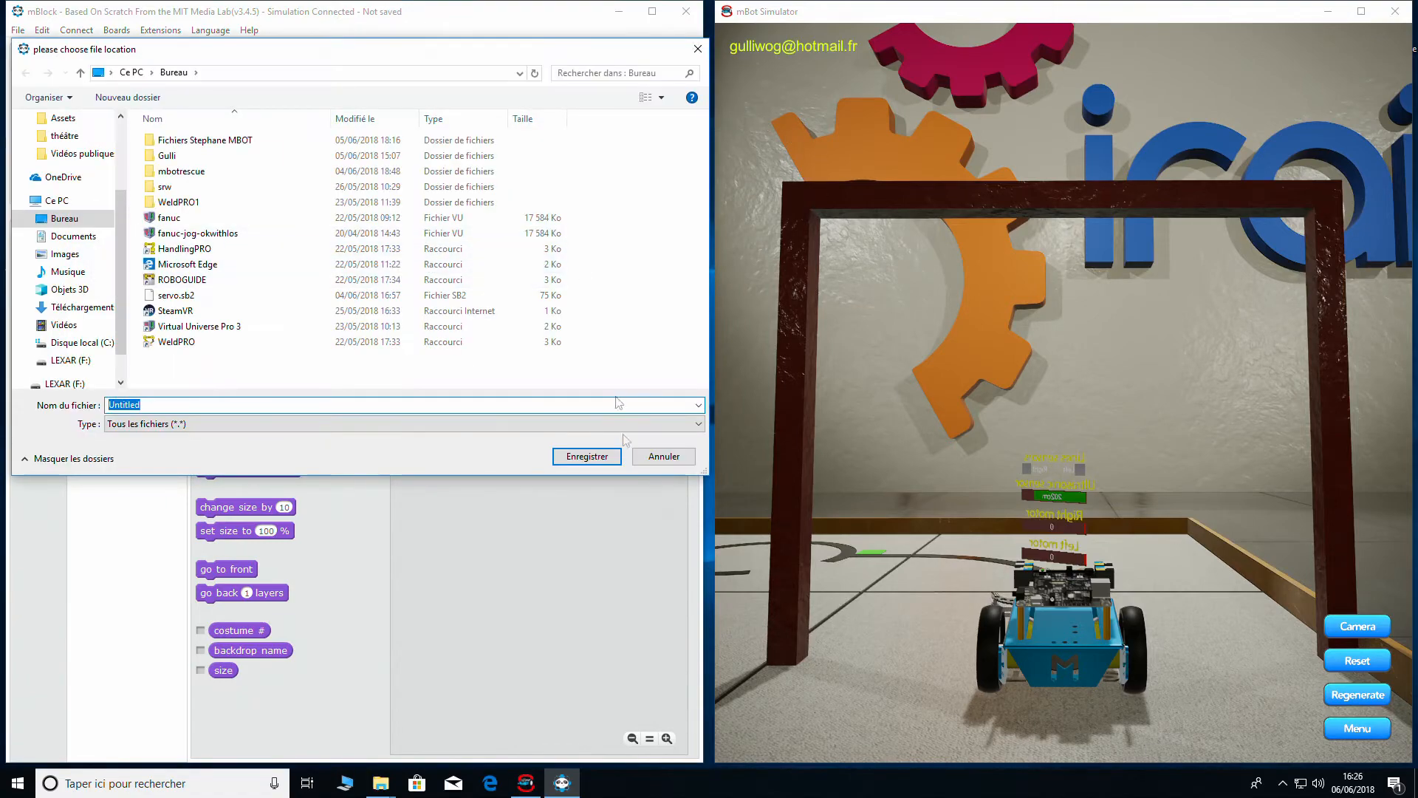
{"action": "left_click", "coordinate": [17, 30]}
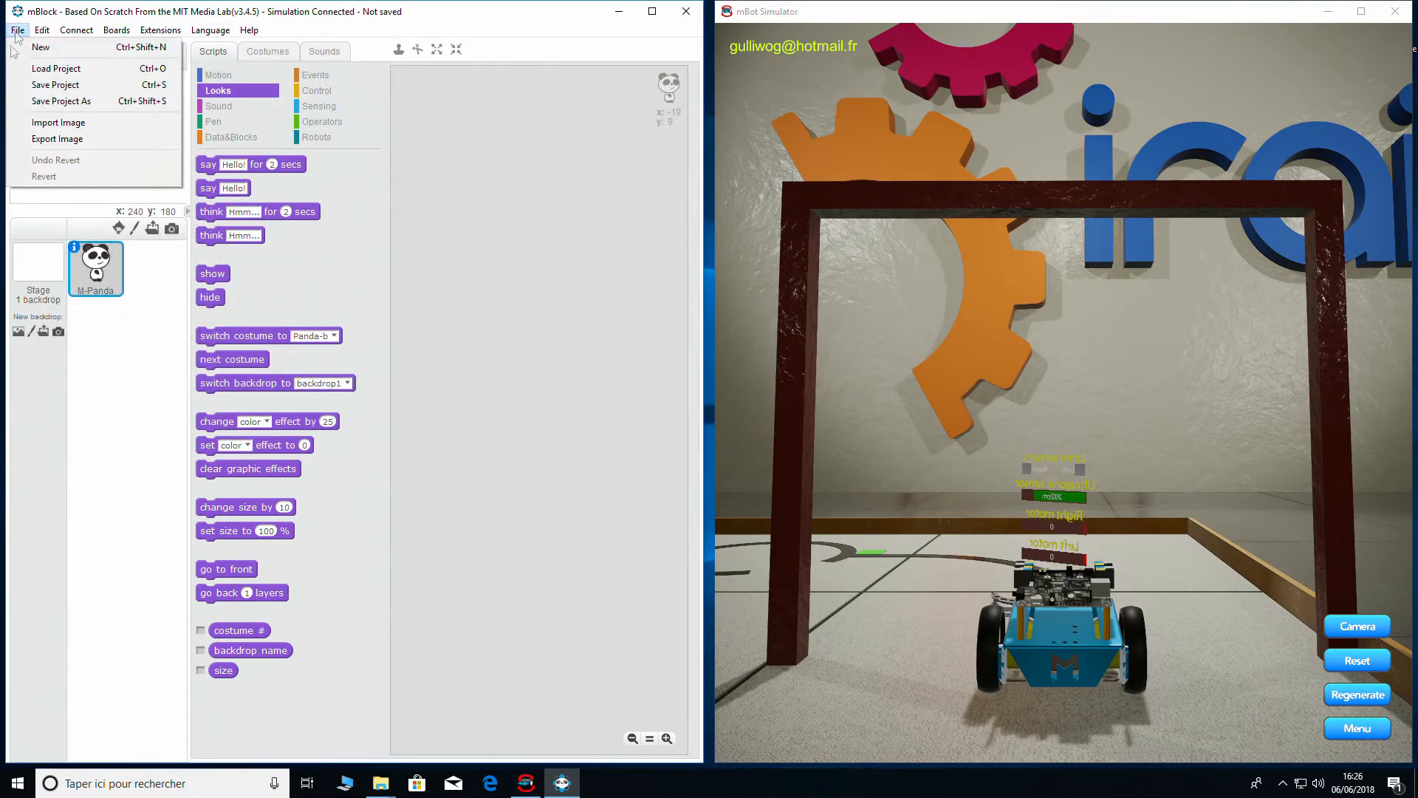
{"action": "left_click", "coordinate": [53, 68]}
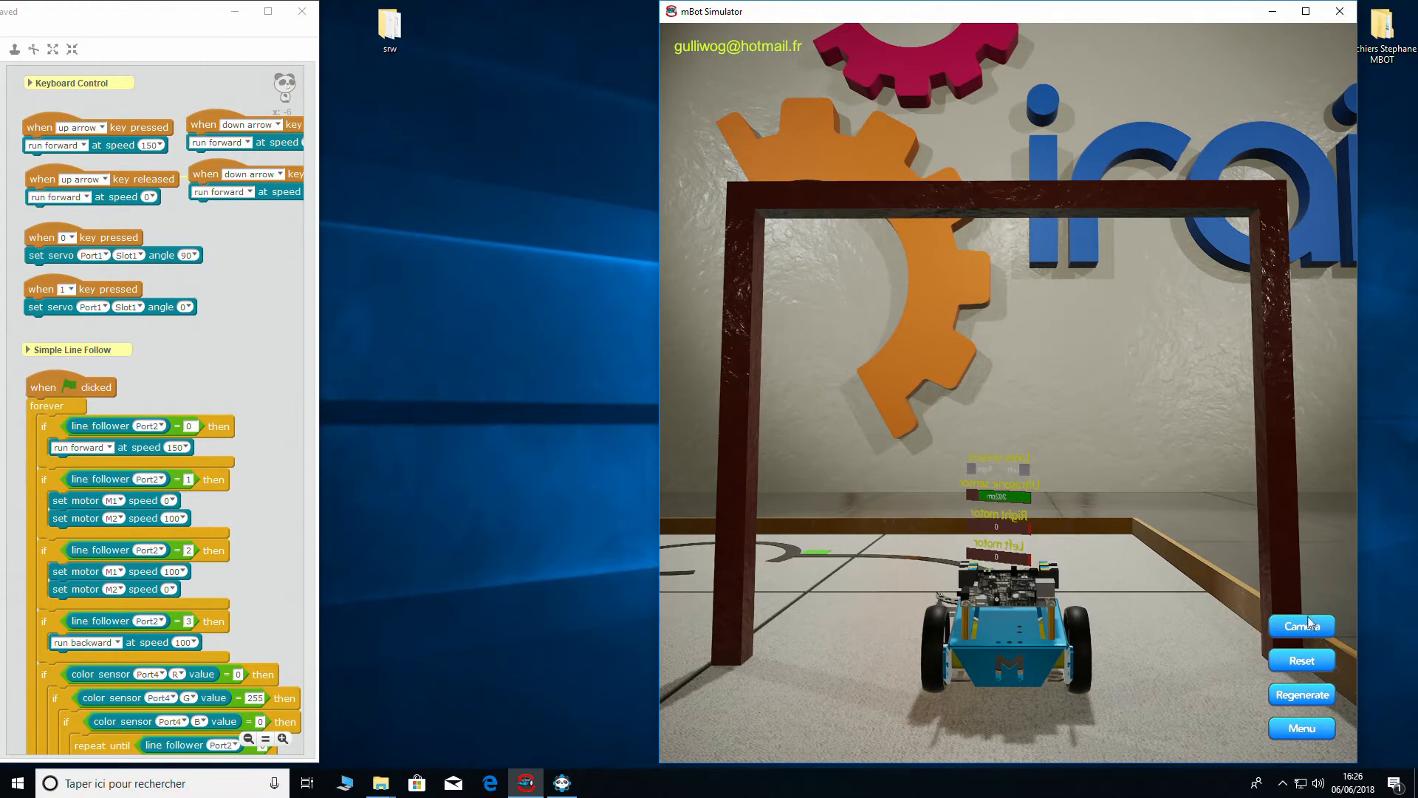
- Cycle to close-up and behind-robot camera views, then reset the mBot onto the line start
{"action": "left_click", "coordinate": [1301, 625]}
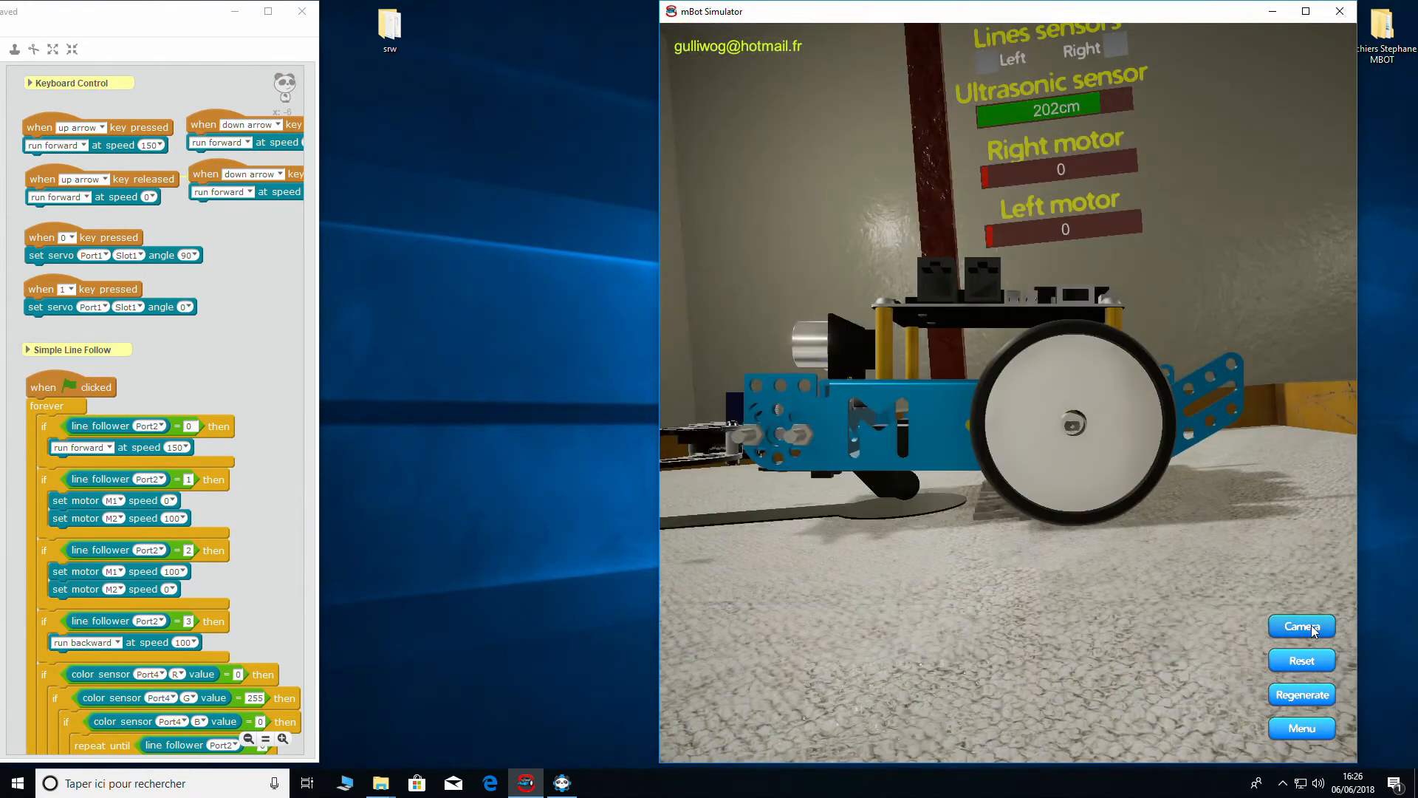
{"action": "left_click", "coordinate": [1301, 626]}
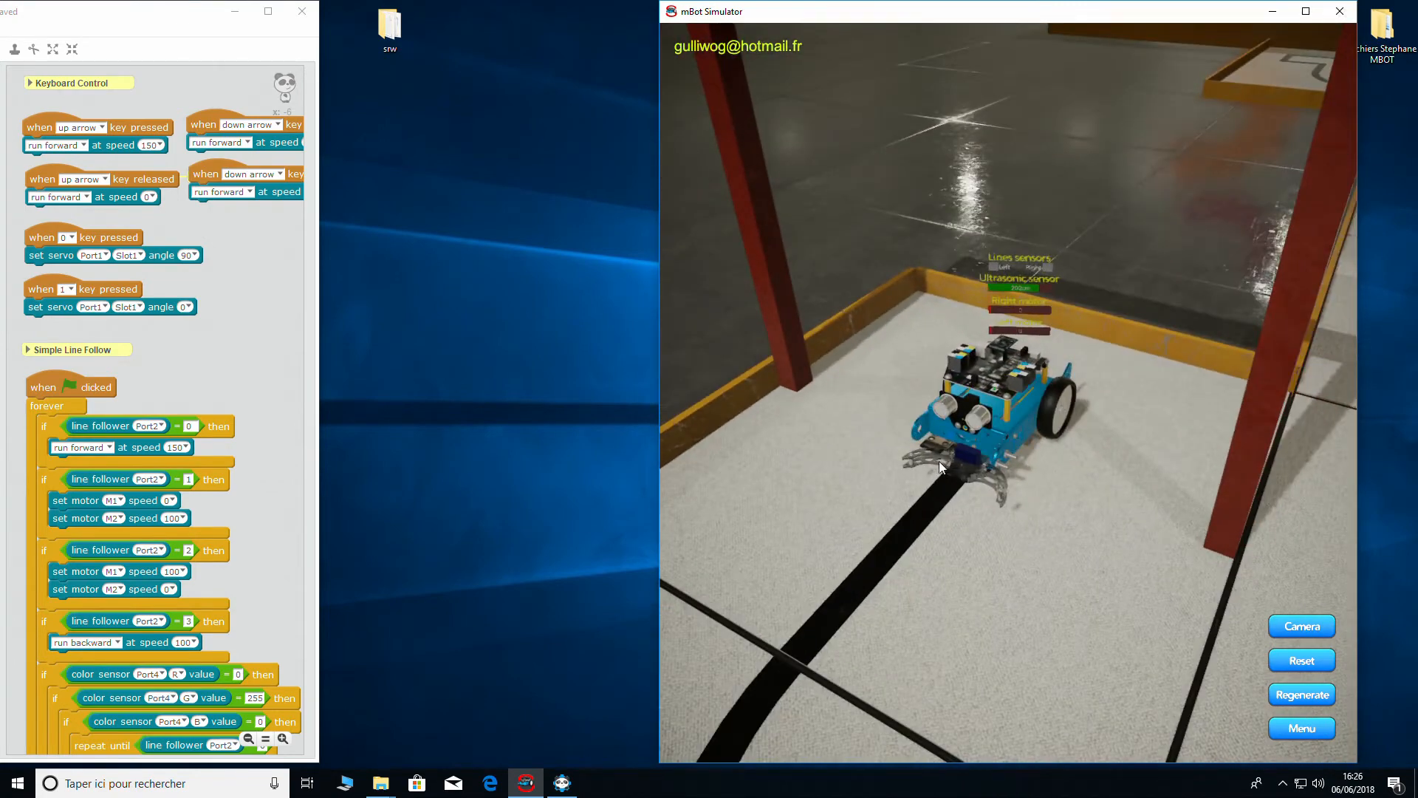
{"action": "left_click", "coordinate": [1301, 660]}
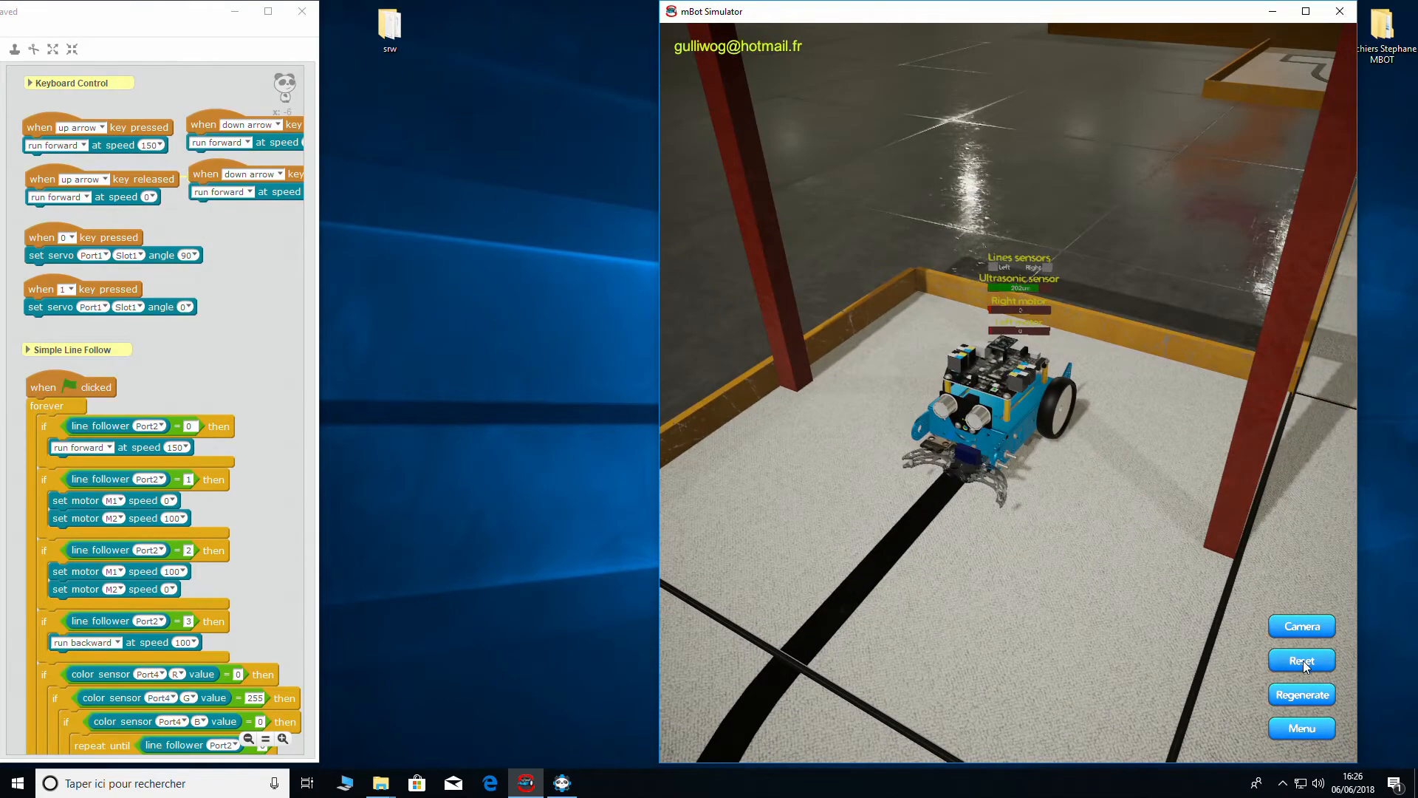
{"action": "left_click", "coordinate": [1301, 659]}
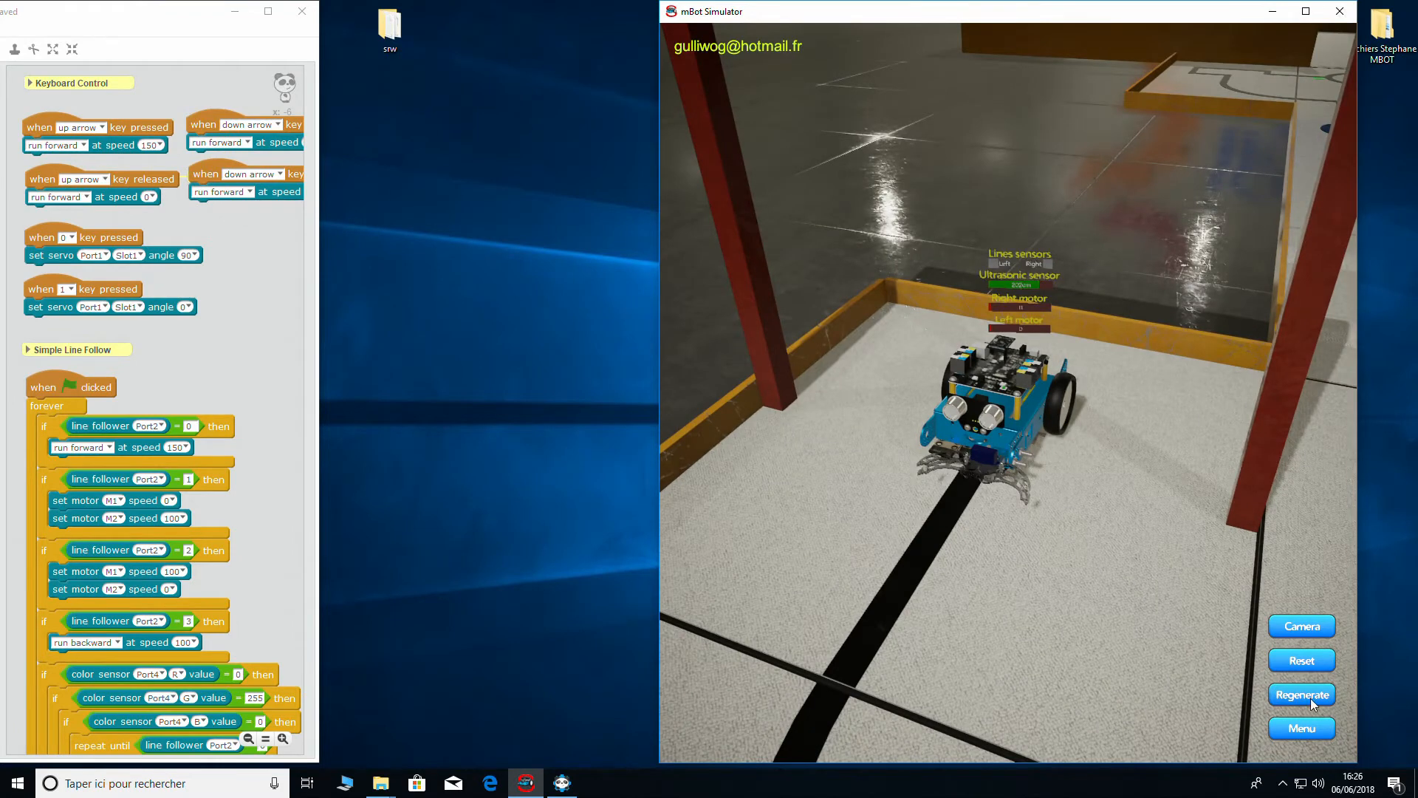
{"action": "left_click", "coordinate": [1302, 694]}
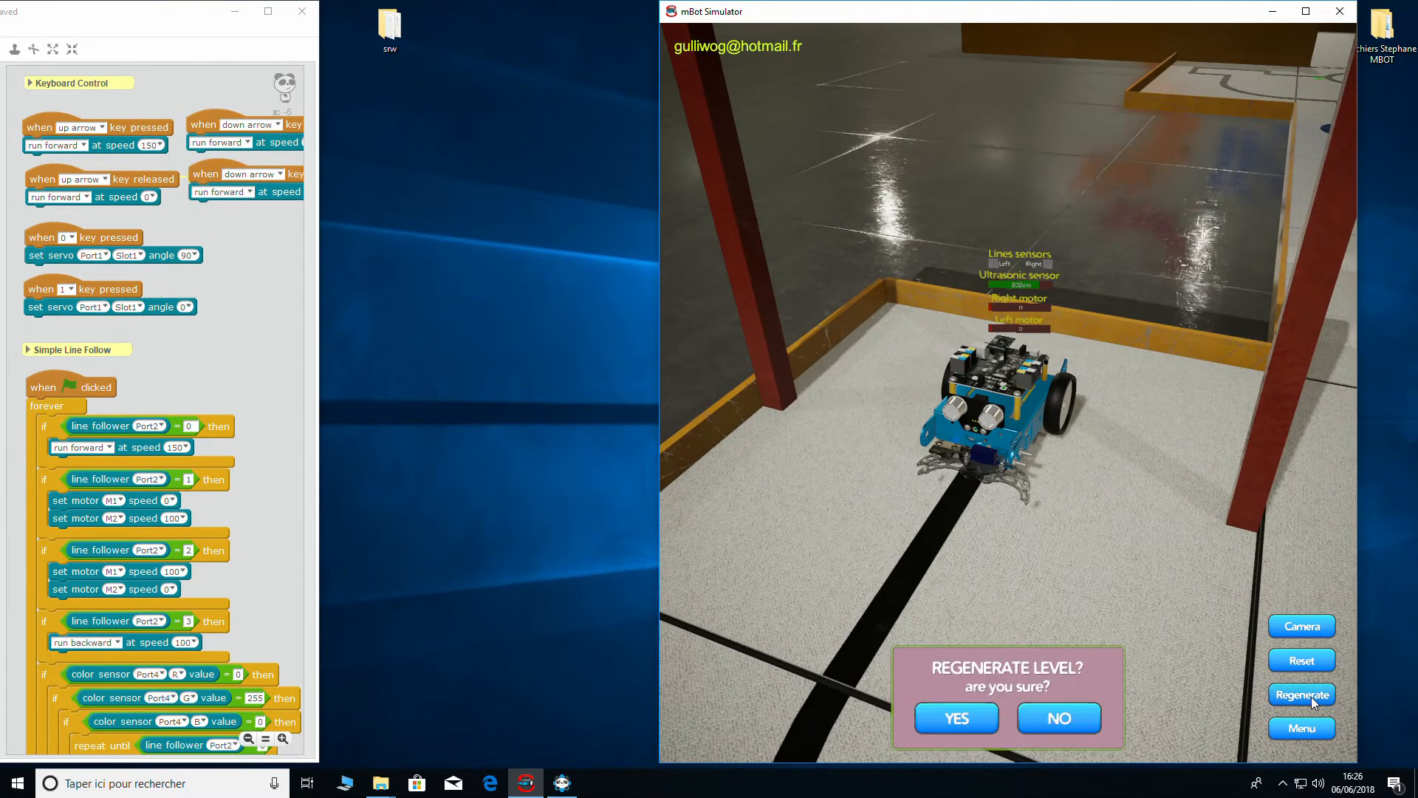
{"action": "mouse_move", "coordinate": [1071, 559]}
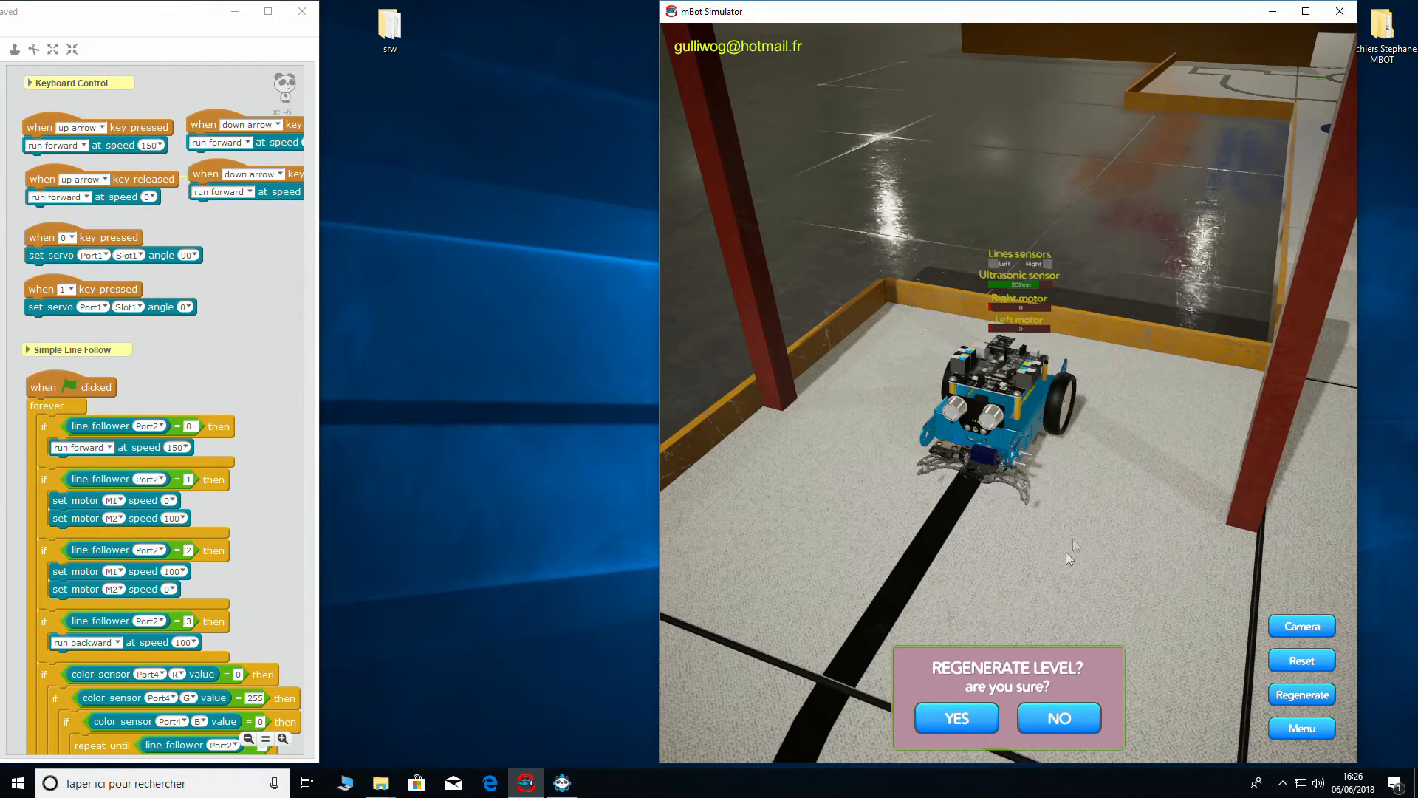
{"action": "mouse_move", "coordinate": [1272, 325]}
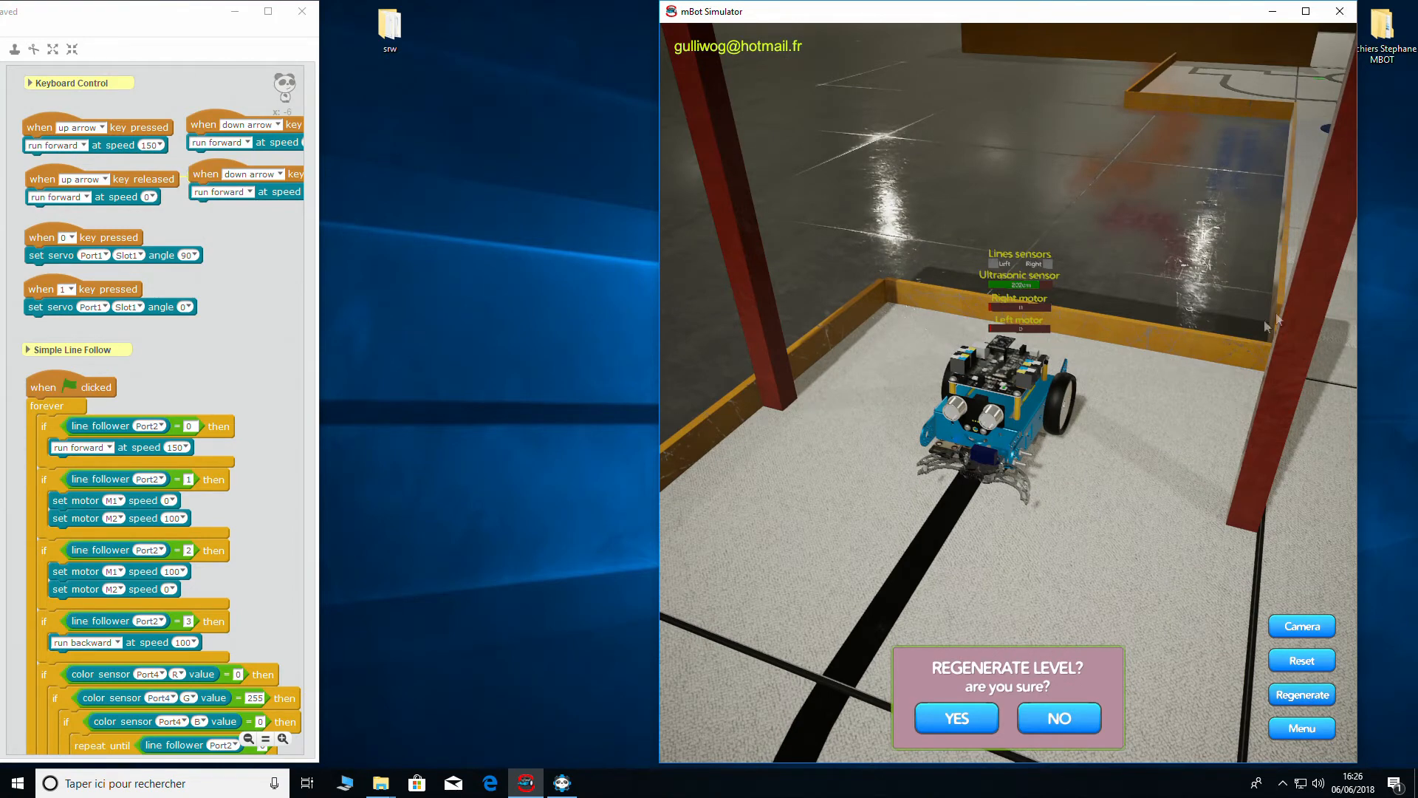
{"action": "mouse_move", "coordinate": [1121, 559]}
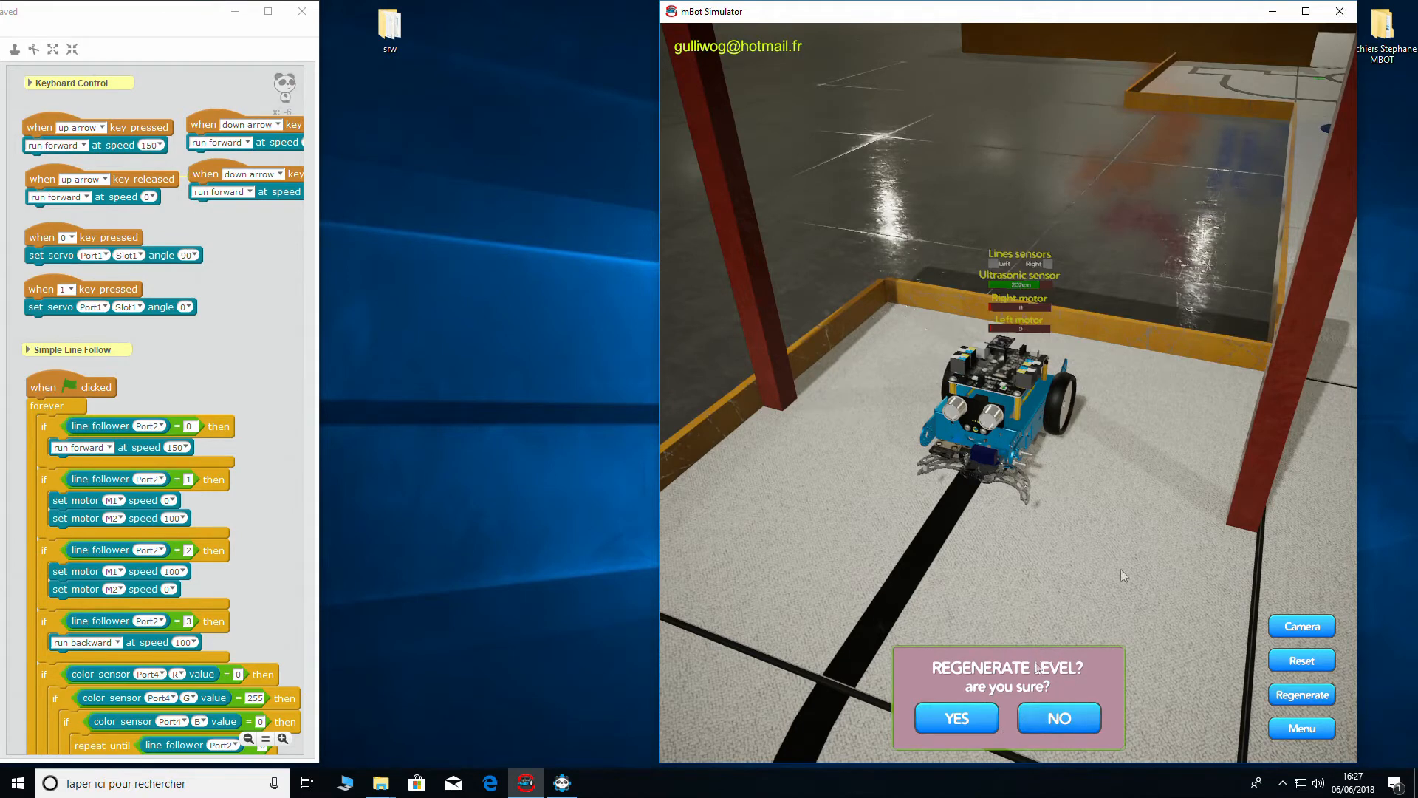
{"action": "mouse_move", "coordinate": [1242, 447]}
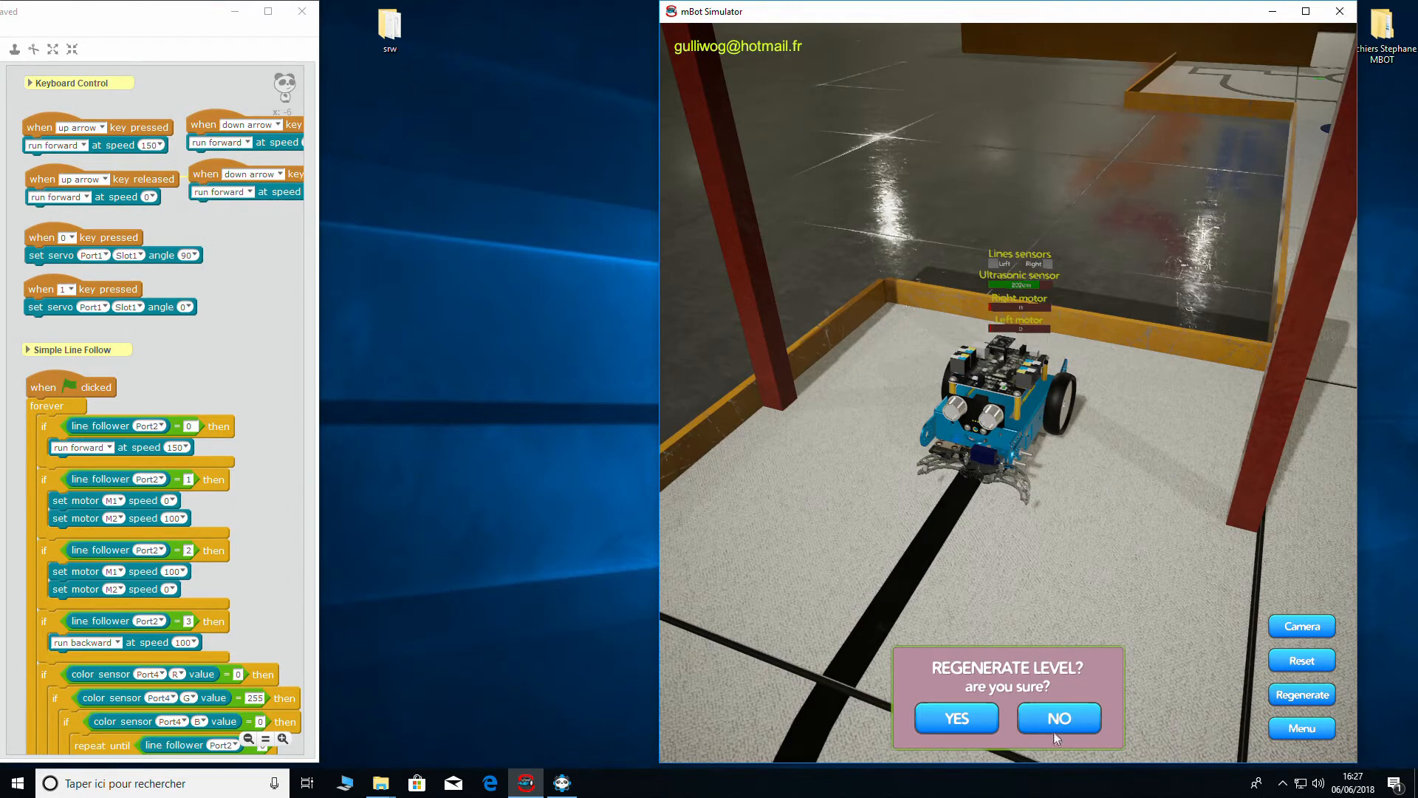
{"action": "left_click", "coordinate": [1059, 717]}
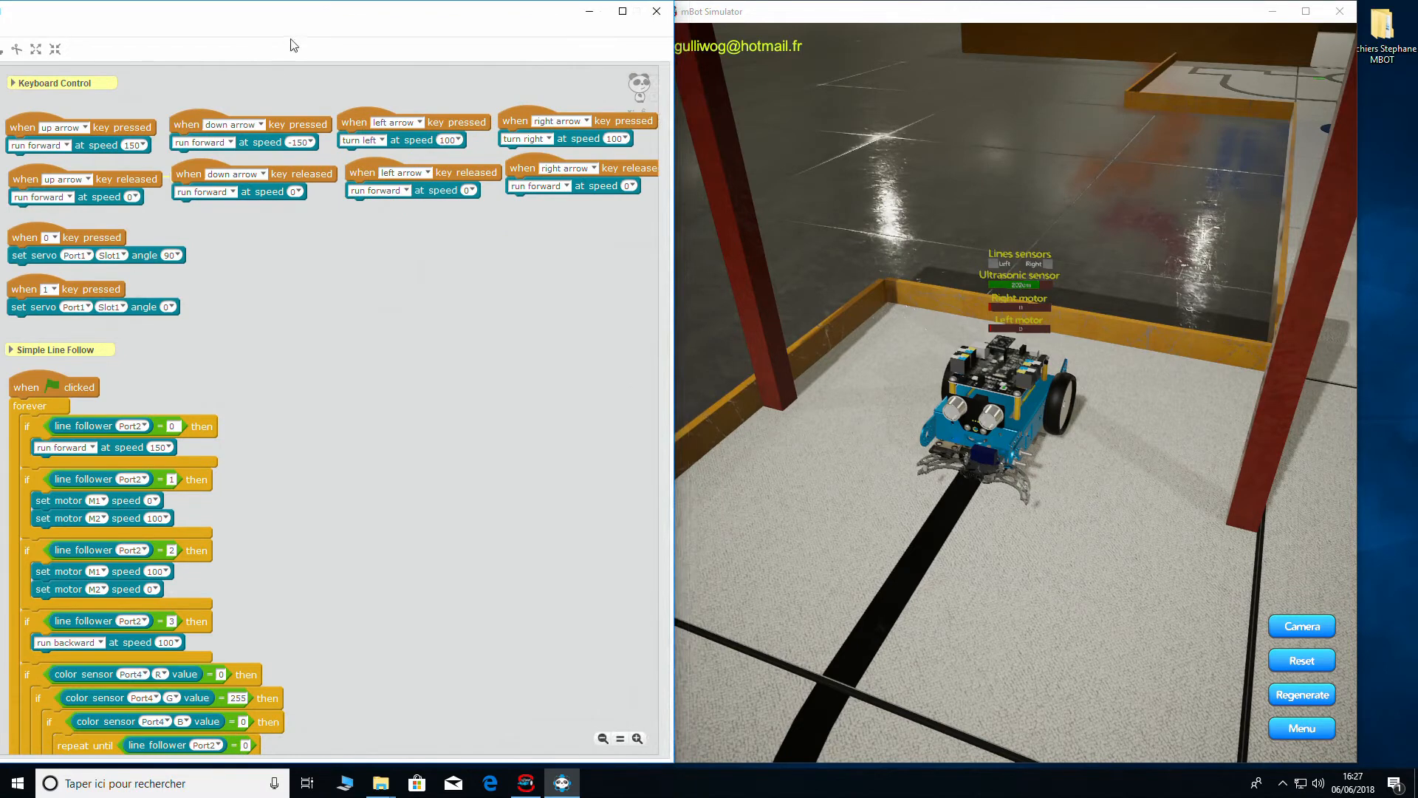
{"action": "mouse_move", "coordinate": [311, 33]}
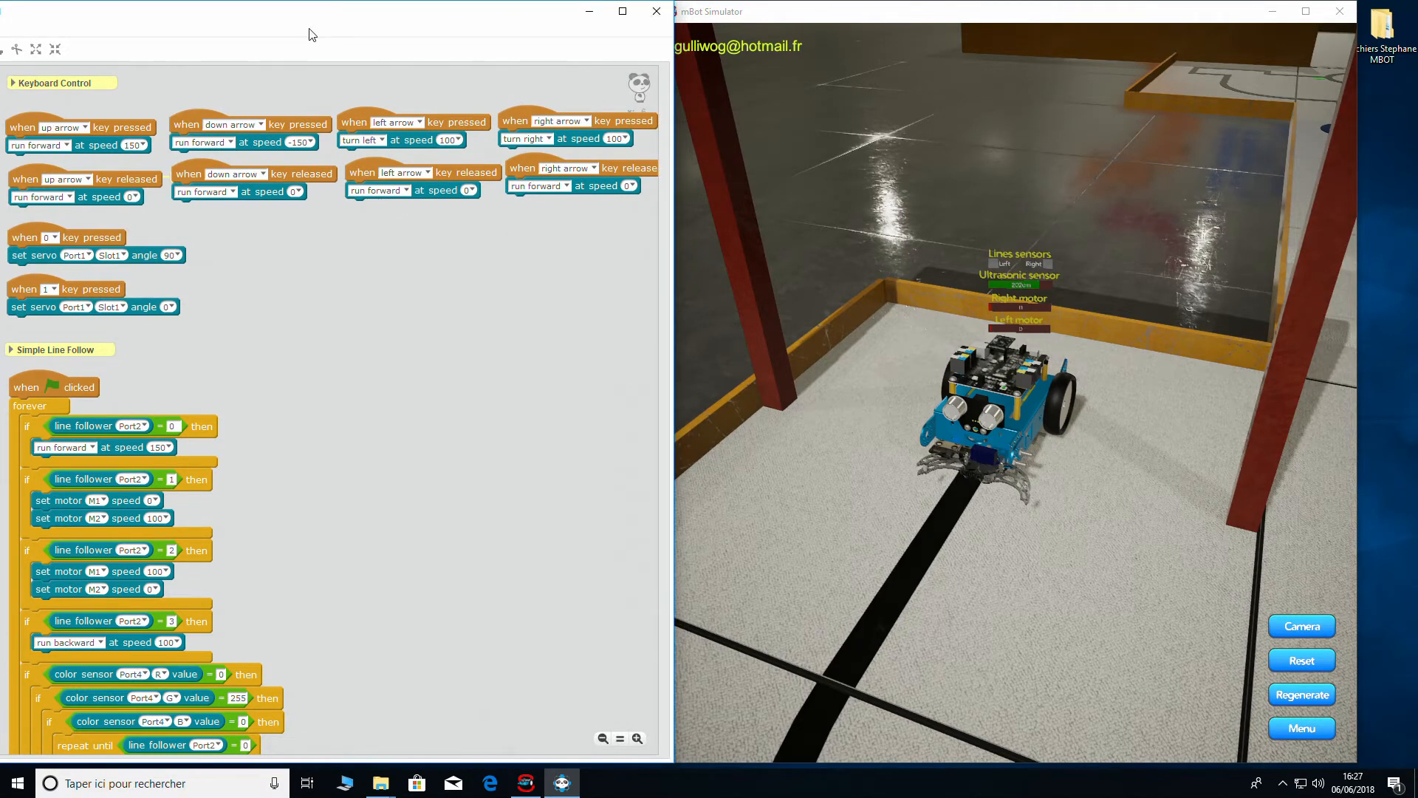
{"action": "mouse_move", "coordinate": [1170, 265]}
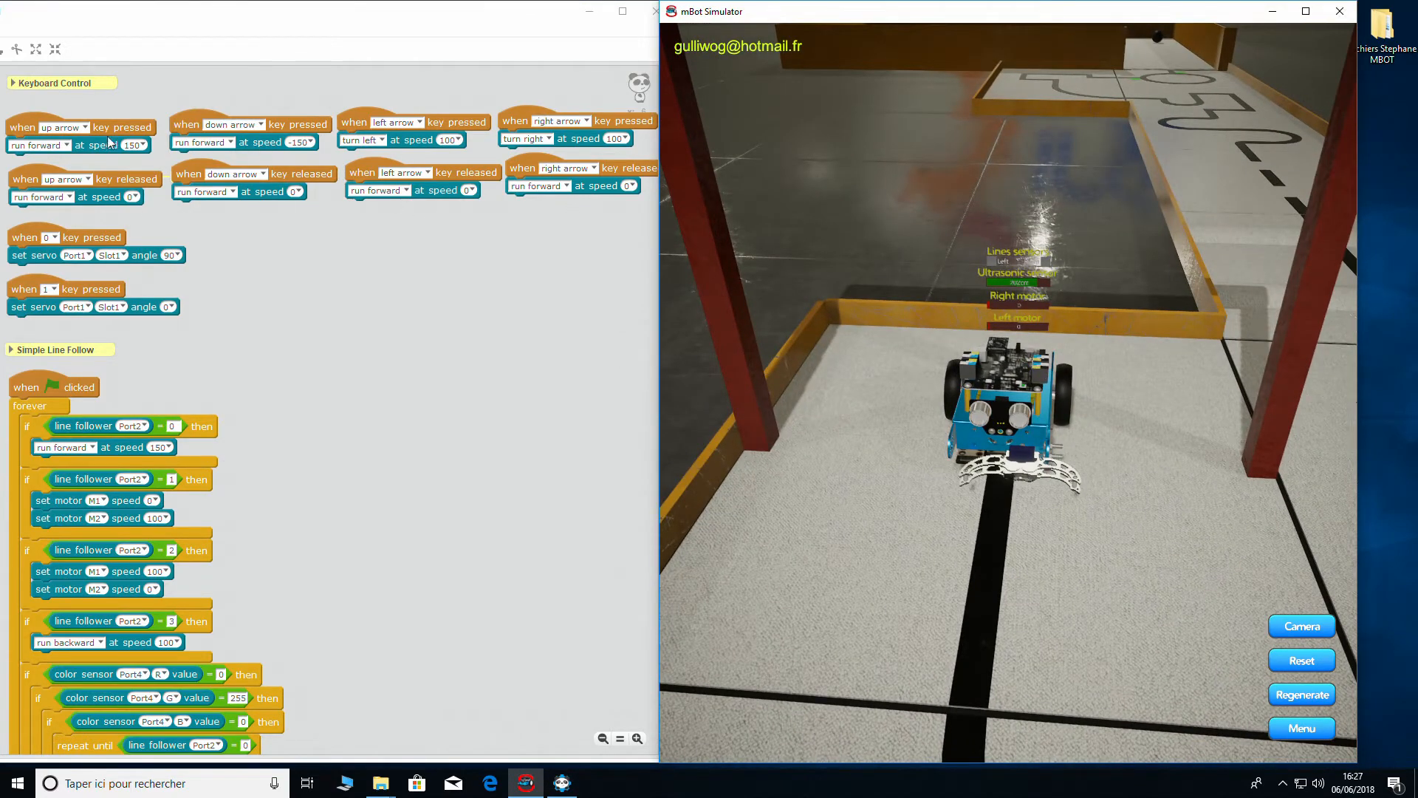
{"action": "mouse_move", "coordinate": [357, 284]}
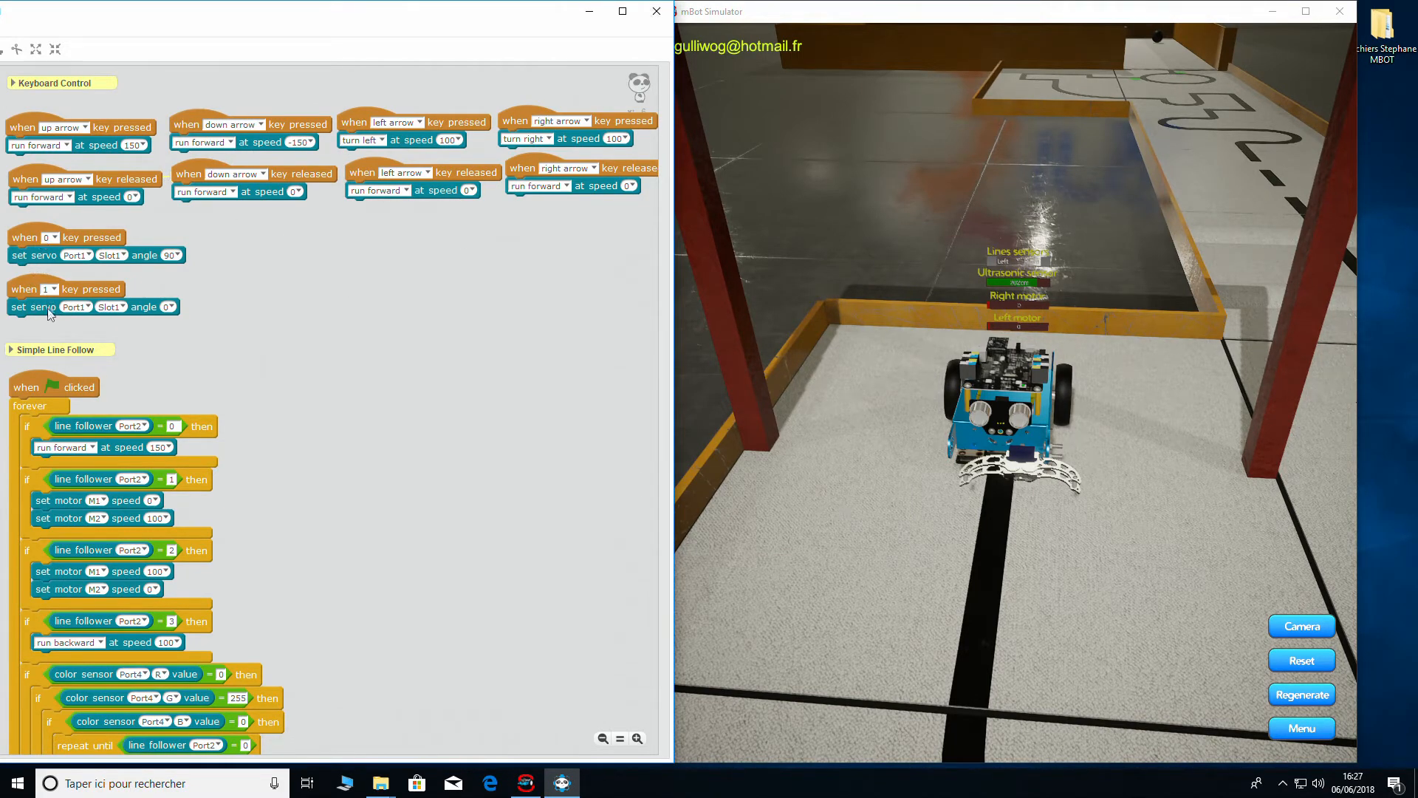
{"action": "mouse_move", "coordinate": [45, 284]}
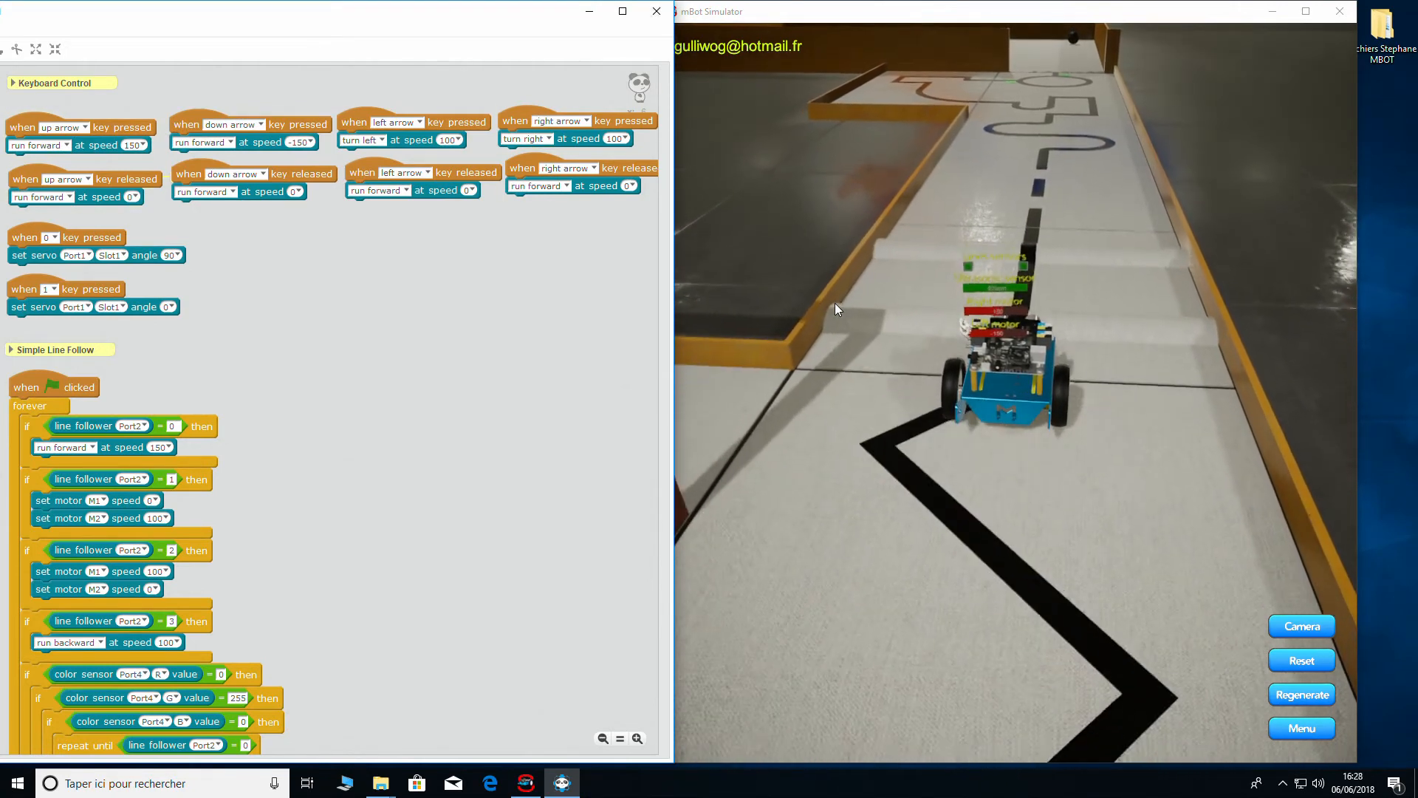
- Start the Simple Line Follow script with the green flag so the mBot drives the line
{"action": "left_click", "coordinate": [1301, 659]}
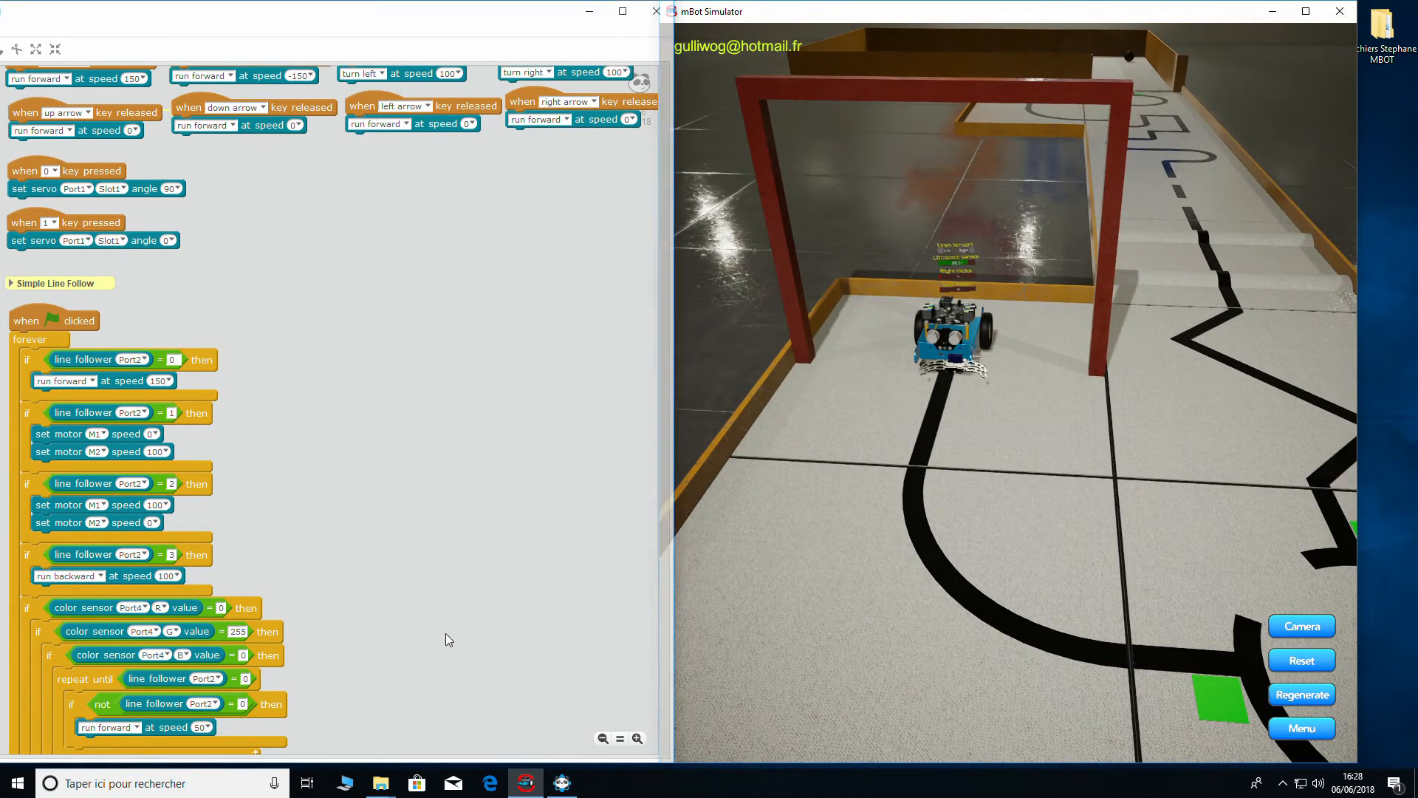
- Scroll the mBlock script down to the color sensor Port4 blocks
{"action": "scroll", "scroll_direction": "down", "scroll_amount": 3}
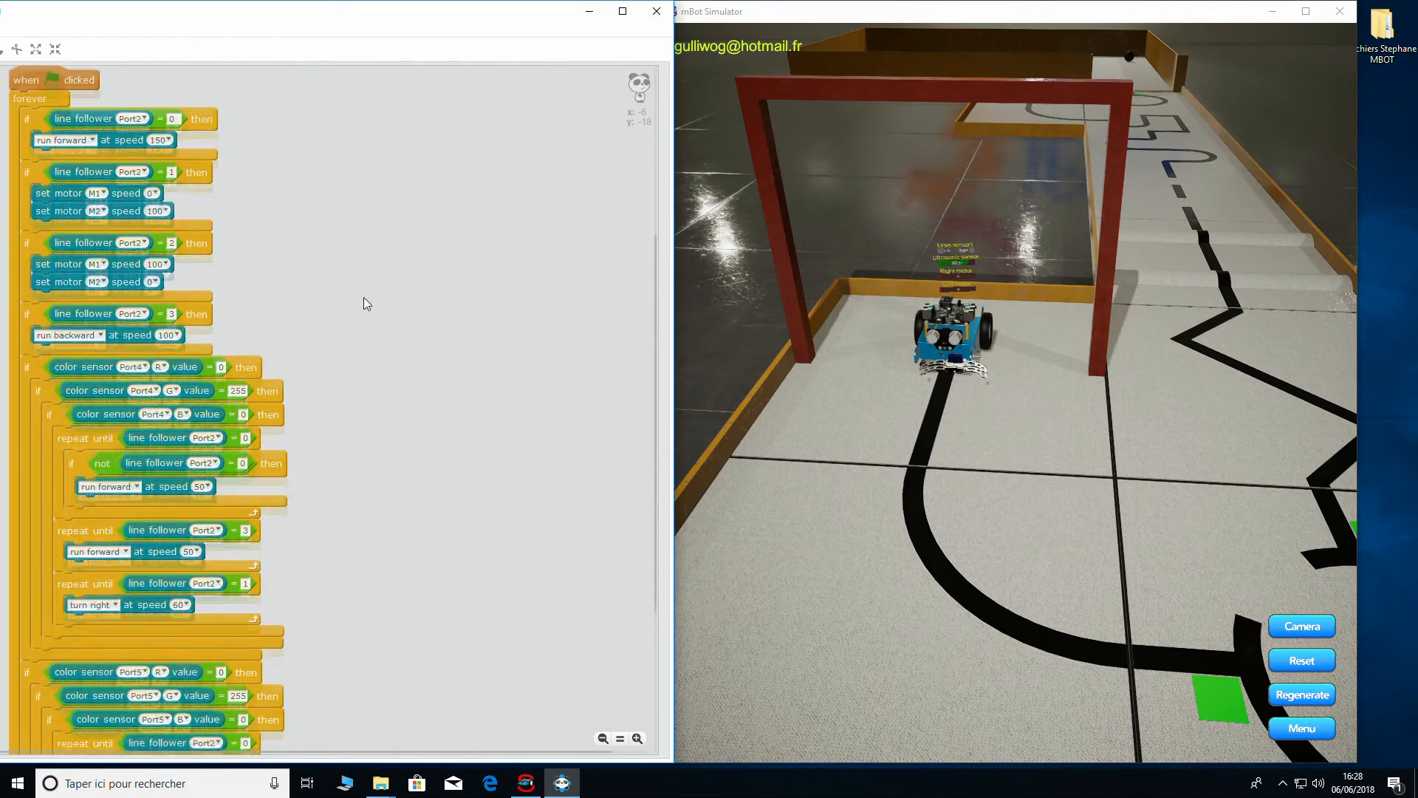
{"action": "scroll", "scroll_direction": "down", "scroll_amount": 3}
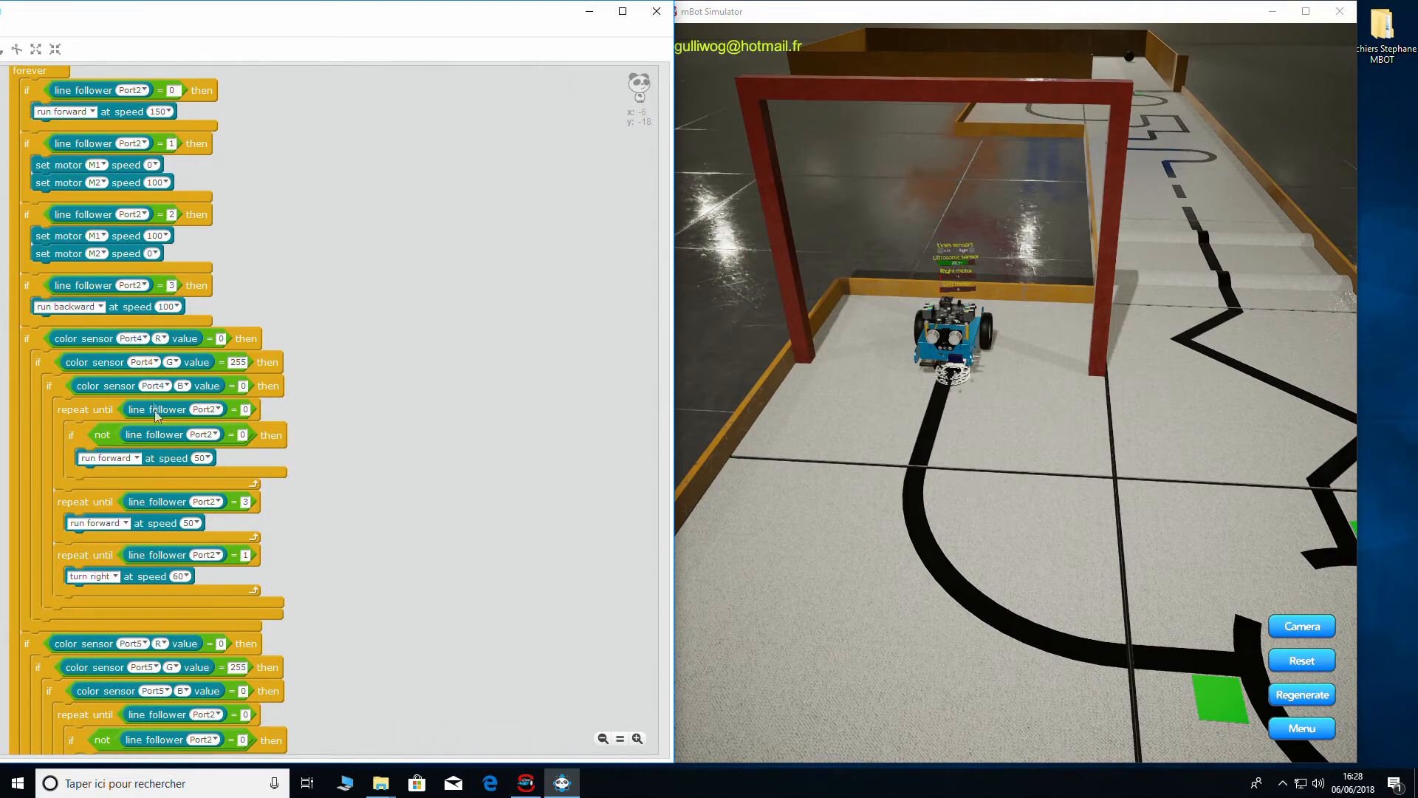
- Scroll further down the script to reveal the color sensor Port5 branch
{"action": "scroll", "scroll_direction": "down", "scroll_amount": 3}
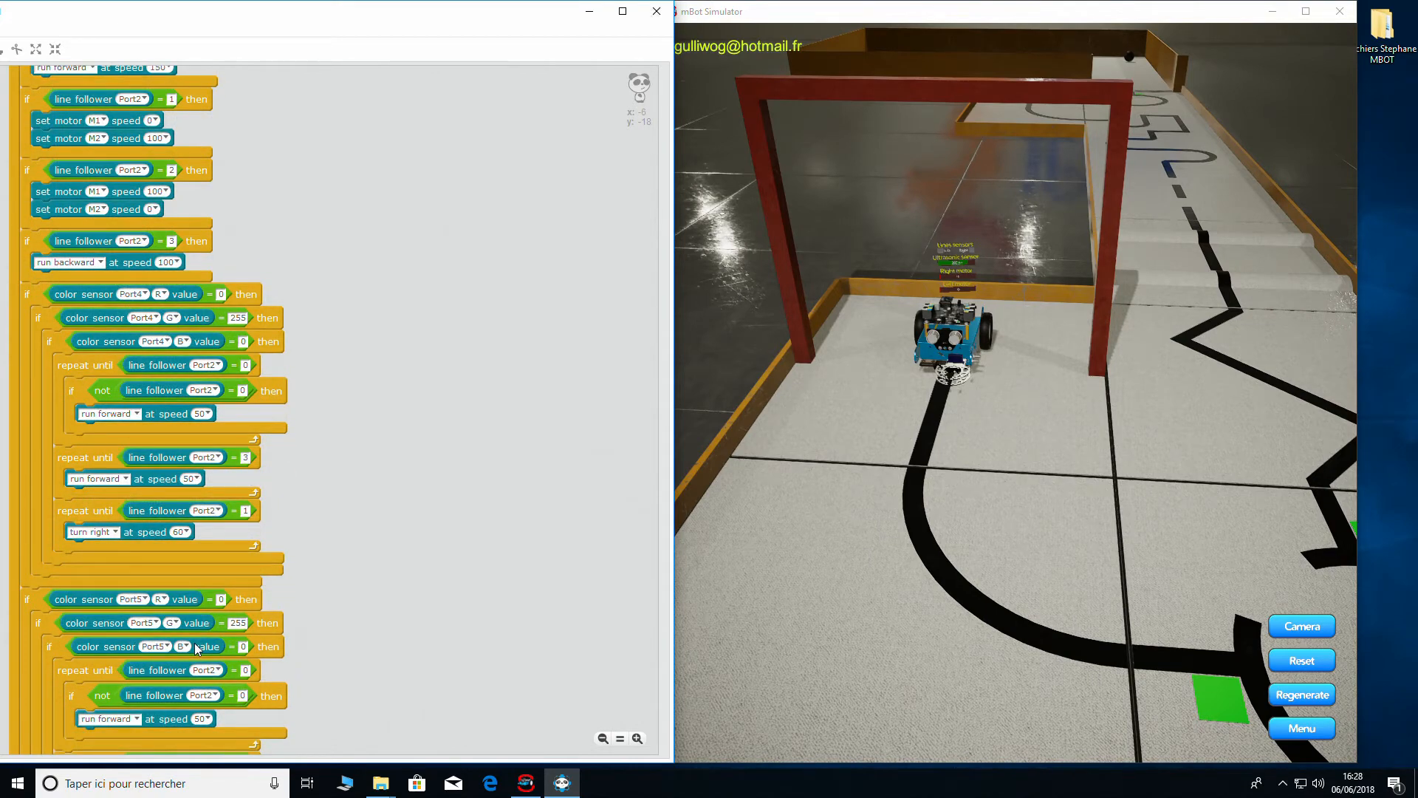
{"action": "mouse_move", "coordinate": [126, 599]}
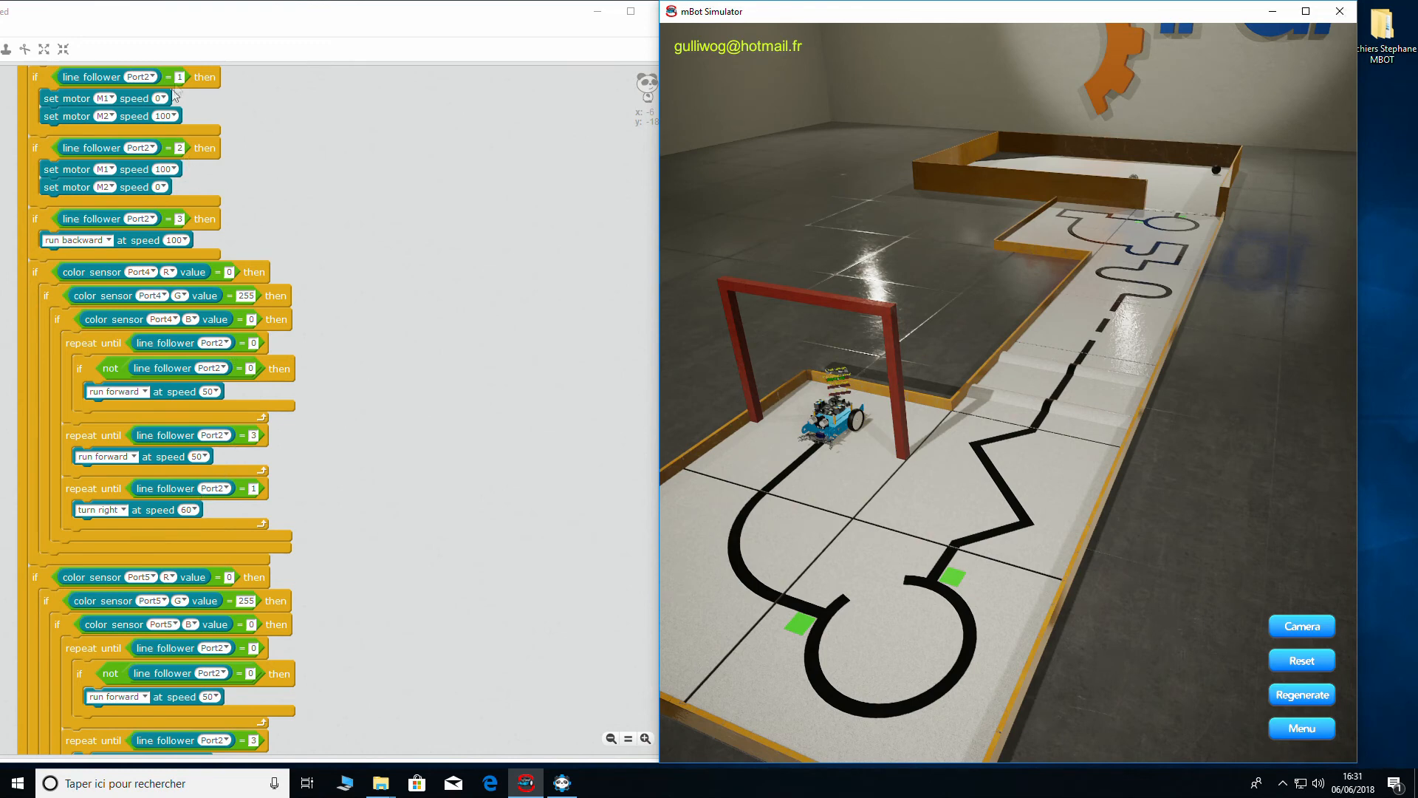
{"action": "mouse_move", "coordinate": [131, 558]}
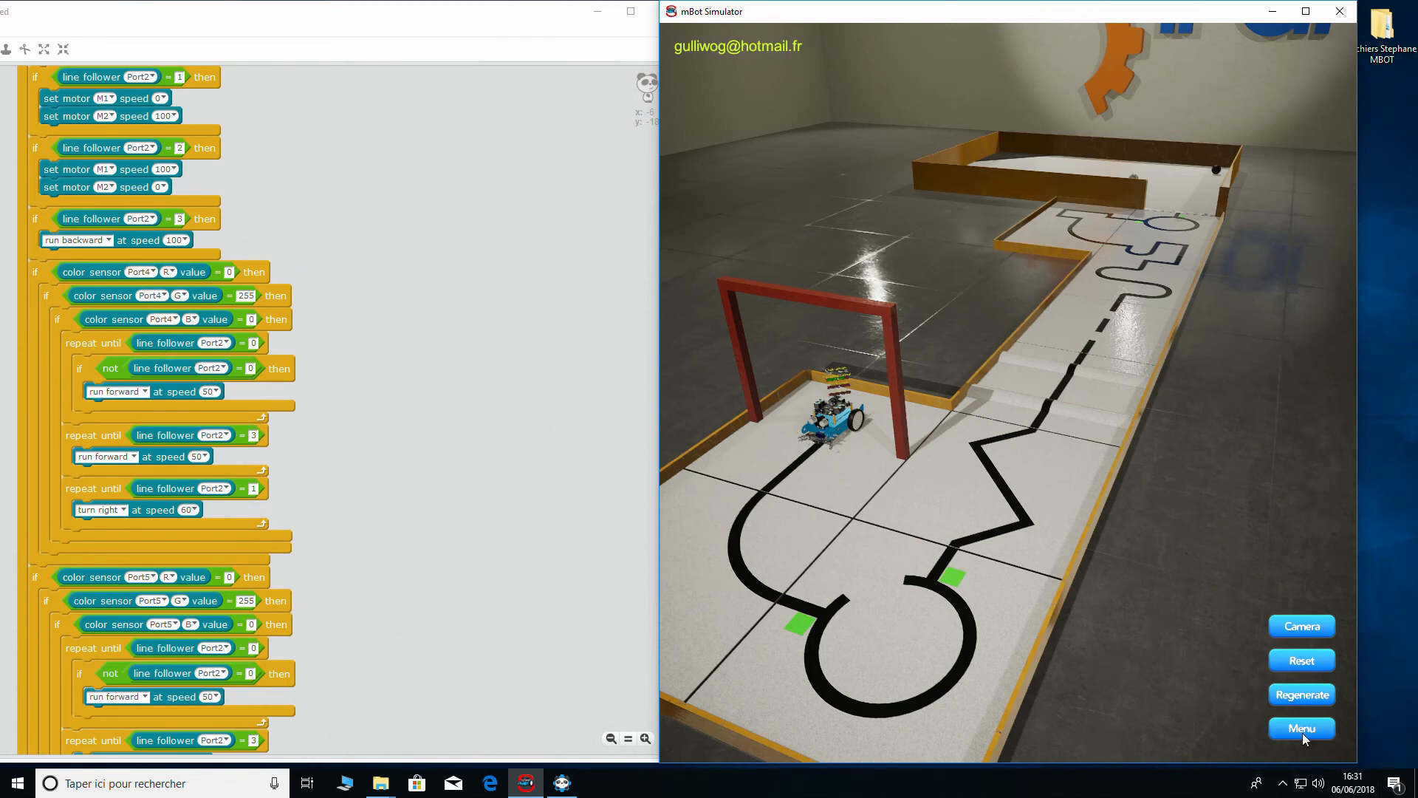
- Press the simulator's Menu button to open the save-level prompt
{"action": "left_click", "coordinate": [1302, 727]}
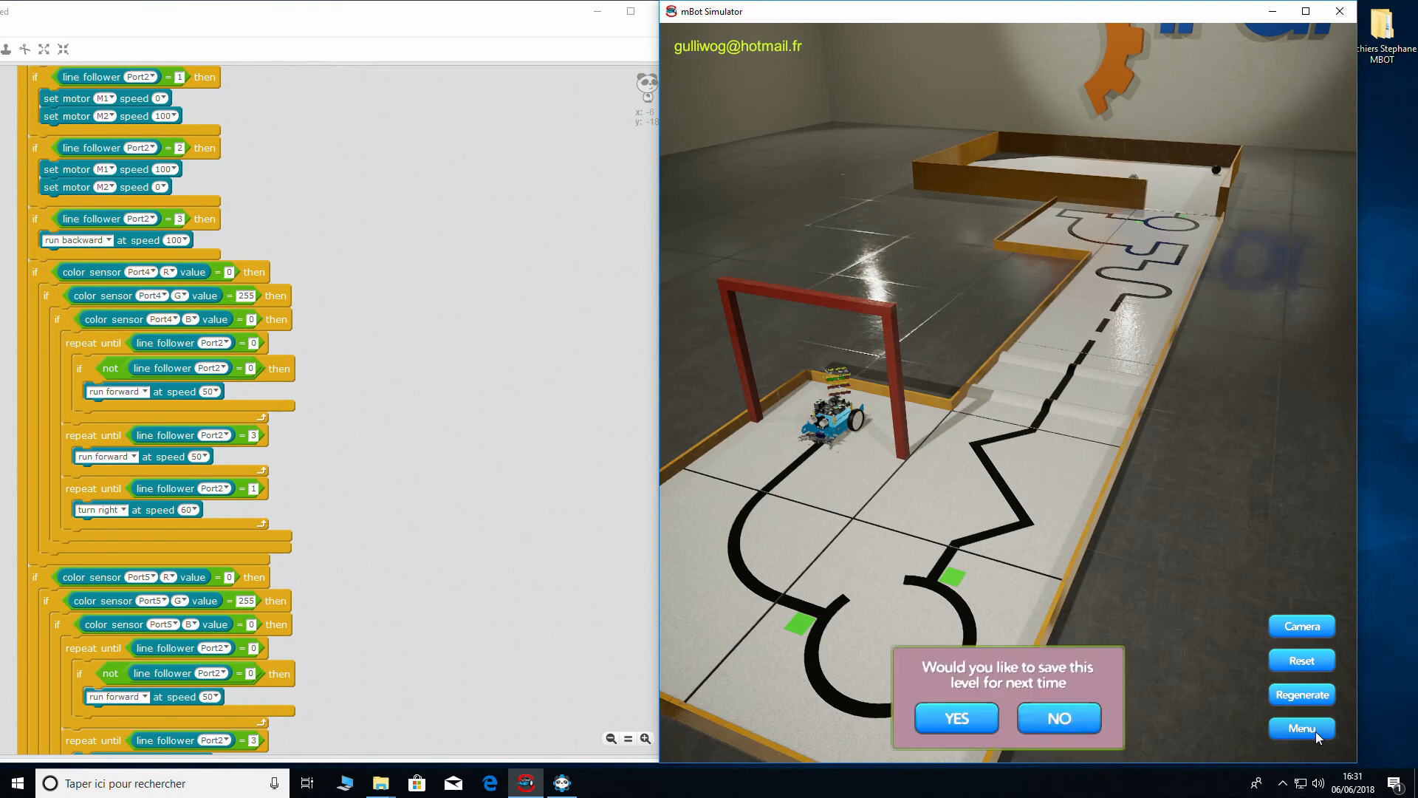
{"action": "mouse_move", "coordinate": [1187, 188]}
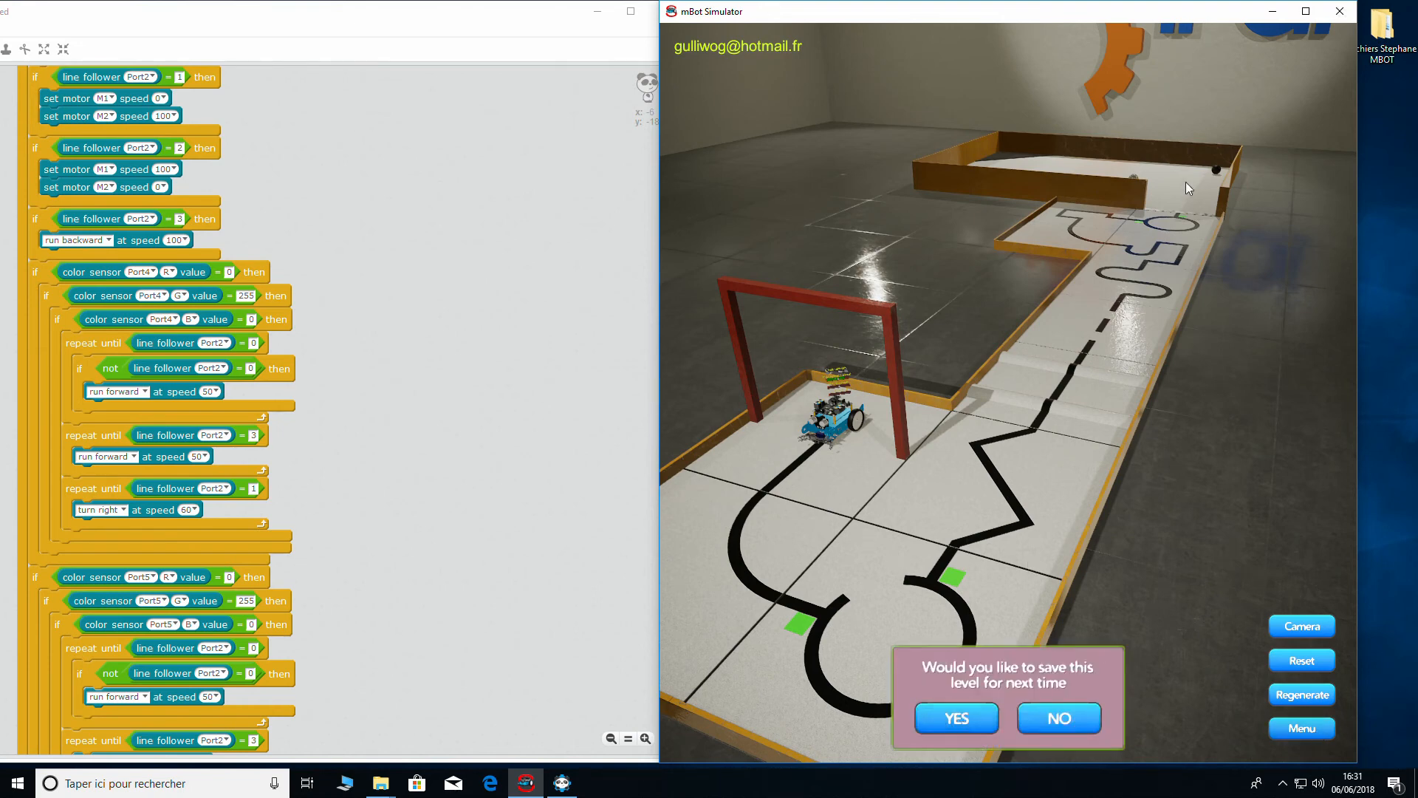
{"action": "mouse_move", "coordinate": [1139, 223]}
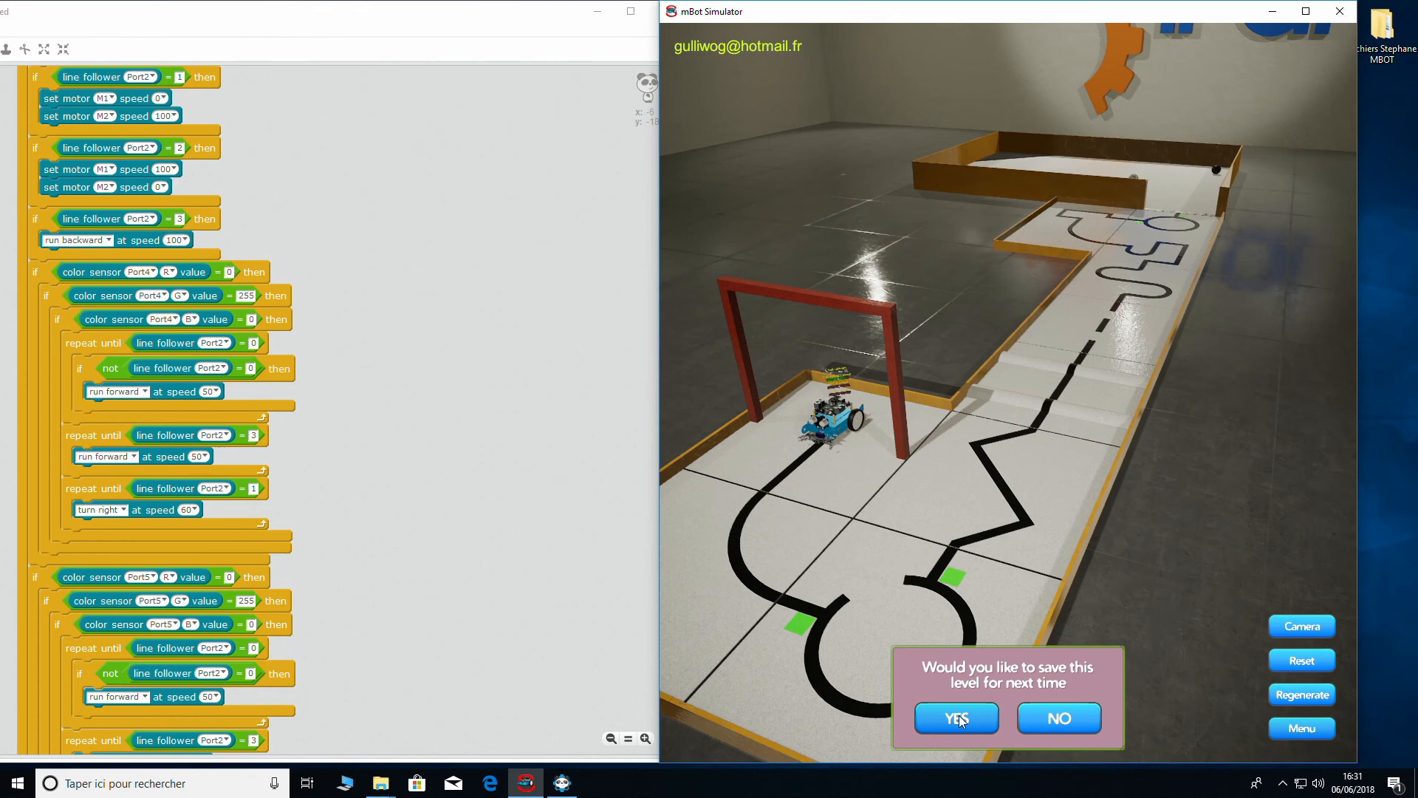
{"action": "mouse_move", "coordinate": [967, 728]}
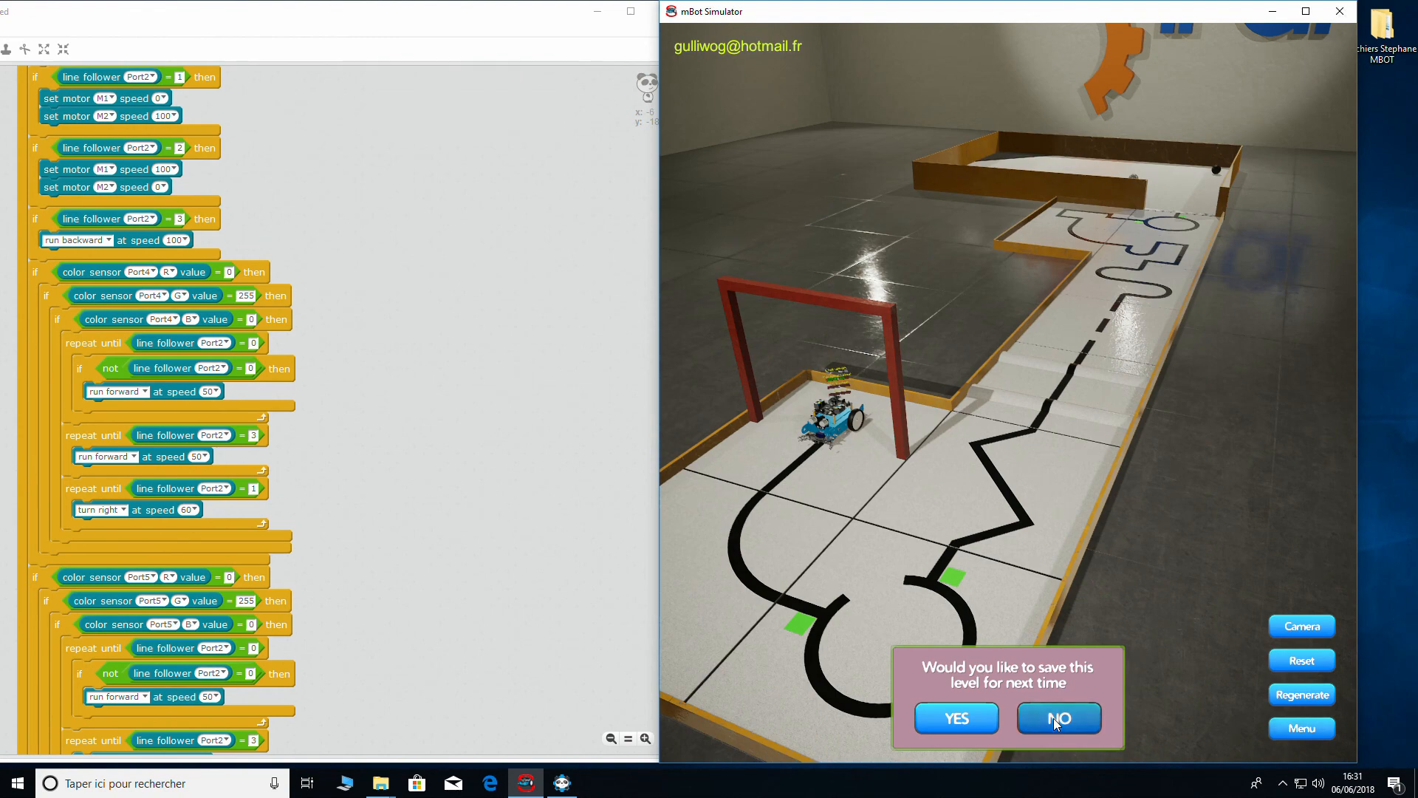
{"action": "left_click", "coordinate": [1059, 718]}
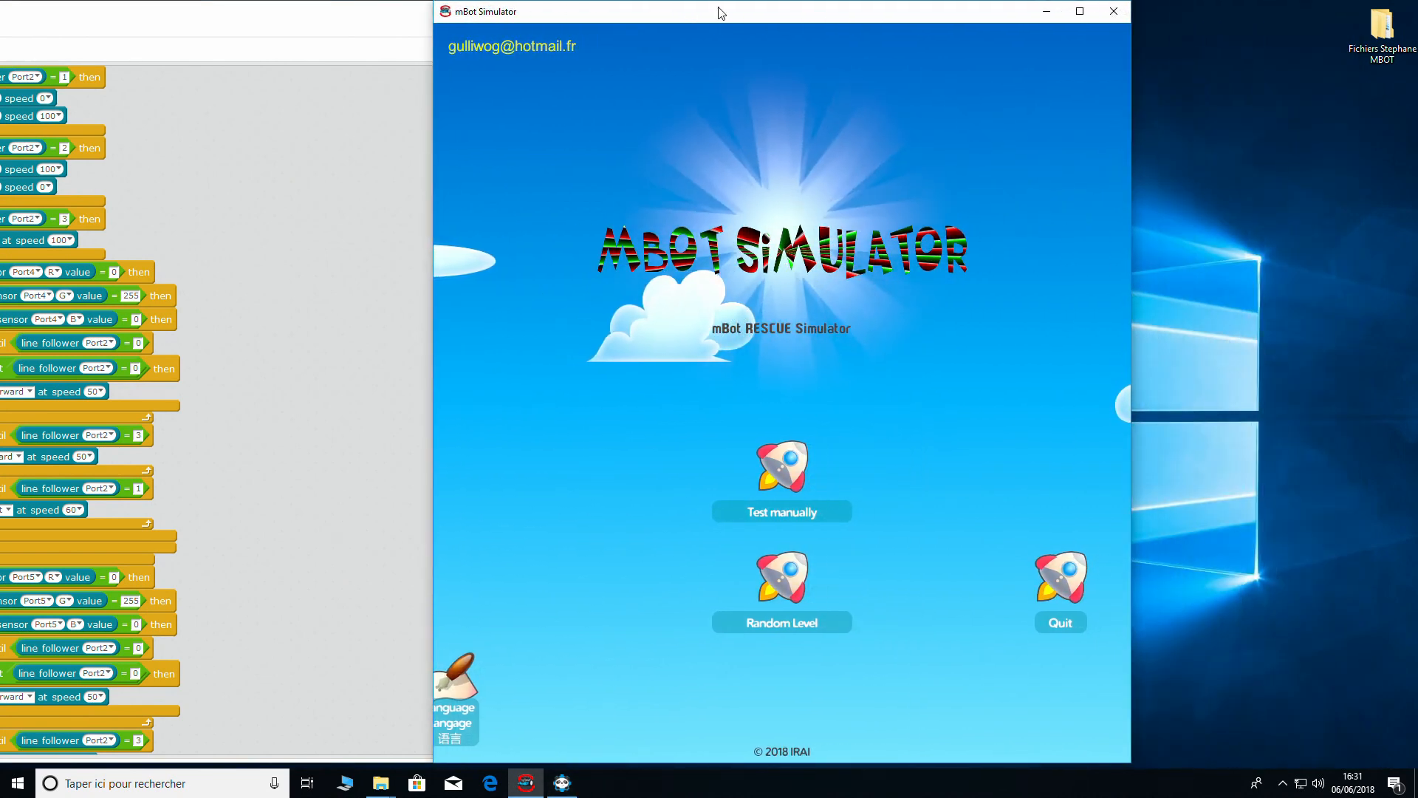
{"action": "mouse_move", "coordinate": [477, 337]}
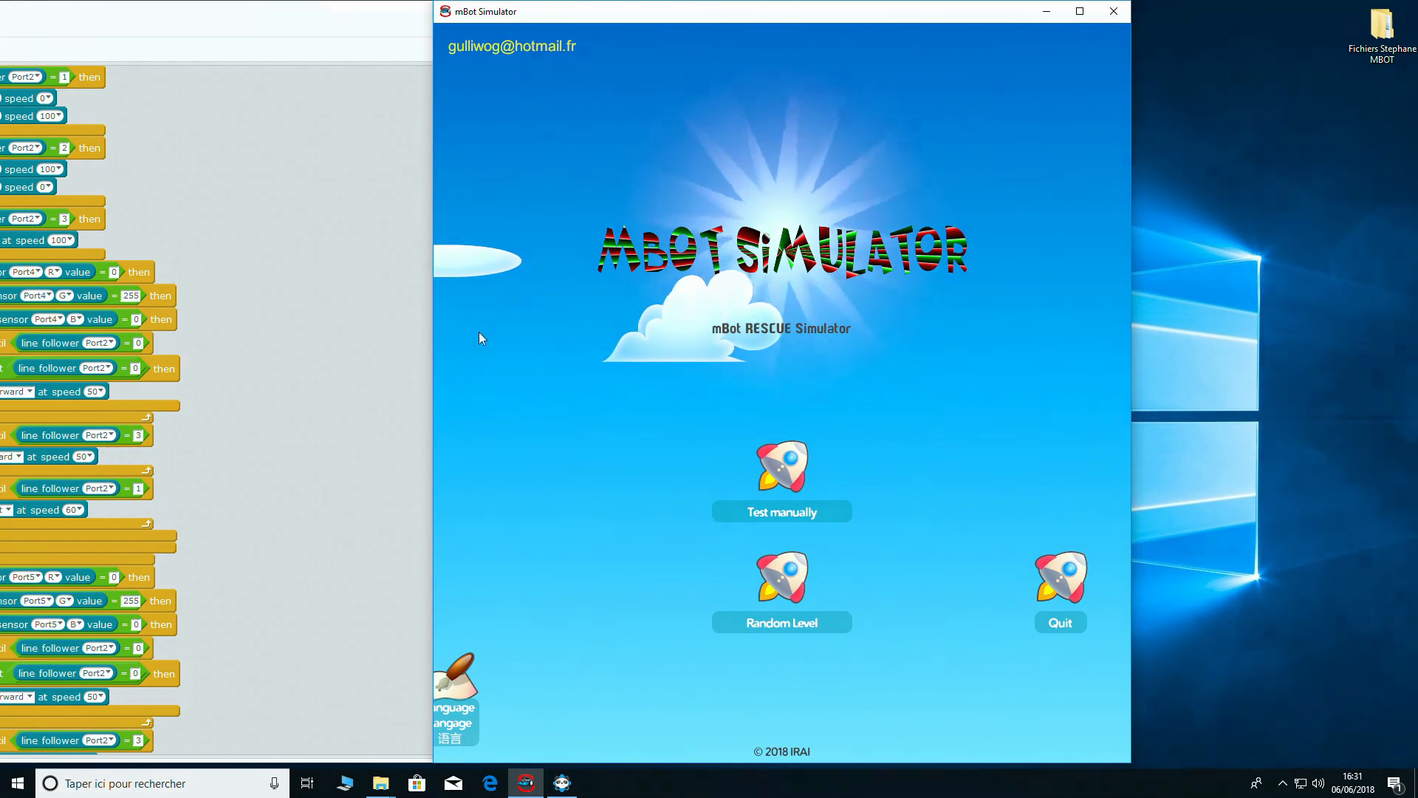